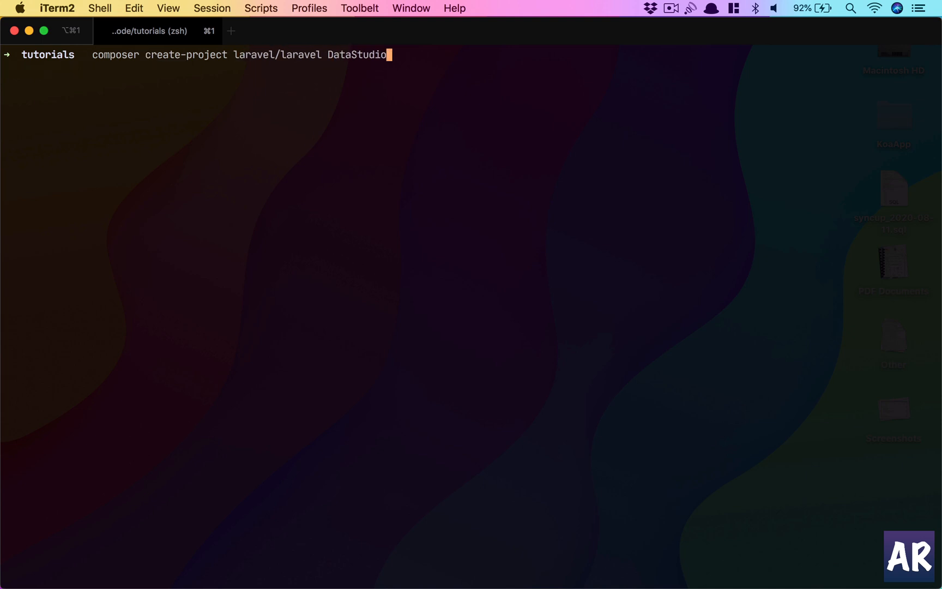
# Type 'Tuto' into the composer create-project laravel/laravel DataStudio command in iTerm2.
pyautogui.write('Tuto')
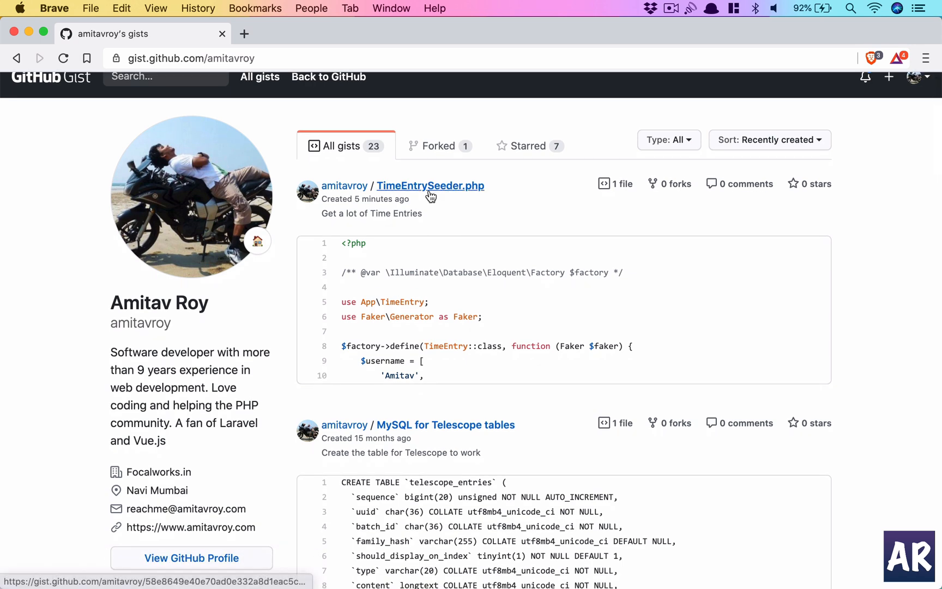
# Open the TimeEntrySeeder.php gist, scroll its factory code and highlight the username Amitav.
pyautogui.click(430, 186)
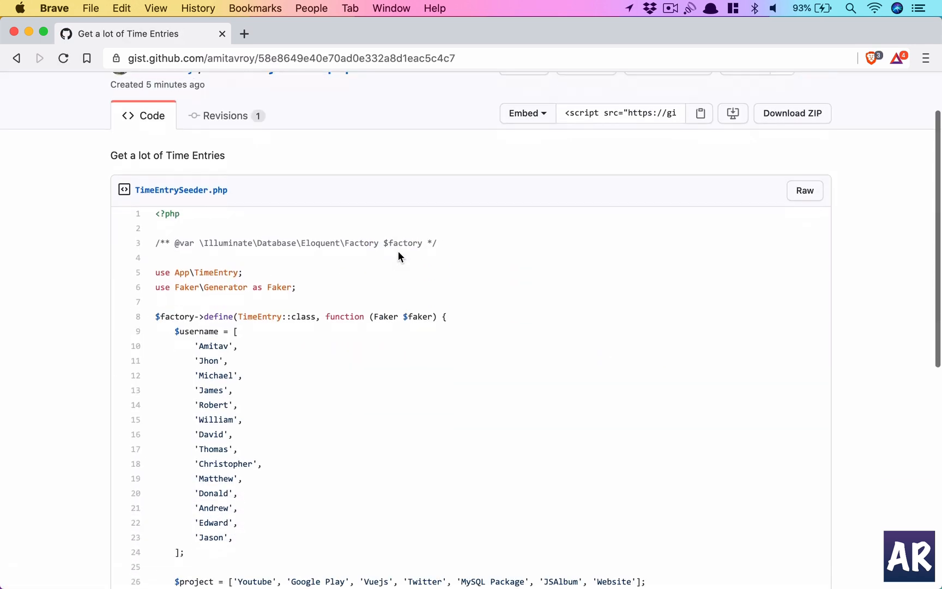
pyautogui.scroll(-3)
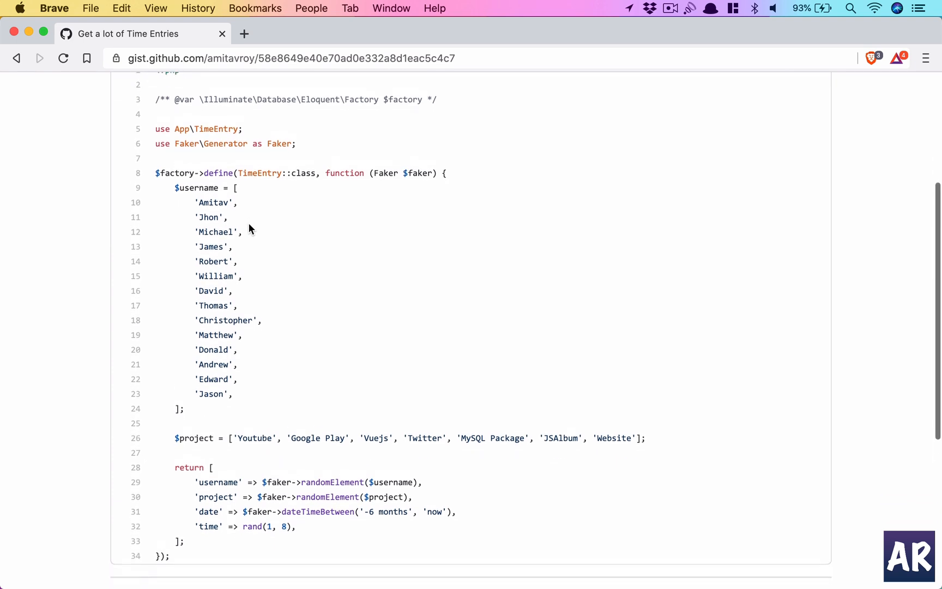
pyautogui.scroll(3)
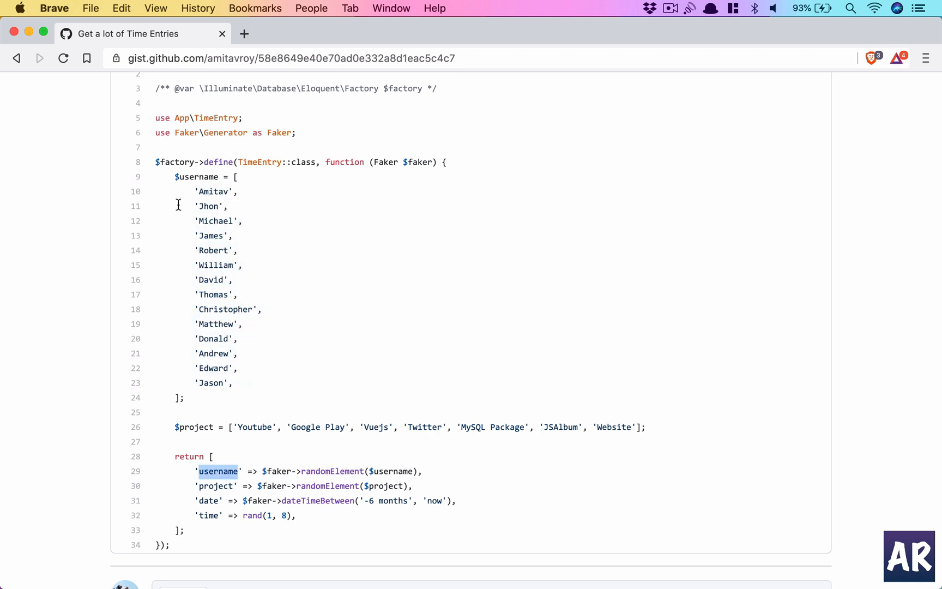
pyautogui.moveTo(215, 237)
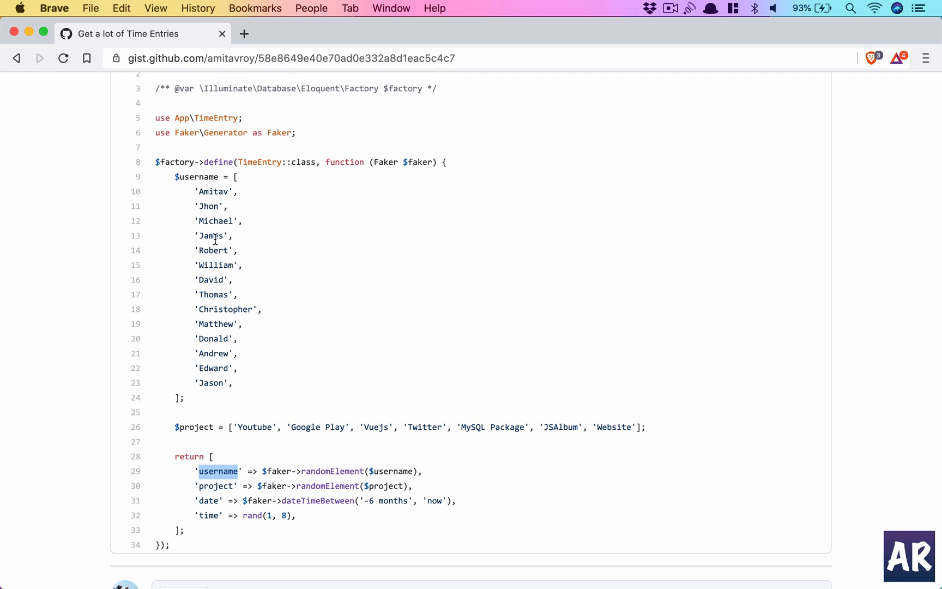
pyautogui.moveTo(224, 221)
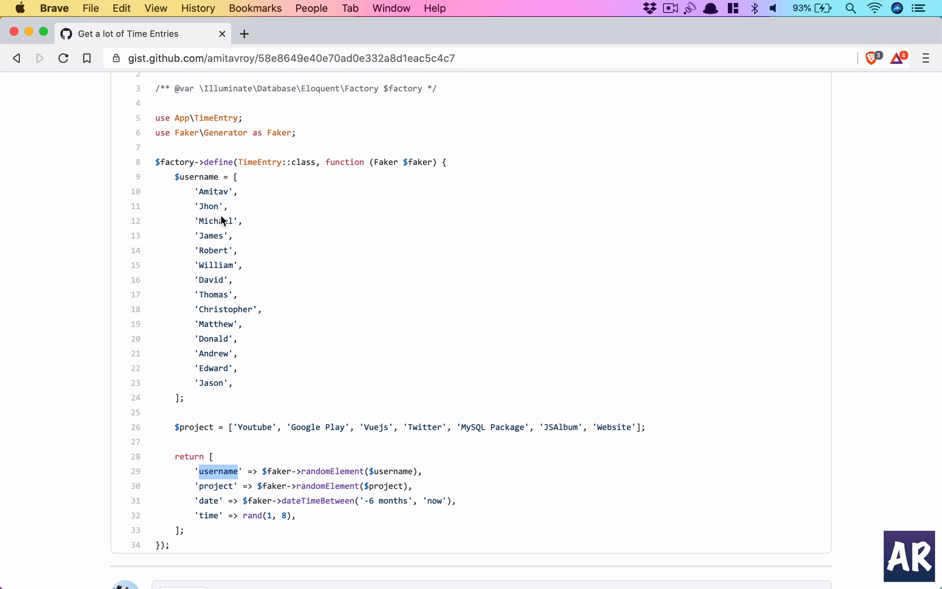
pyautogui.moveTo(212, 195)
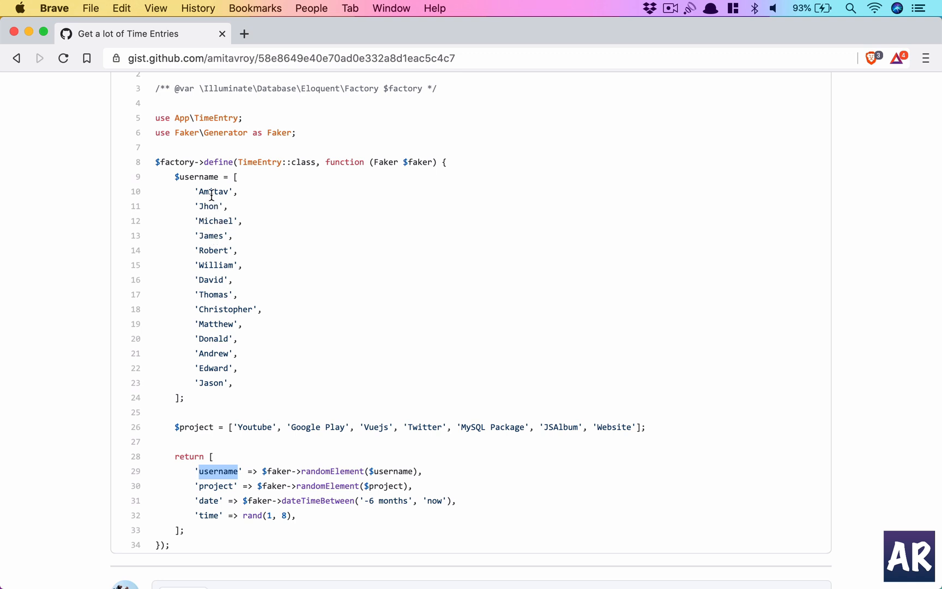
pyautogui.doubleClick(214, 191)
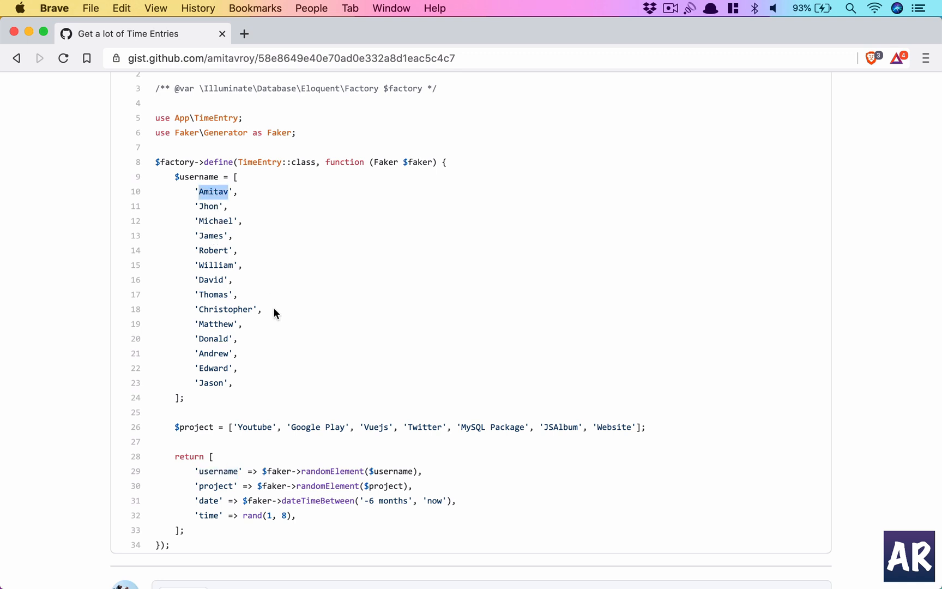
pyautogui.moveTo(192, 429)
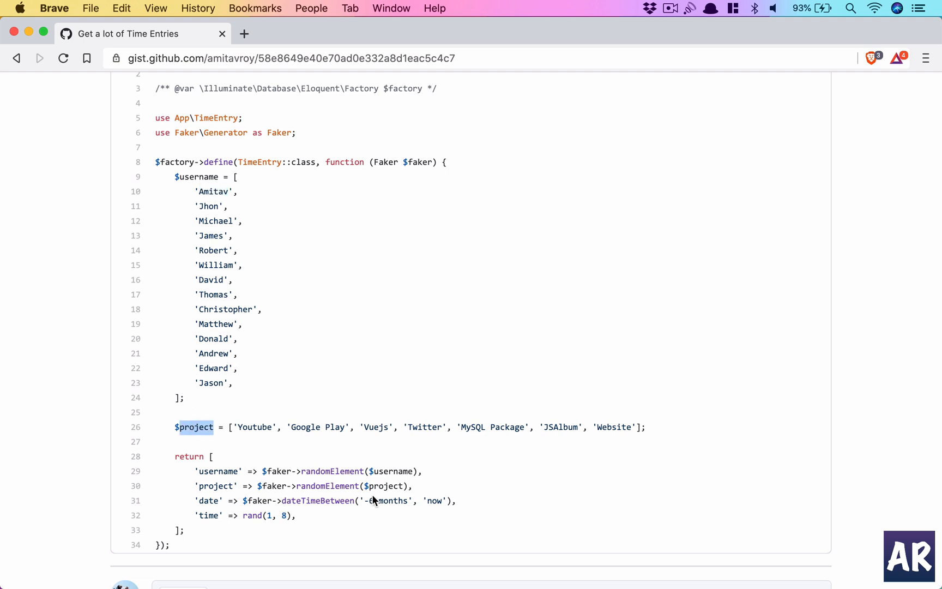
pyautogui.moveTo(155, 445)
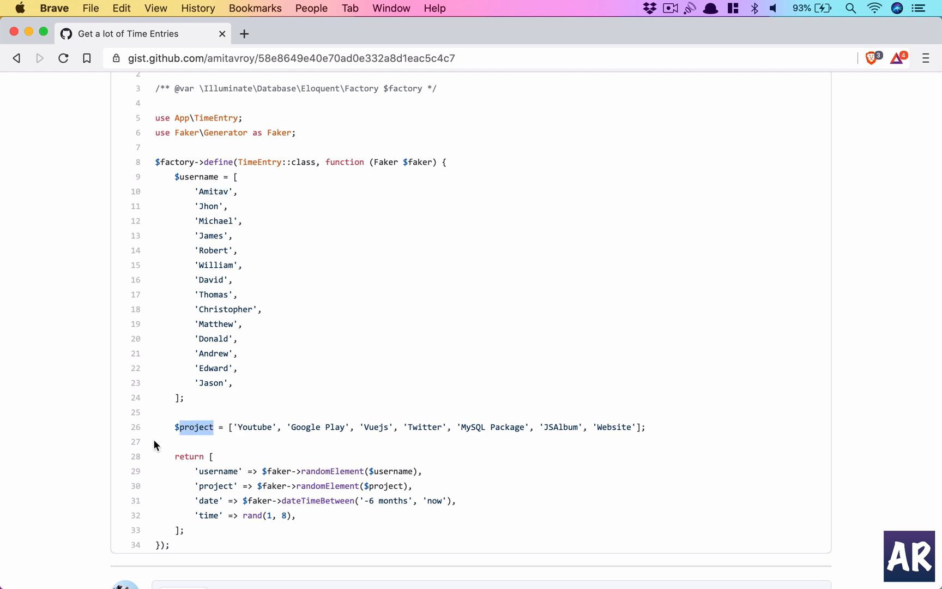
pyautogui.moveTo(494, 429)
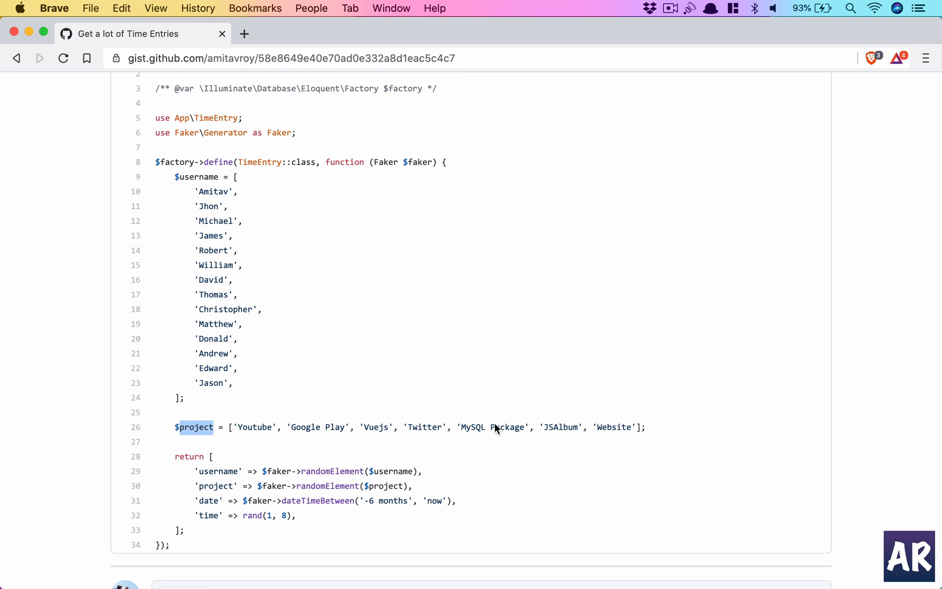
pyautogui.moveTo(367, 442)
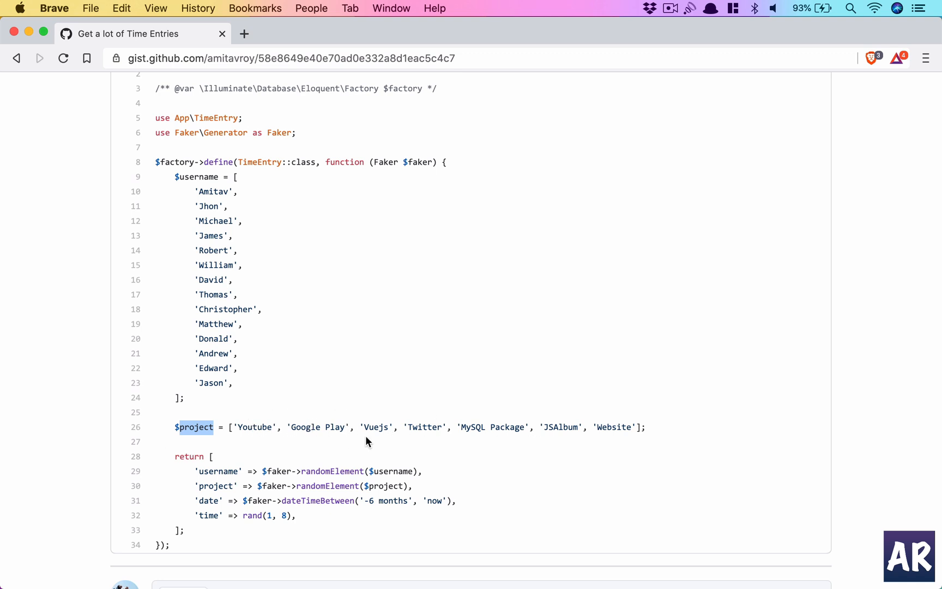
pyautogui.moveTo(602, 438)
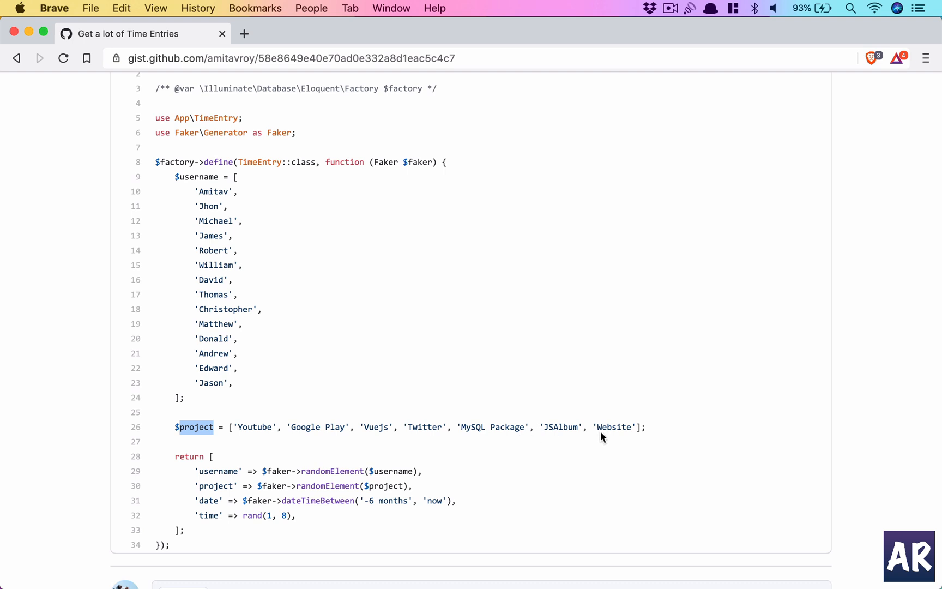
pyautogui.moveTo(687, 430)
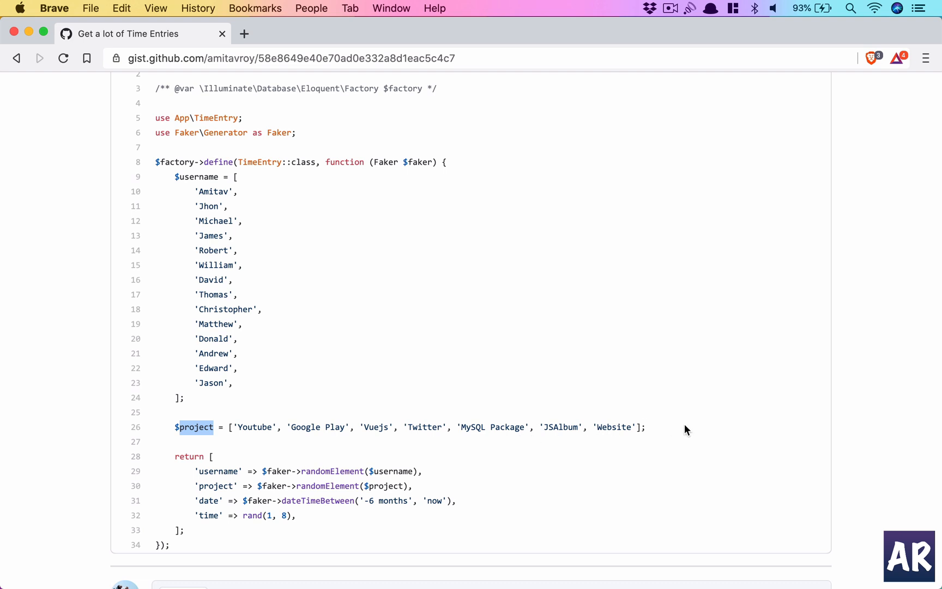
pyautogui.scroll(-3)
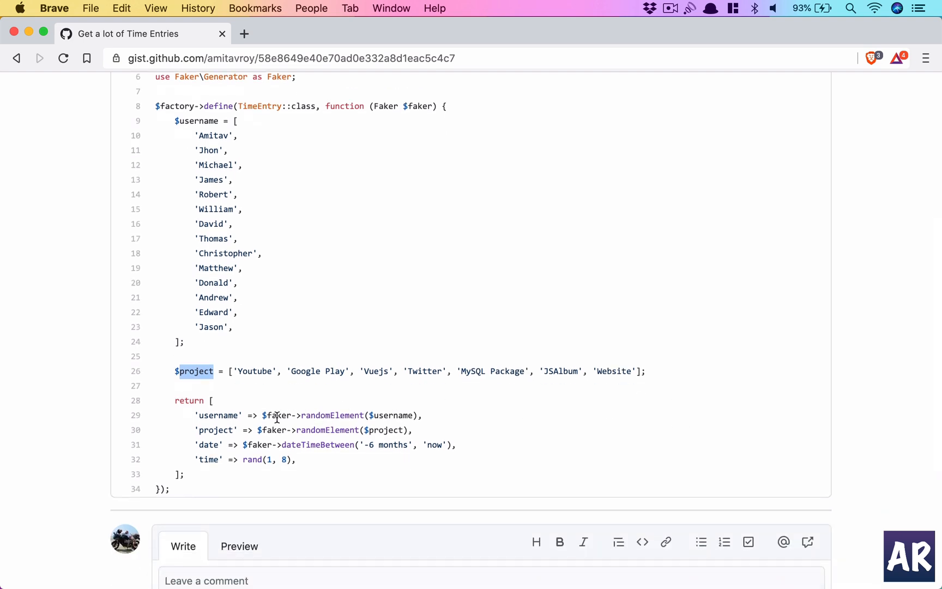
pyautogui.scroll(3)
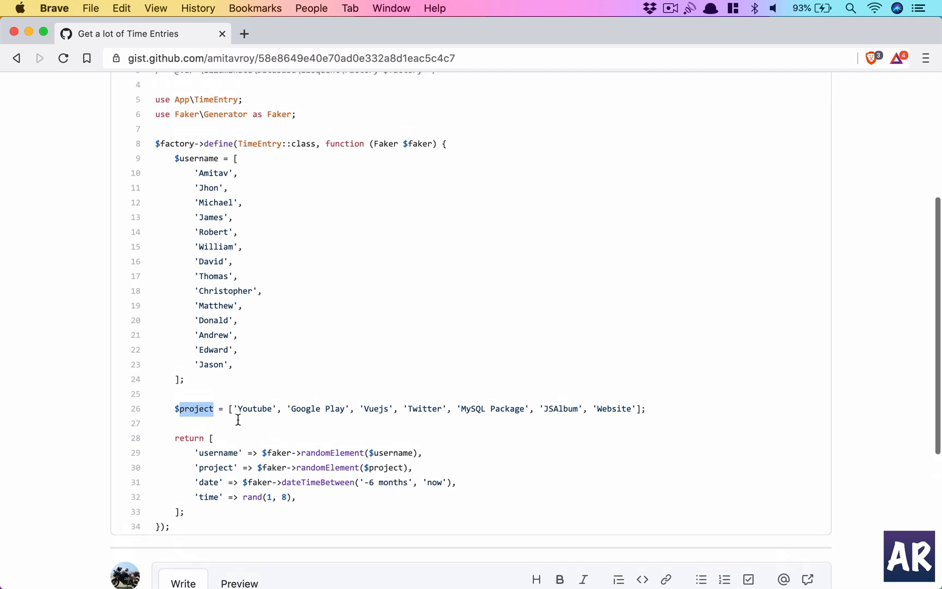
pyautogui.scroll(-3)
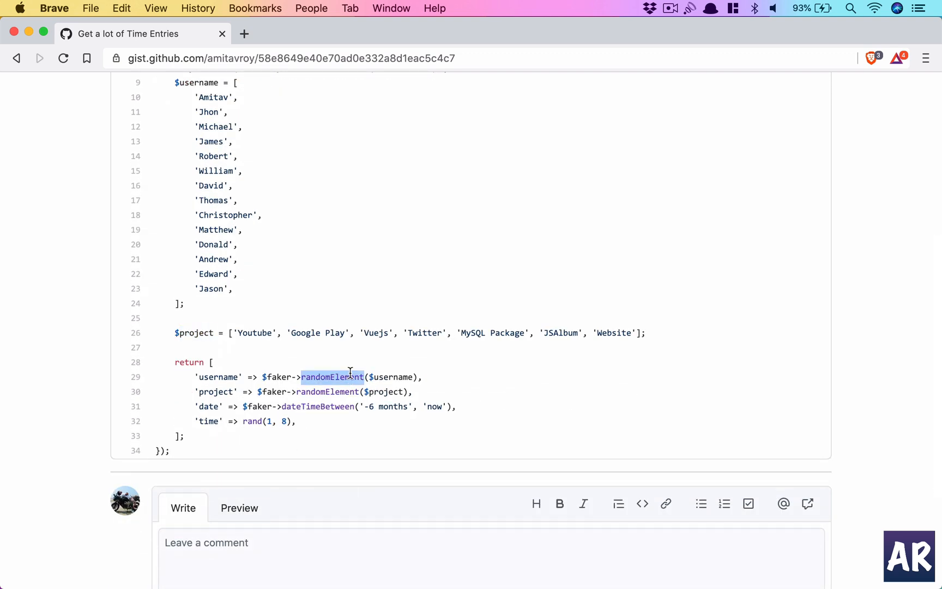
pyautogui.moveTo(219, 231)
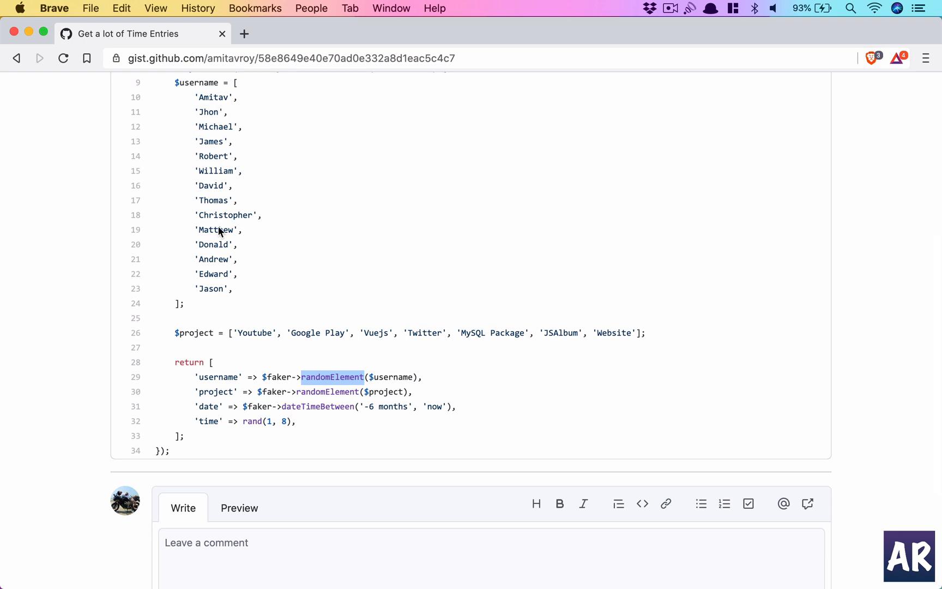
pyautogui.moveTo(320, 282)
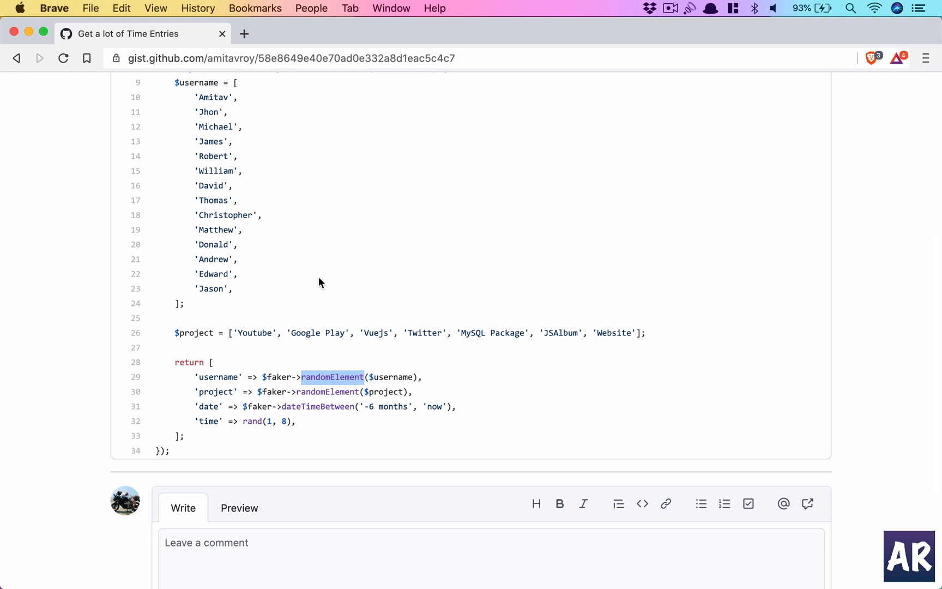
pyautogui.moveTo(327, 391)
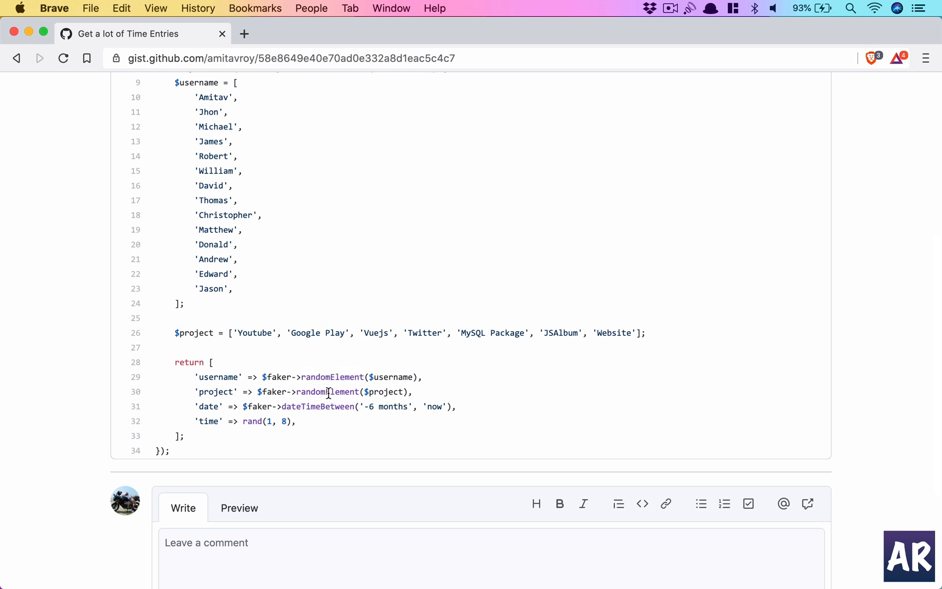
pyautogui.doubleClick(326, 391)
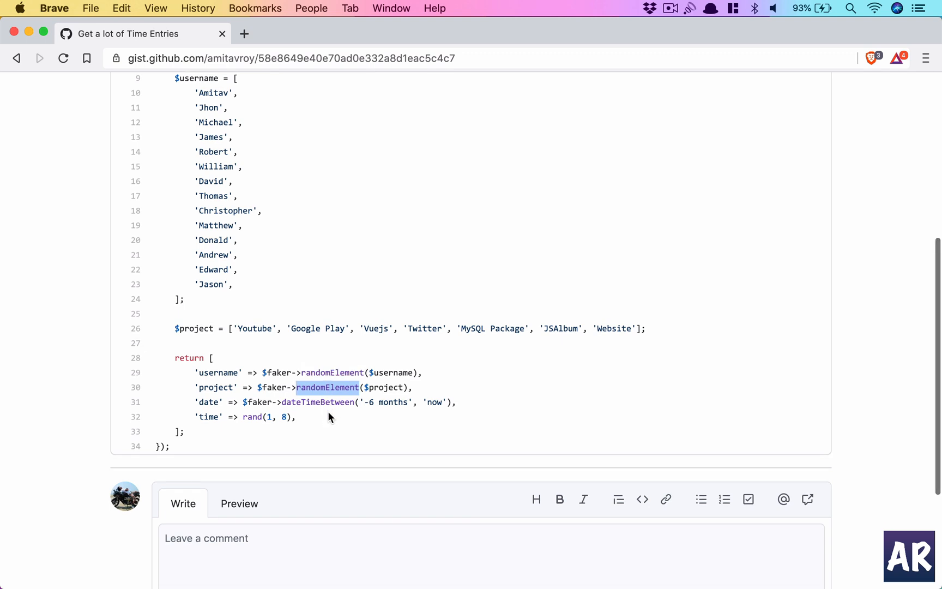
pyautogui.doubleClick(318, 401)
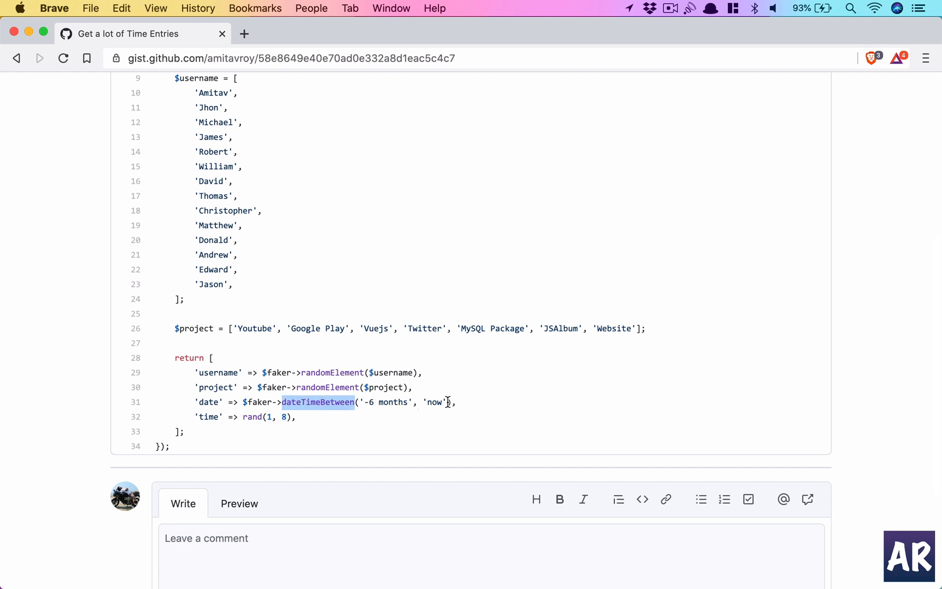
pyautogui.moveTo(229, 417)
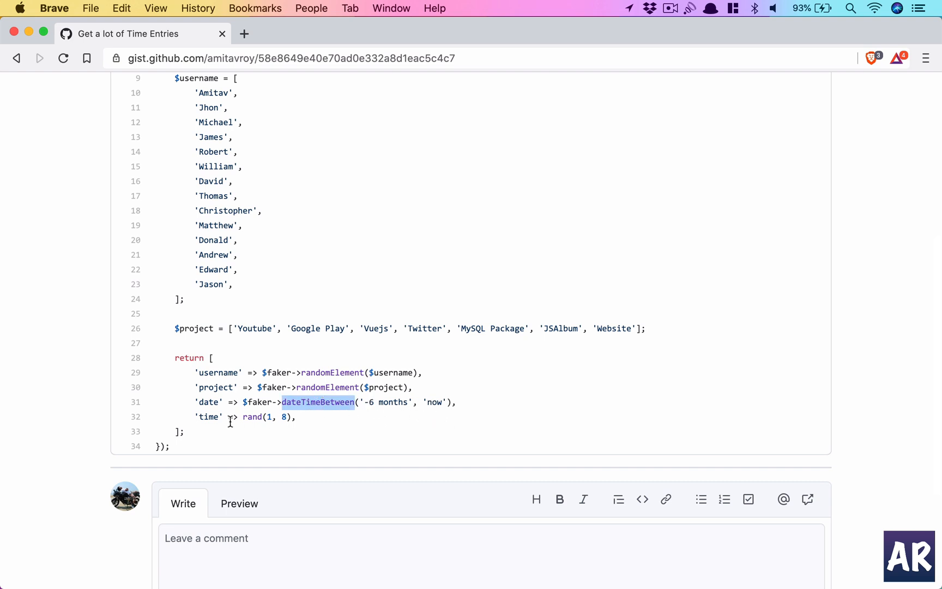
pyautogui.moveTo(256, 432)
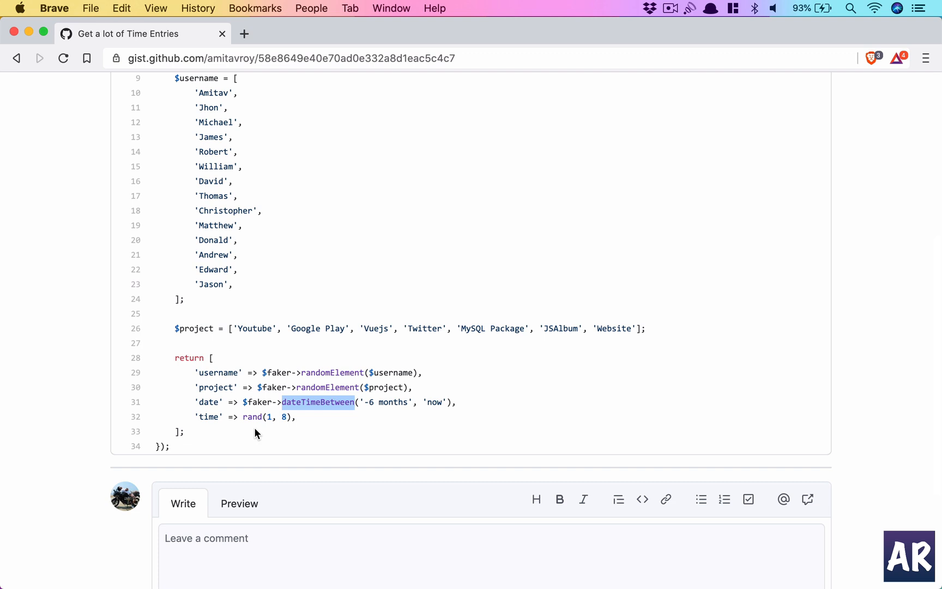
pyautogui.moveTo(34, 272)
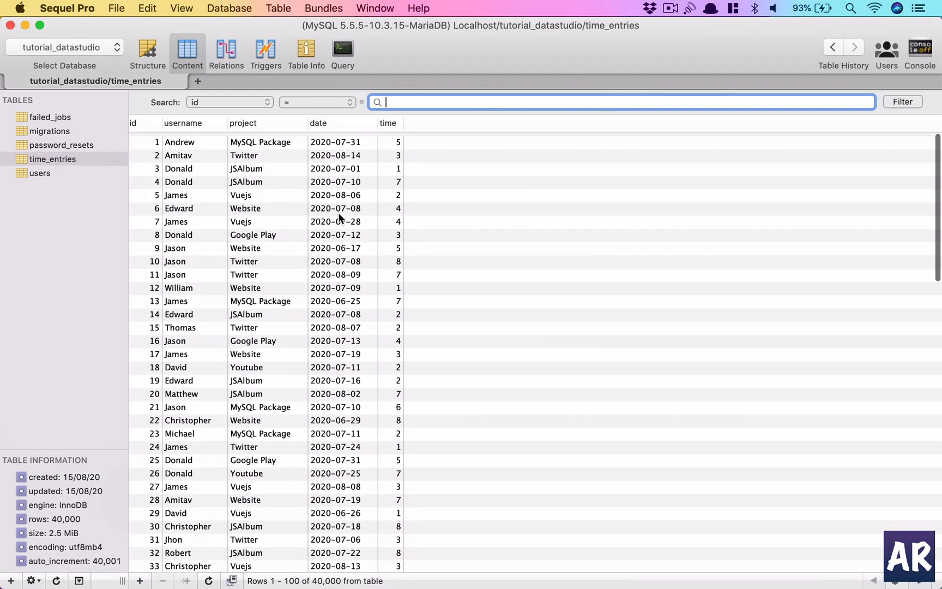
# Browse the seeded time_entries rows, then switch Sequel Pro to the Query editor.
pyautogui.scroll(-3)
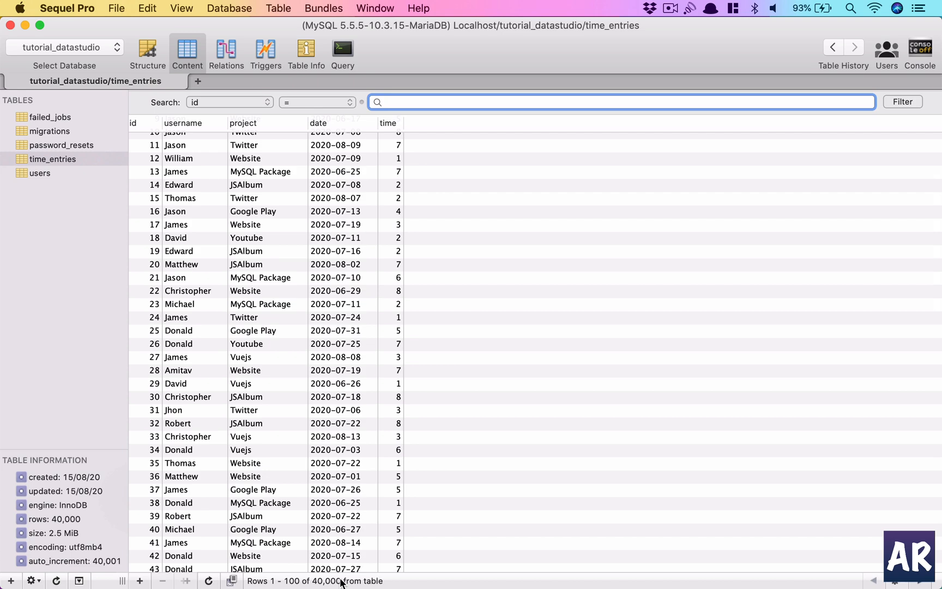
pyautogui.scroll(-3)
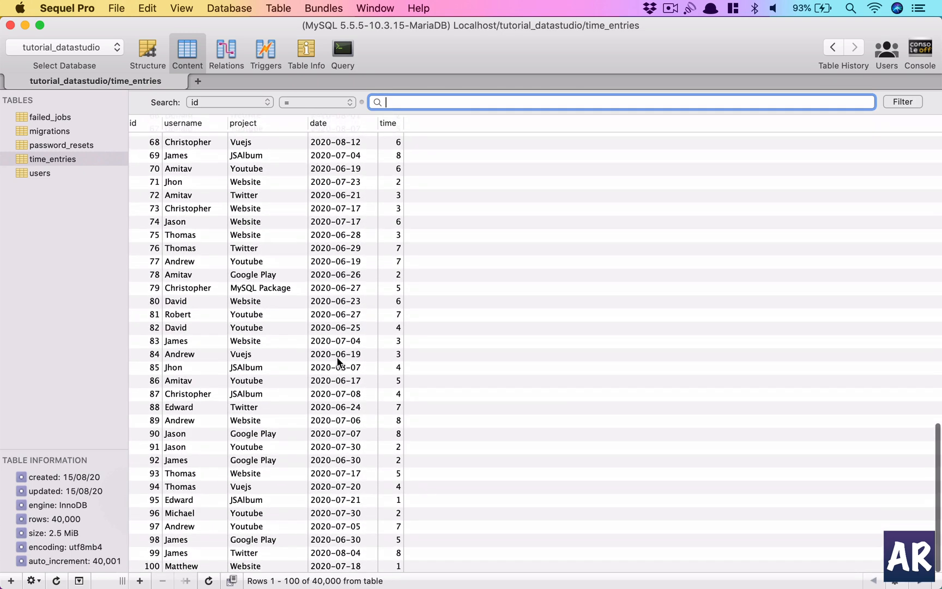
pyautogui.click(341, 51)
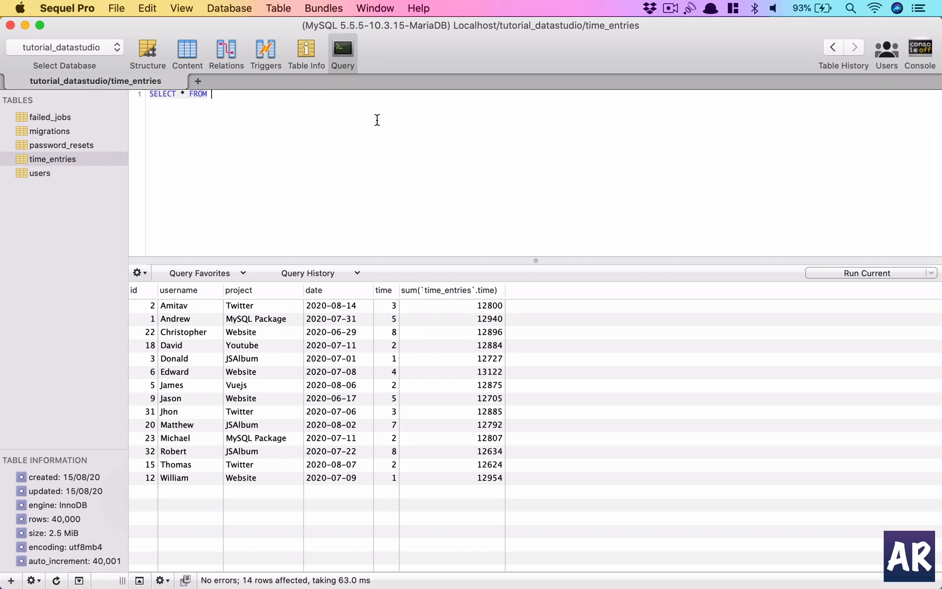
# Write and run SELECT username, sum(time) FROM time_entries GROUP BY username.
pyautogui.doubleClick(199, 93)
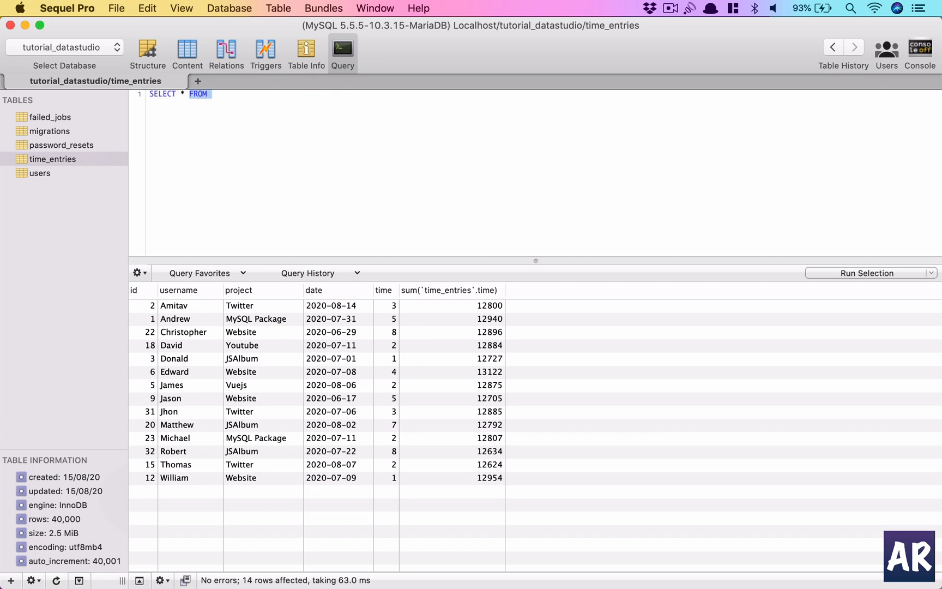
pyautogui.write('selet')
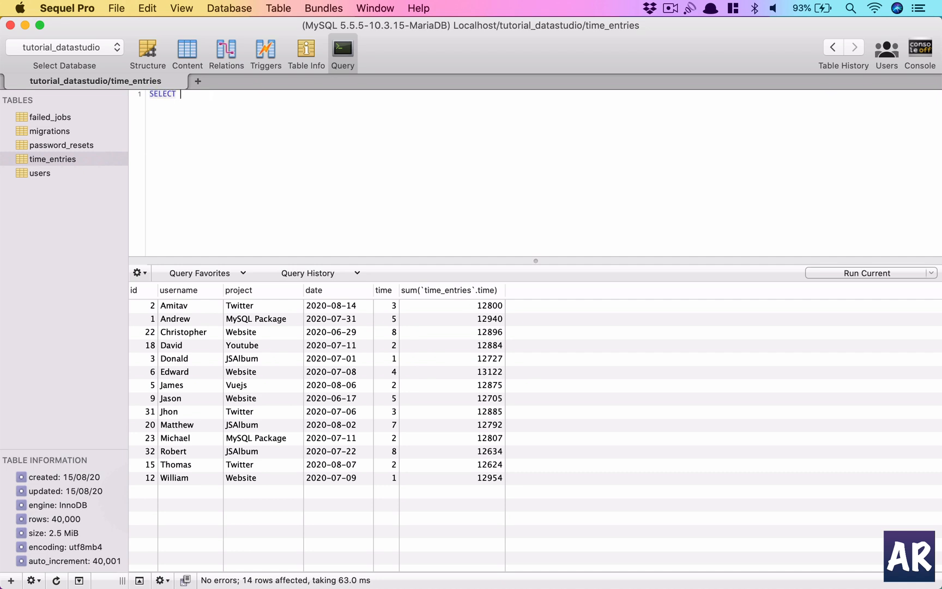
pyautogui.write('username, sum')
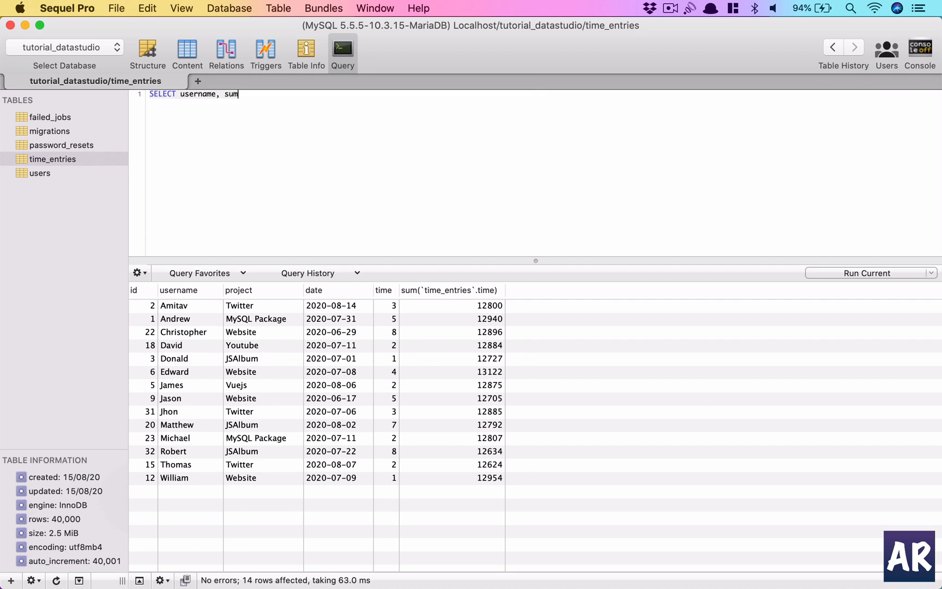
pyautogui.moveTo(598, 317)
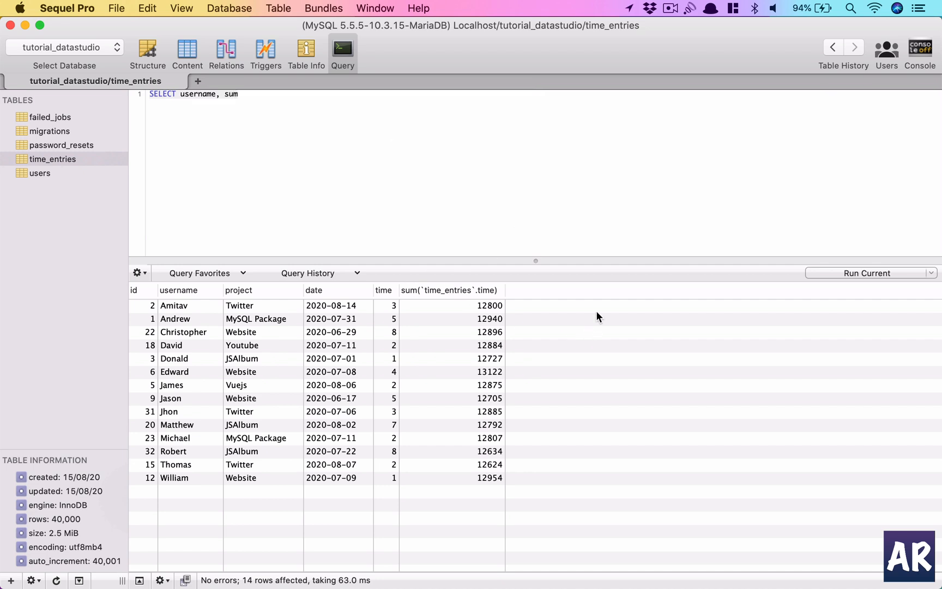
pyautogui.write('()')
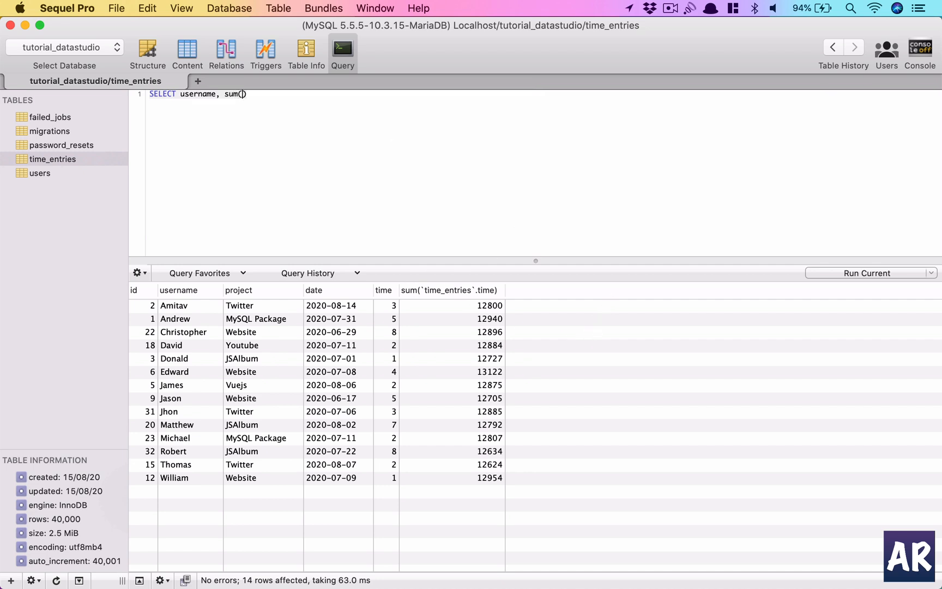
pyautogui.write('time_entries.tim')
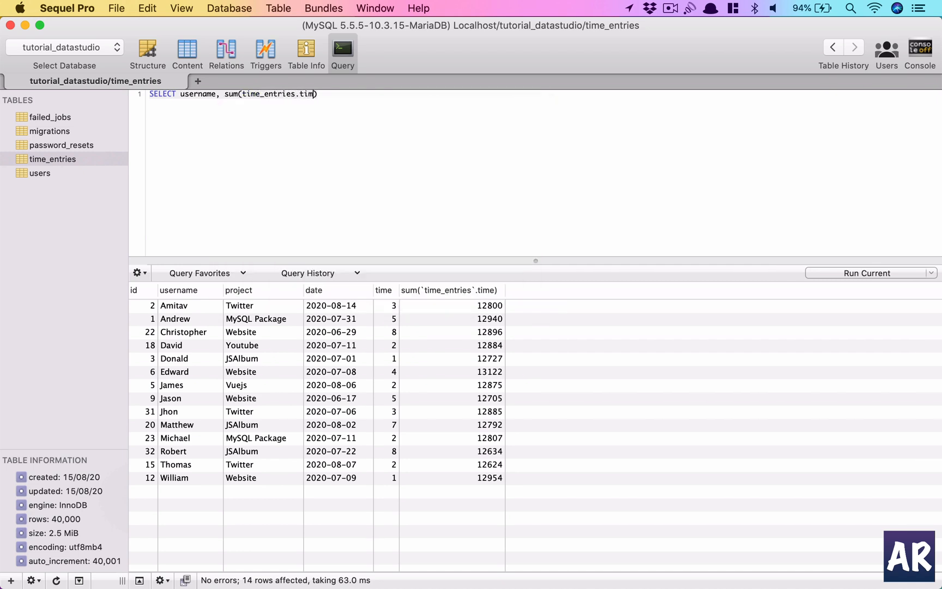
pyautogui.write('e`')
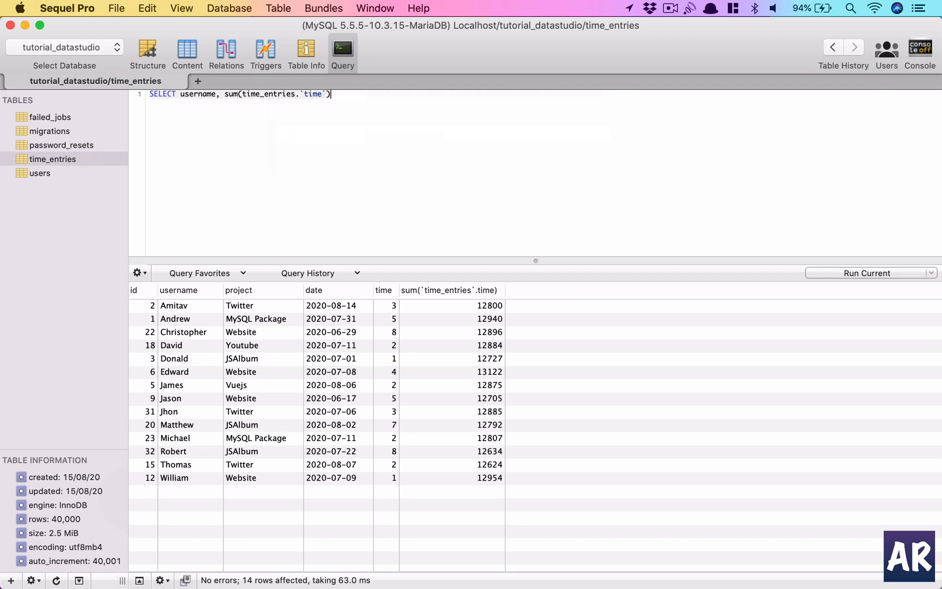
pyautogui.write('fro')
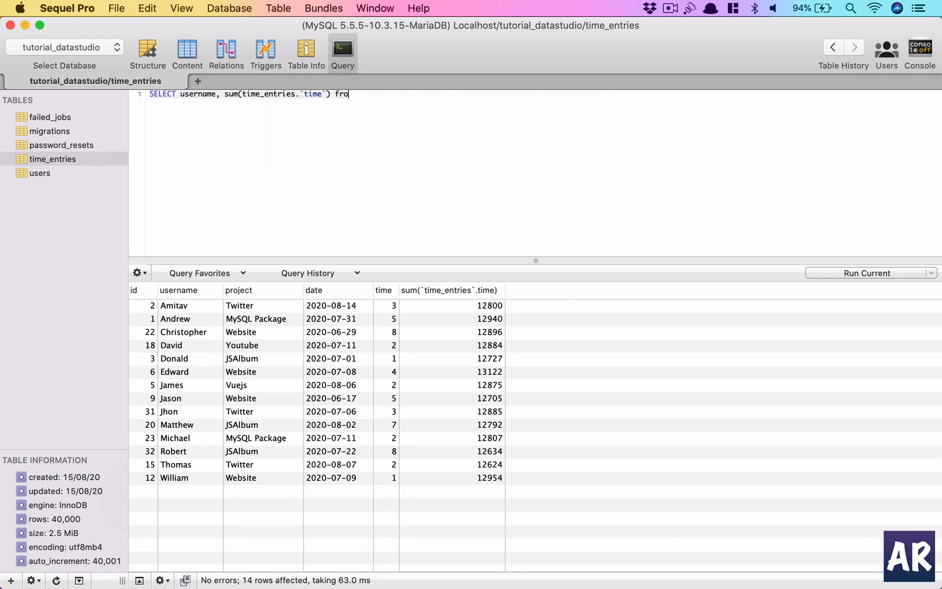
pyautogui.write('M time_entries')
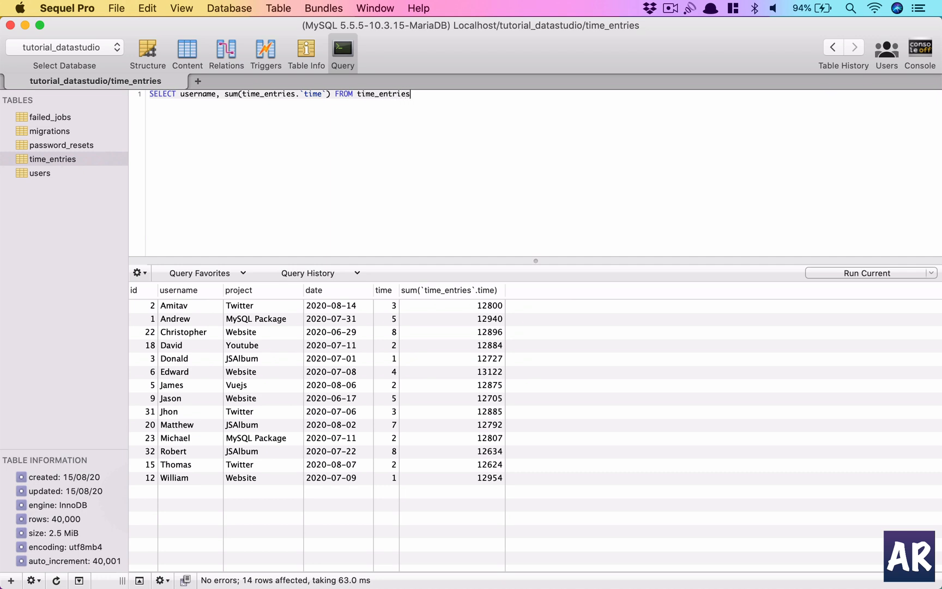
pyautogui.write('GROUP BY')
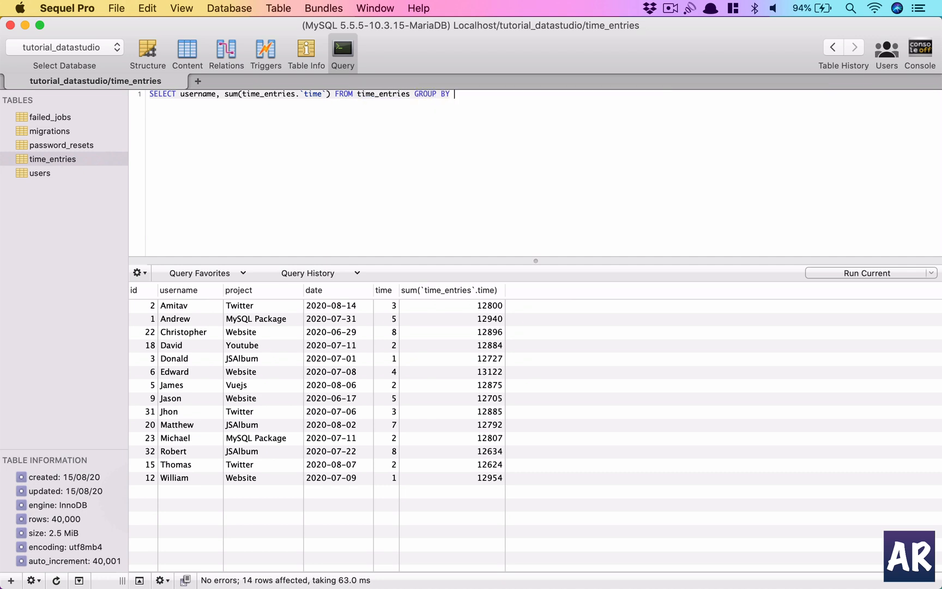
pyautogui.write('username;')
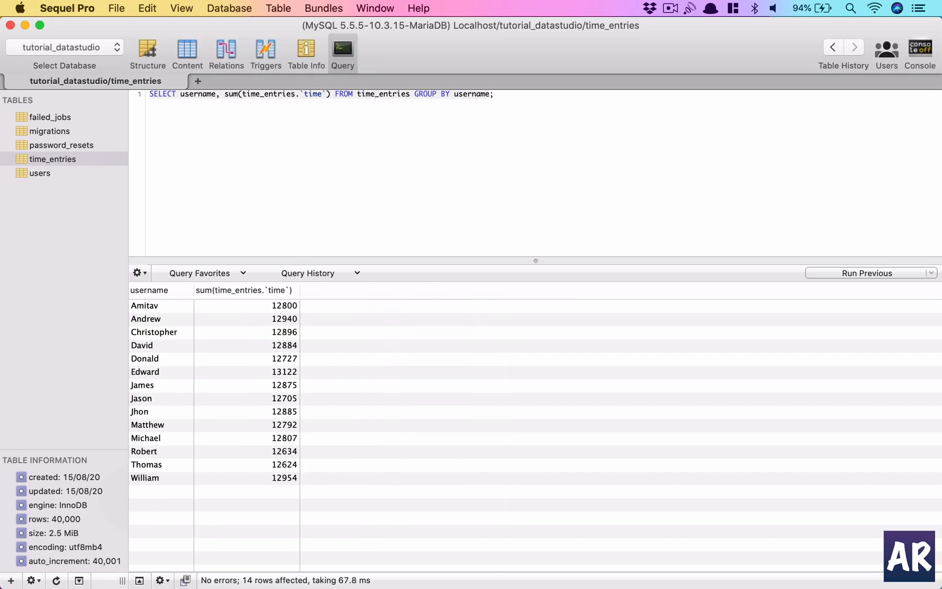
pyautogui.click(494, 94)
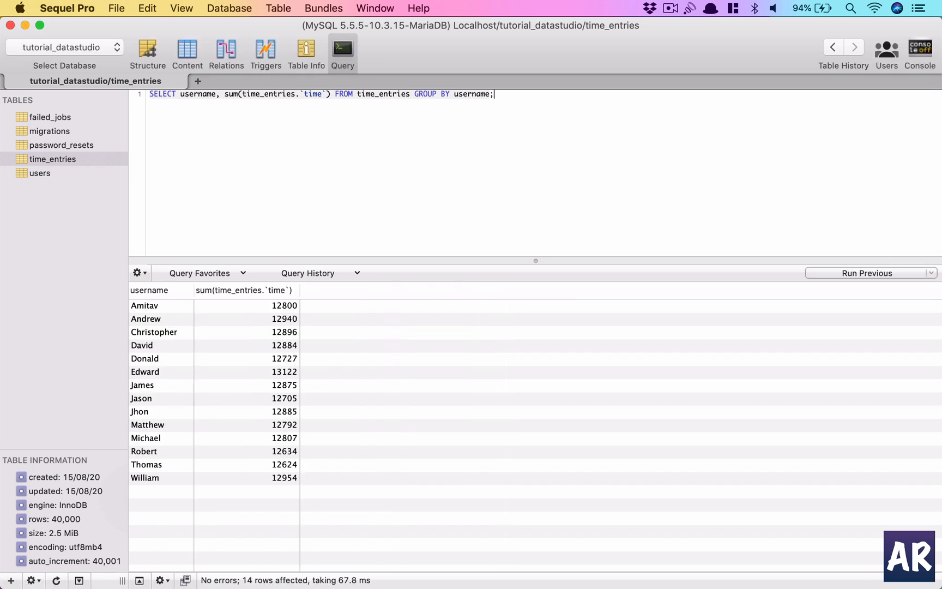
pyautogui.moveTo(310, 163)
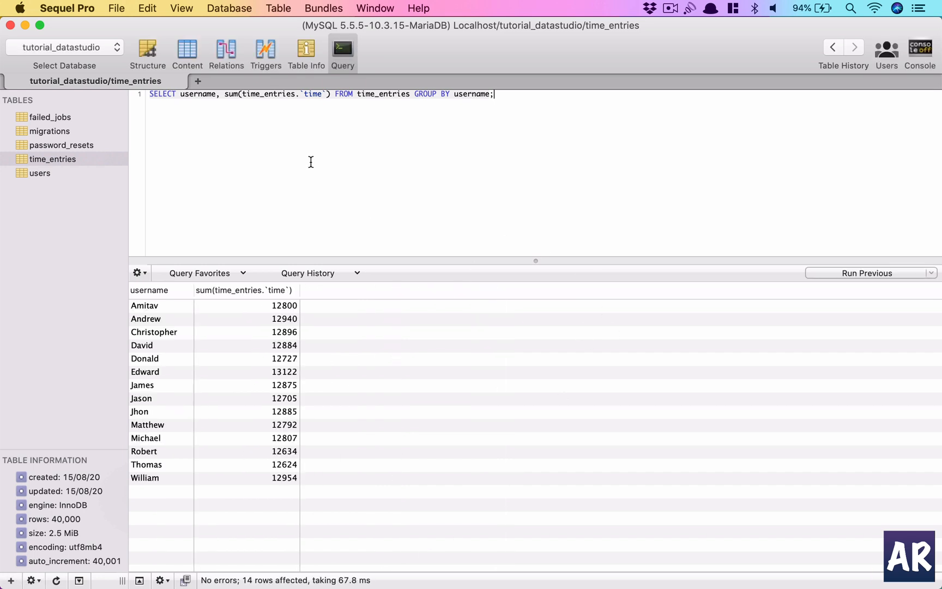
# Switch between Content and Query views, ending on the raw time_entries rows.
pyautogui.click(187, 53)
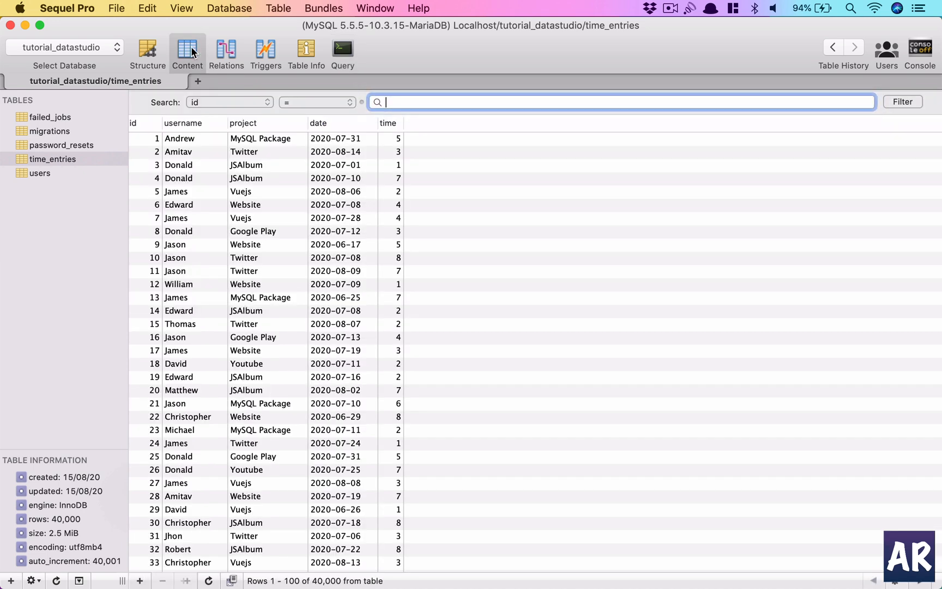
pyautogui.click(342, 52)
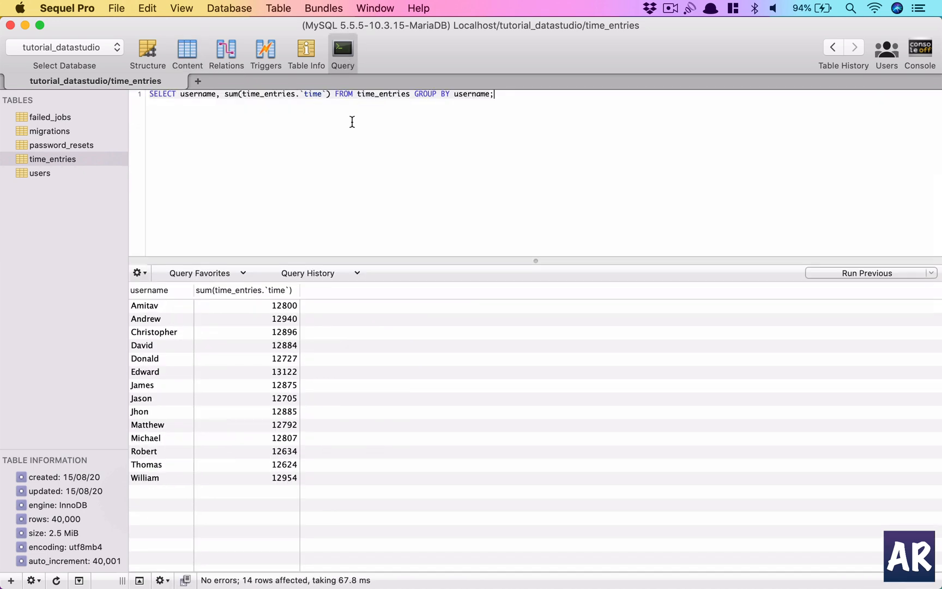
pyautogui.moveTo(226, 54)
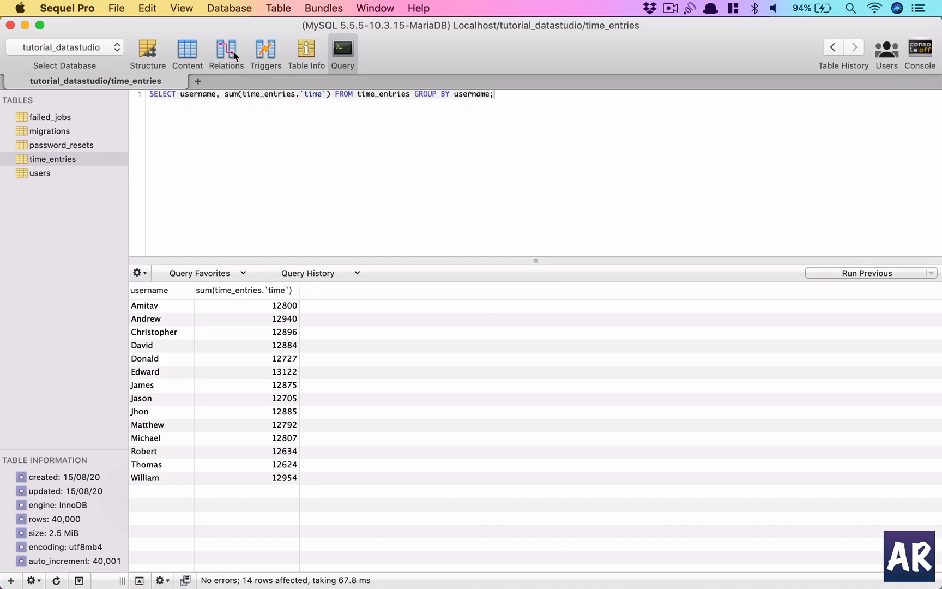
pyautogui.click(187, 54)
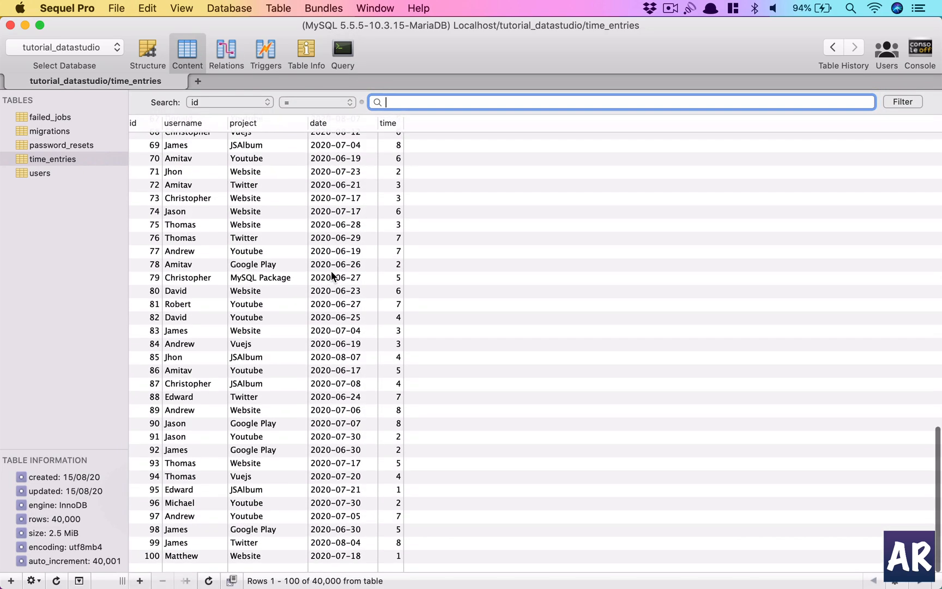
pyautogui.scroll(3)
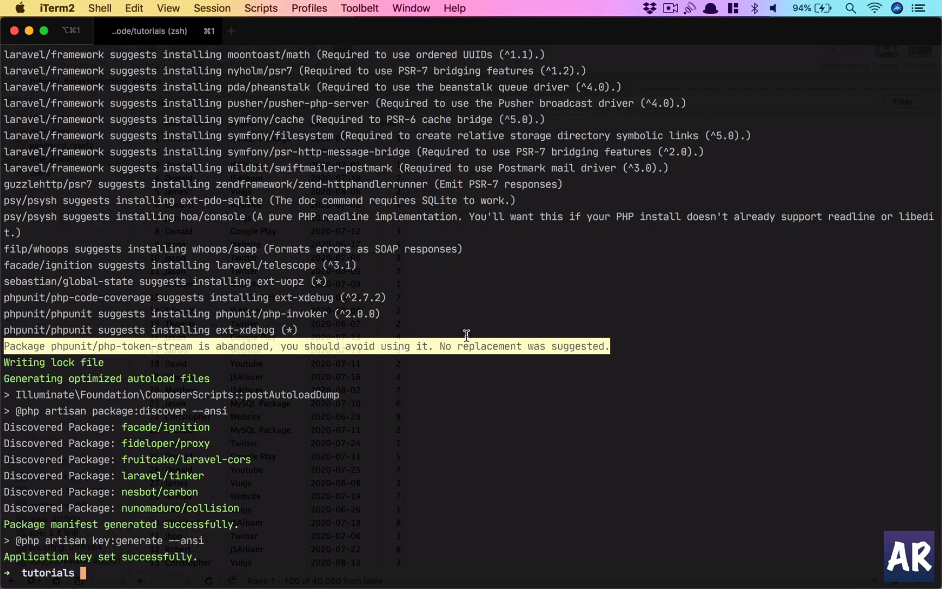
# Run cd DataStudioTutorial in the iTerm2 shell.
pyautogui.write('cd')
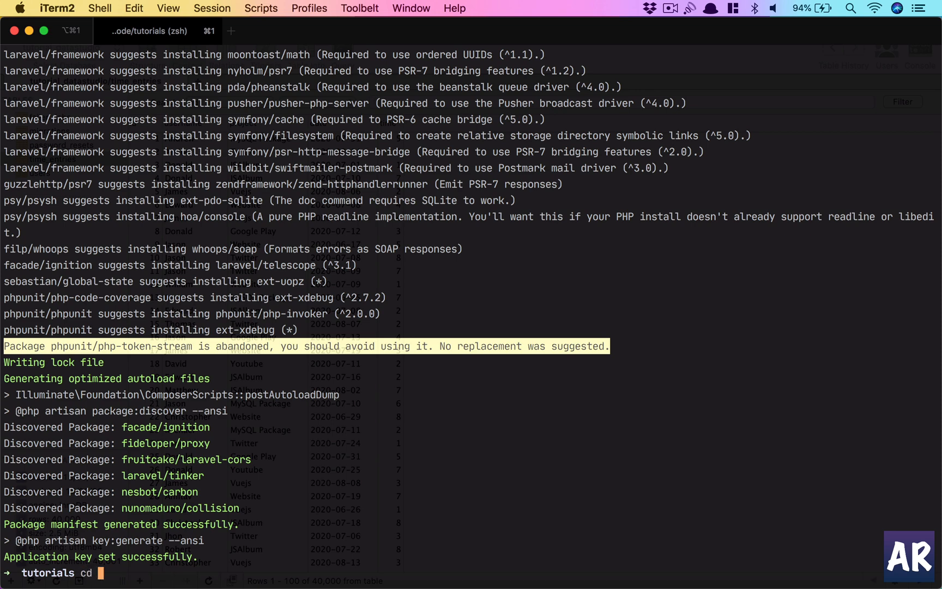
pyautogui.write('DataStudioTutorial')
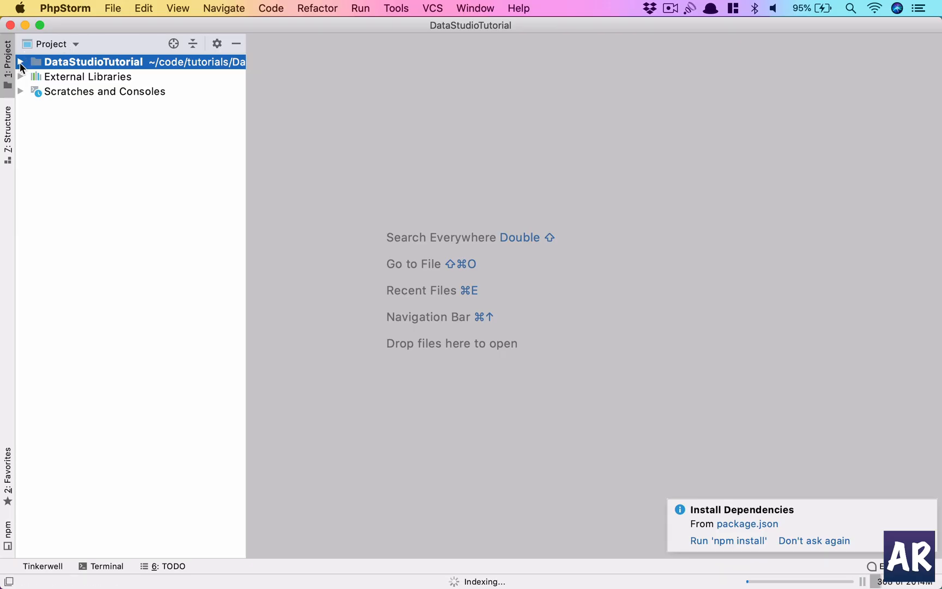
# Open .env and change DB_DATABASE from laravel to tuotorial_datastudio.
pyautogui.click(19, 62)
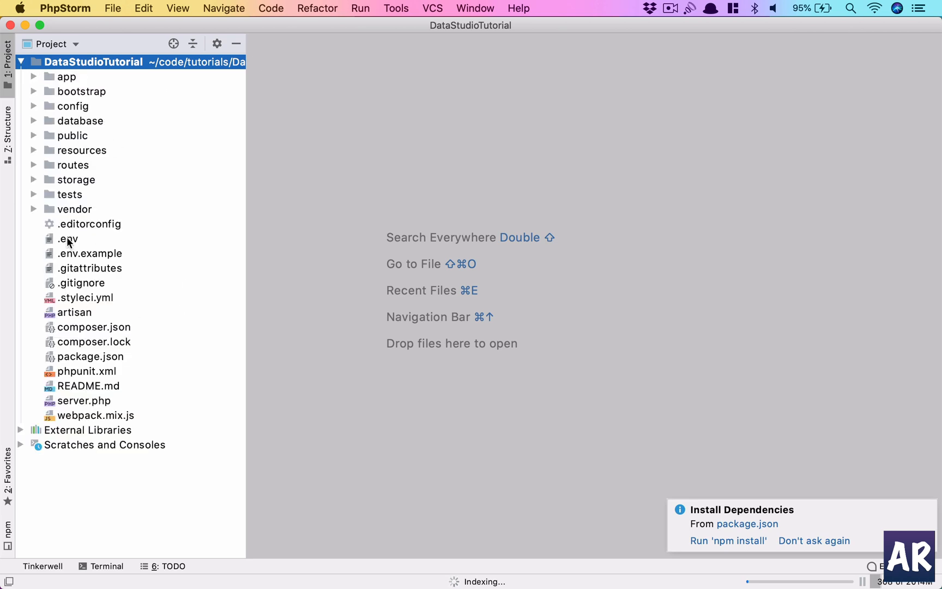
pyautogui.doubleClick(67, 238)
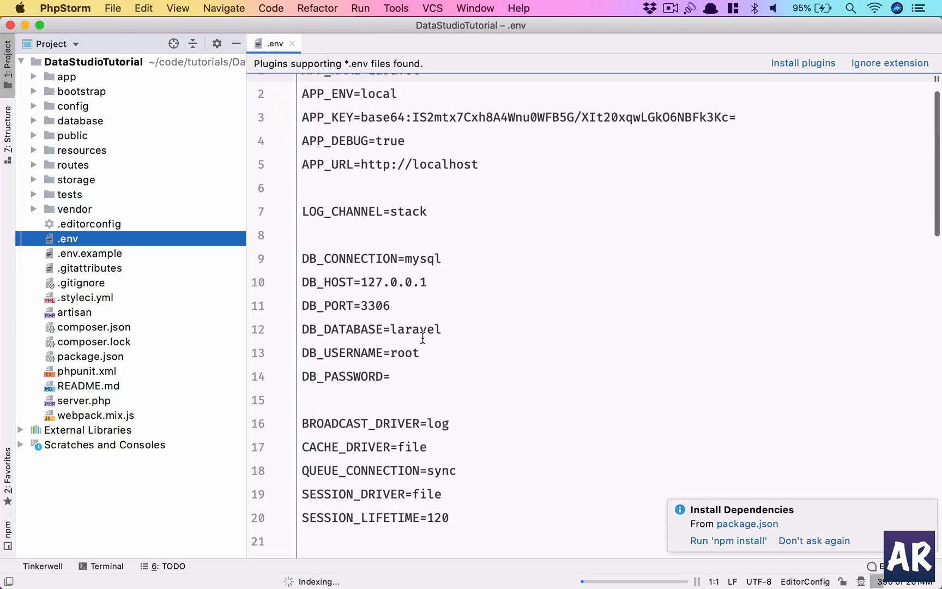
pyautogui.scroll(-3)
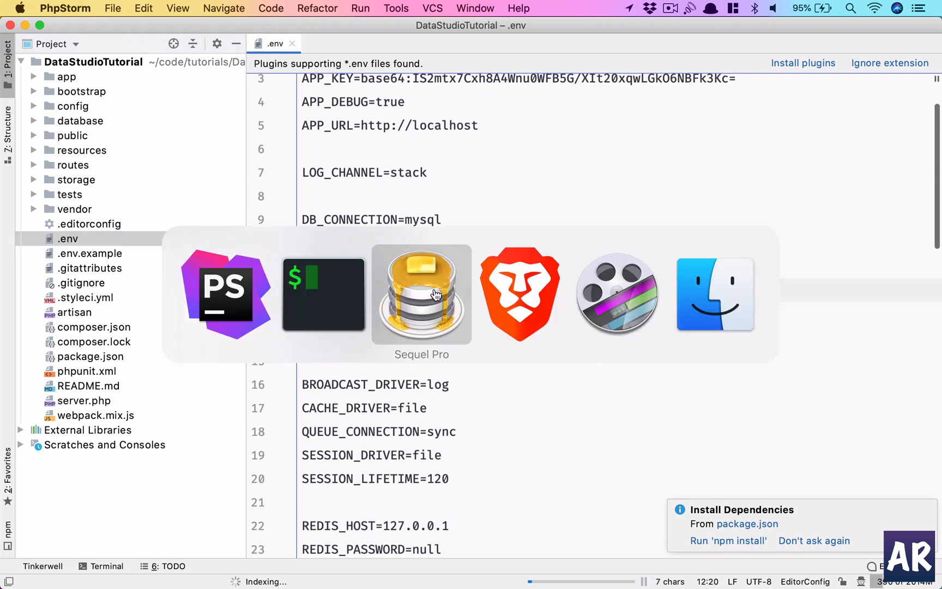
pyautogui.click(421, 293)
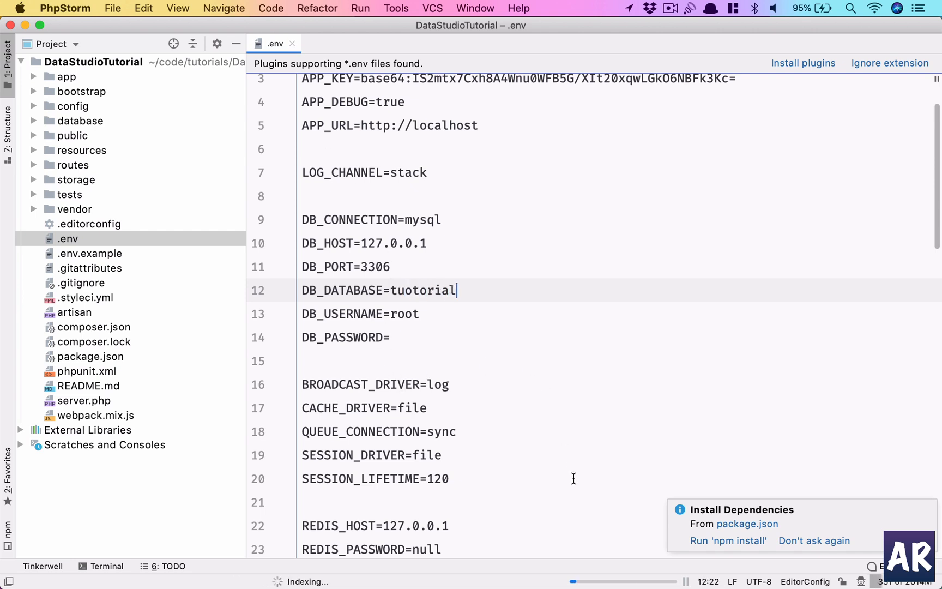
pyautogui.write('_')
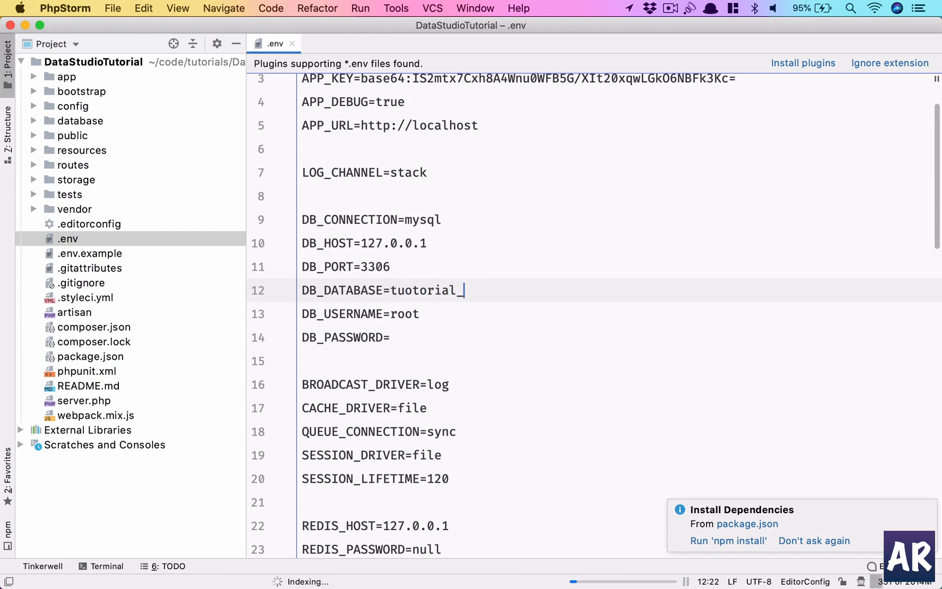
pyautogui.write('datastudio')
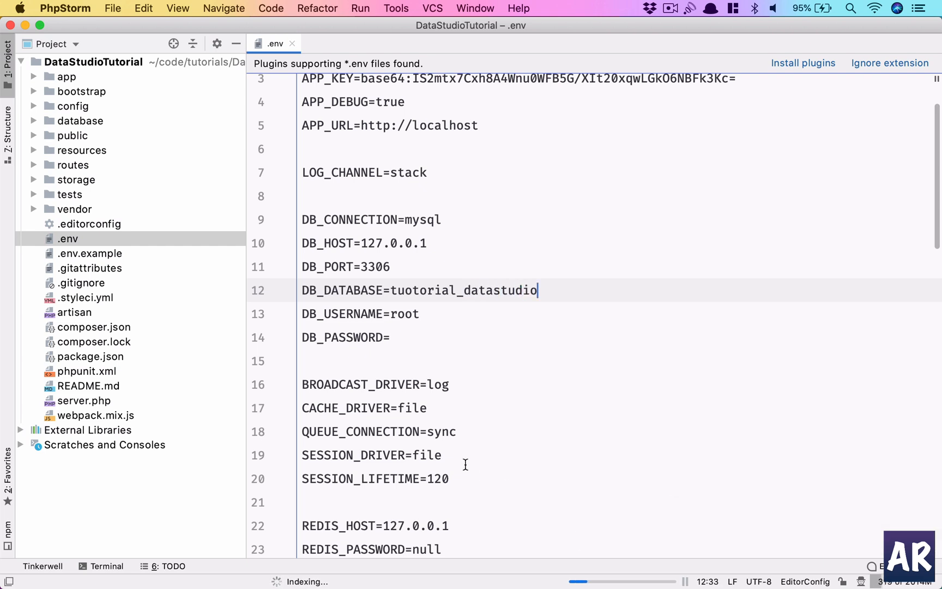
pyautogui.scroll(-3)
pyautogui.write('p')
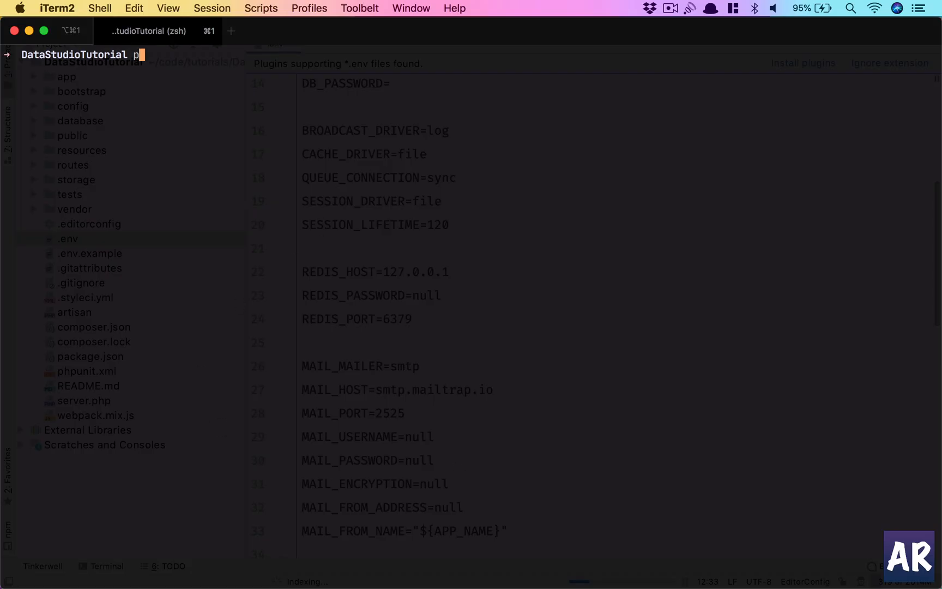
# Run php artisan make:model -mf TimeEntry to generate the model, migration and factory.
pyautogui.write('hp artisan make:mo')
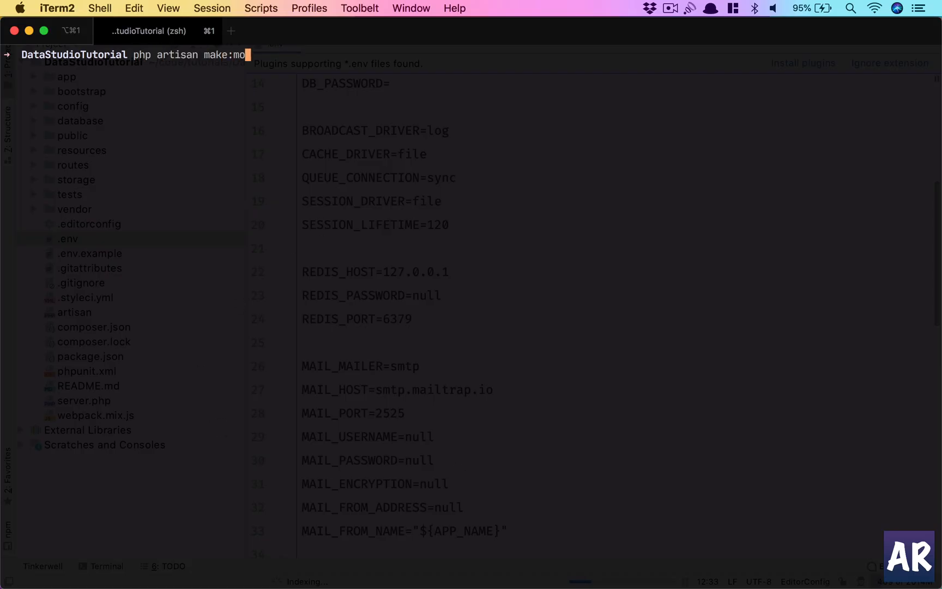
pyautogui.write('del -m')
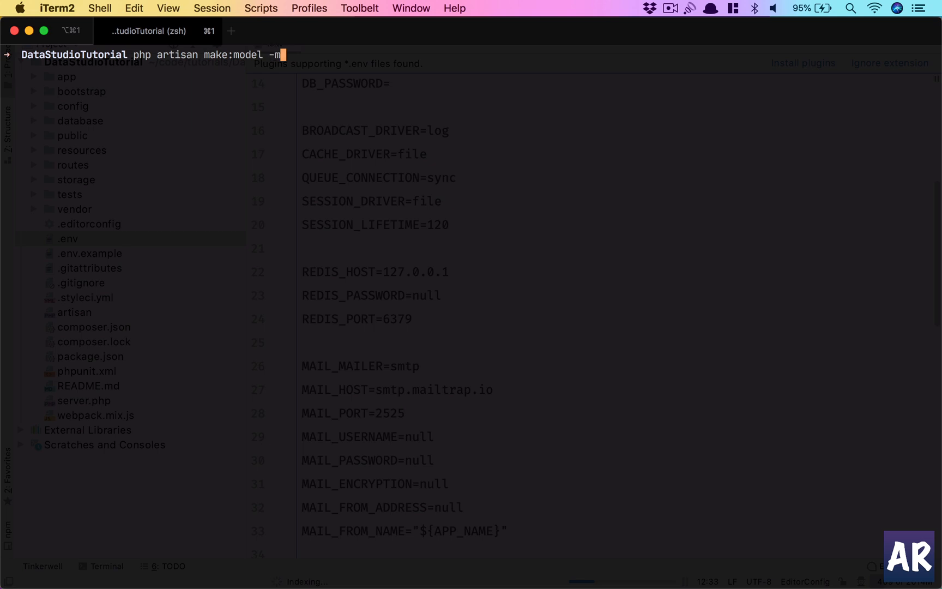
pyautogui.write('f')
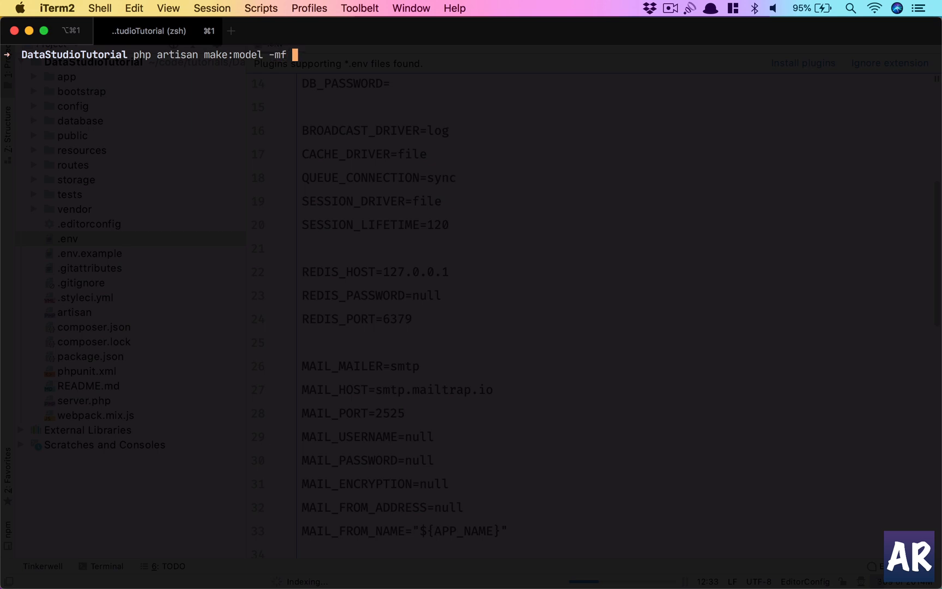
pyautogui.write('TimeEntry')
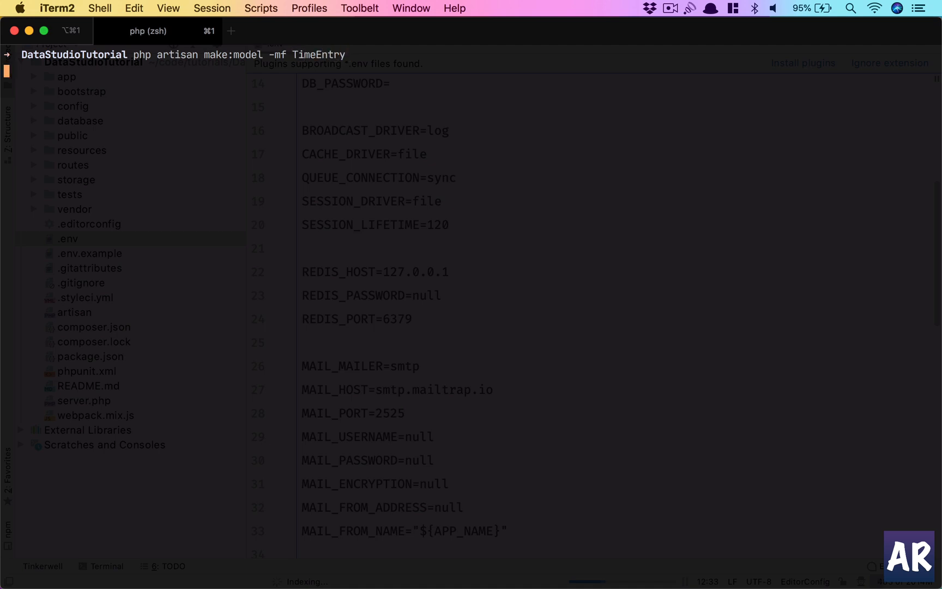
pyautogui.press('Return')
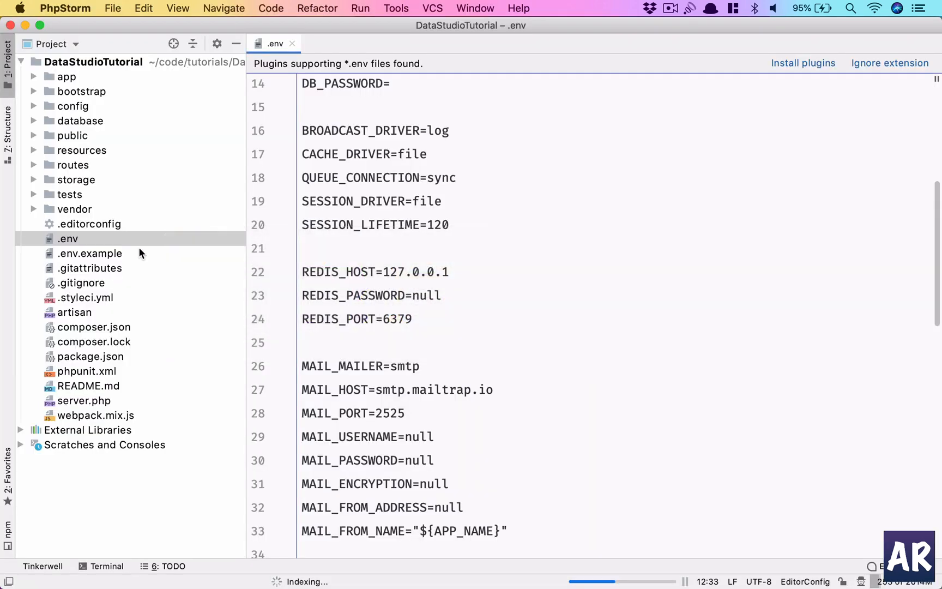
pyautogui.moveTo(113, 216)
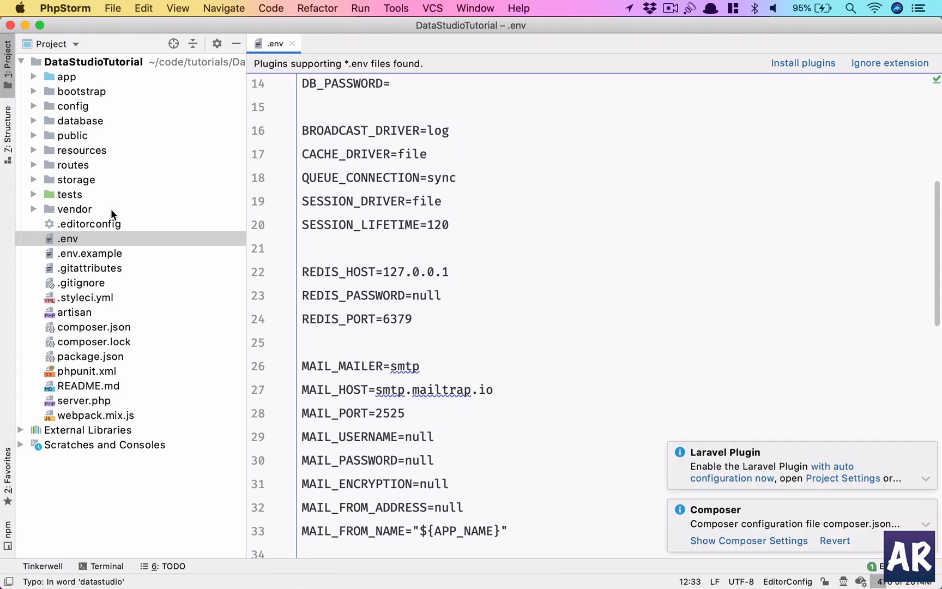
pyautogui.moveTo(841, 478)
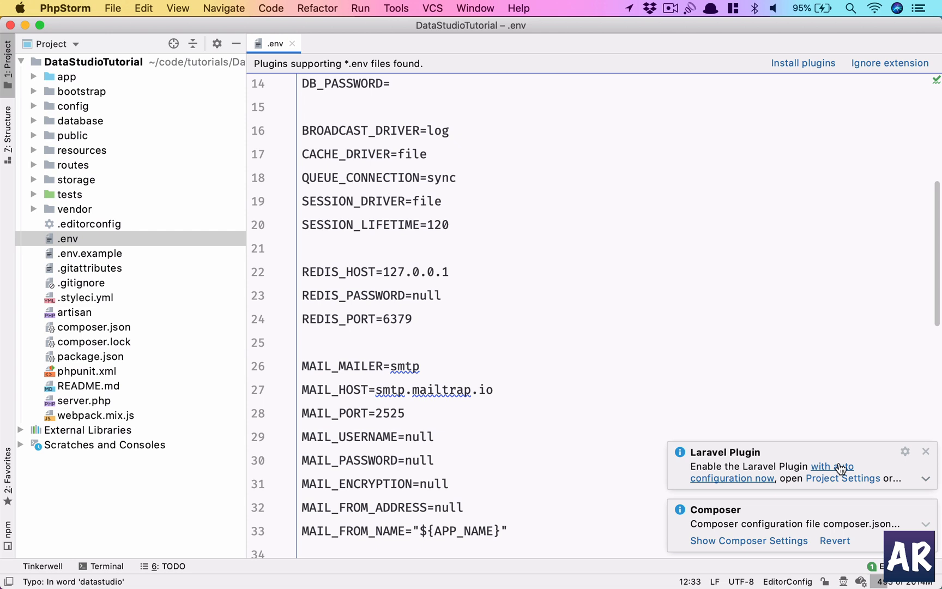
# Enable the Laravel Plugin with auto configuration and scroll back up through .env.
pyautogui.click(831, 466)
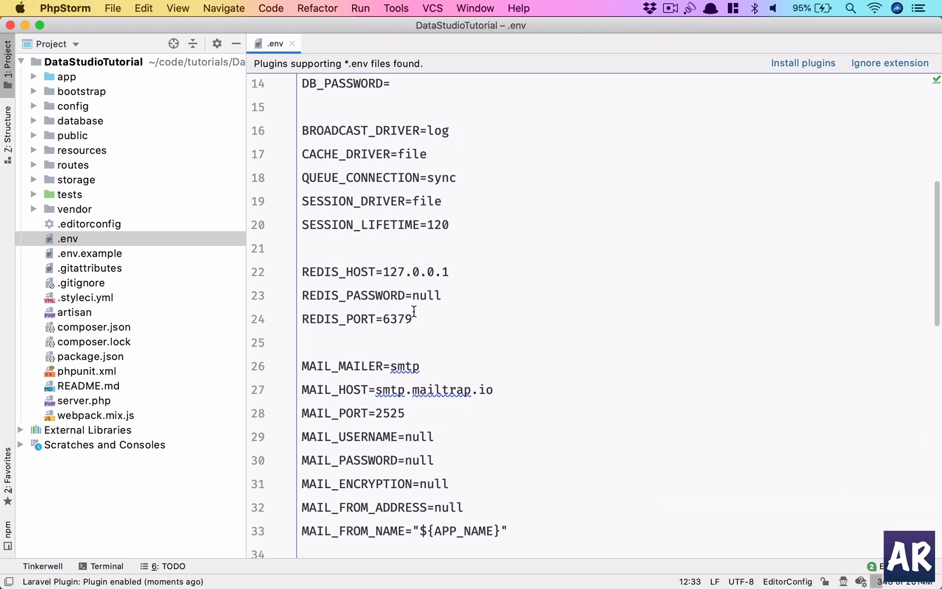
pyautogui.scroll(3)
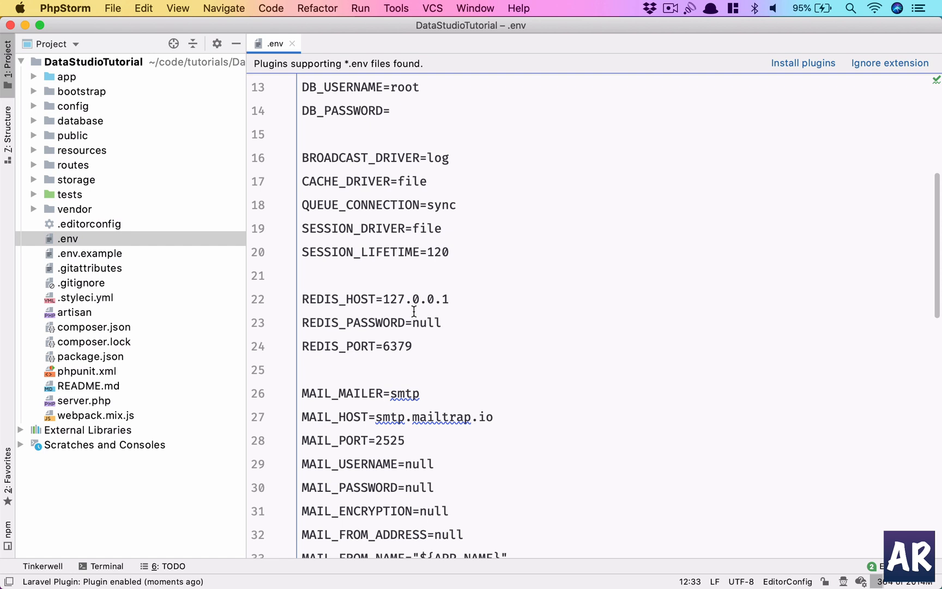
pyautogui.moveTo(319, 181)
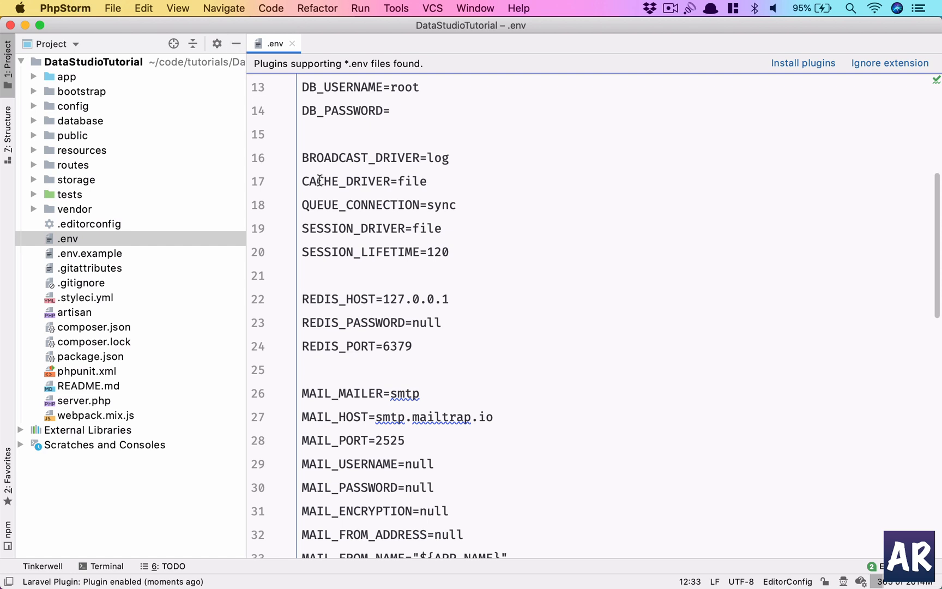
pyautogui.scroll(3)
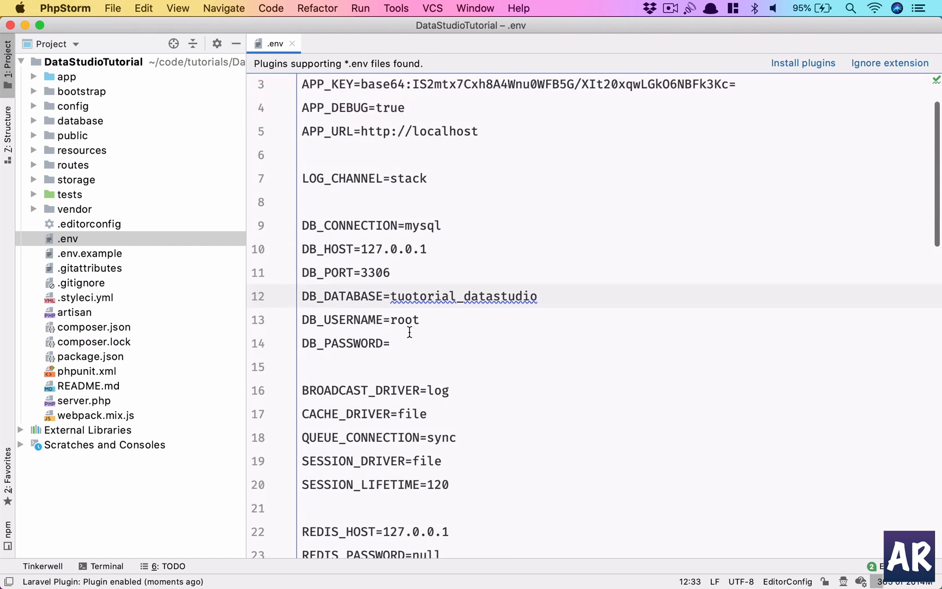
pyautogui.moveTo(432, 296)
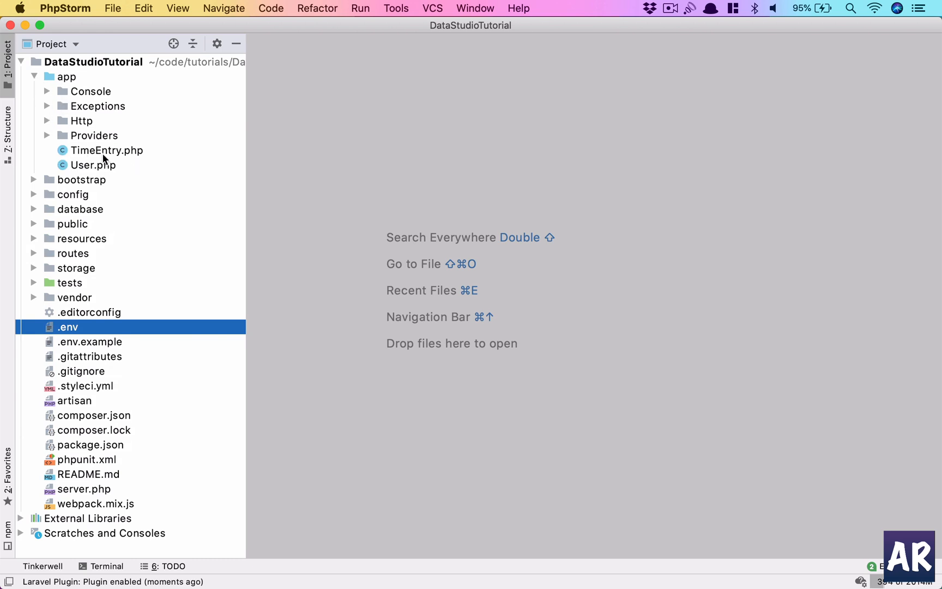
# Open the generated TimeEntry.php model showing its empty class extending Model.
pyautogui.doubleClick(107, 151)
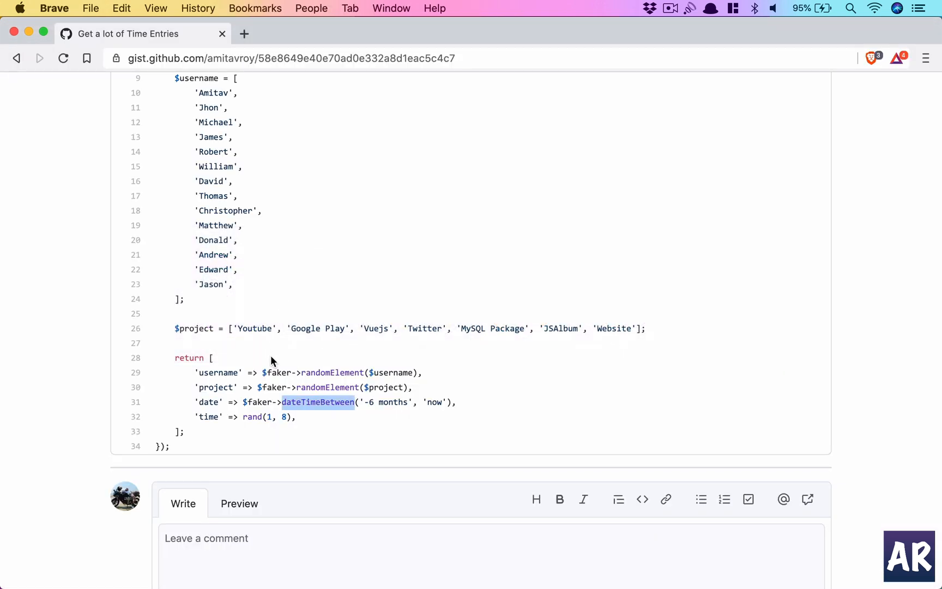
pyautogui.scroll(3)
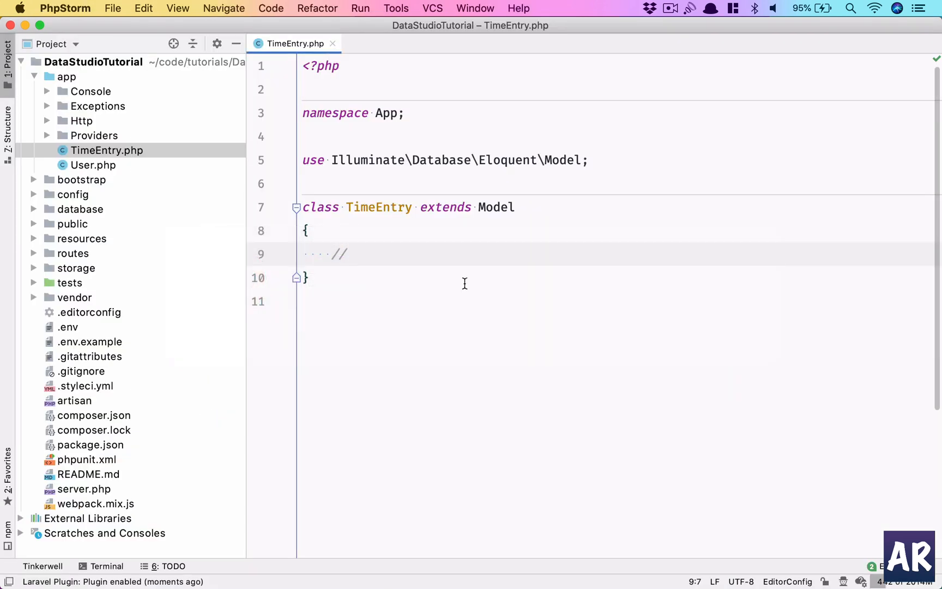
# Add public $timestamps = false and protected $guarded = [] to the TimeEntry model.
pyautogui.write('$timestamps =')
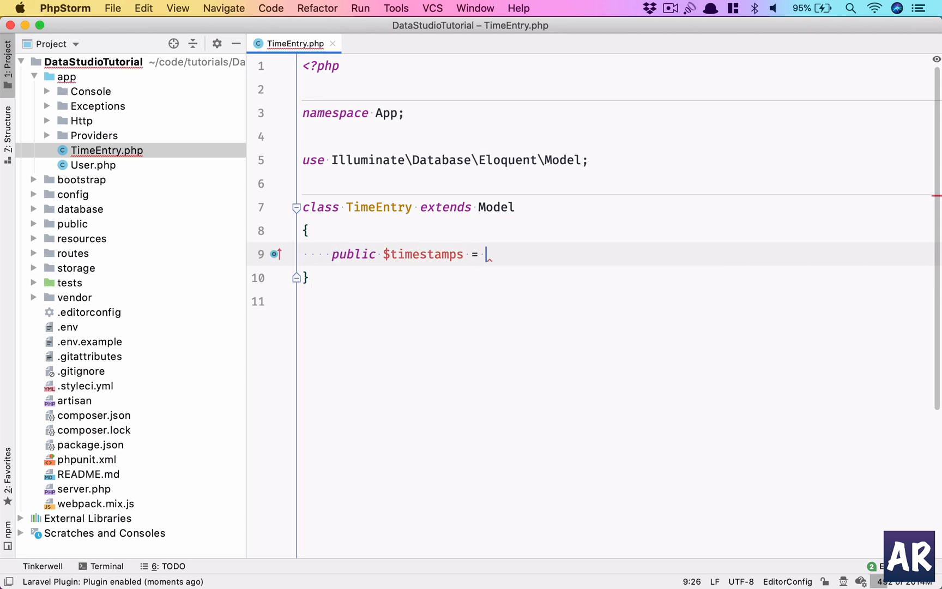
pyautogui.write('false;')
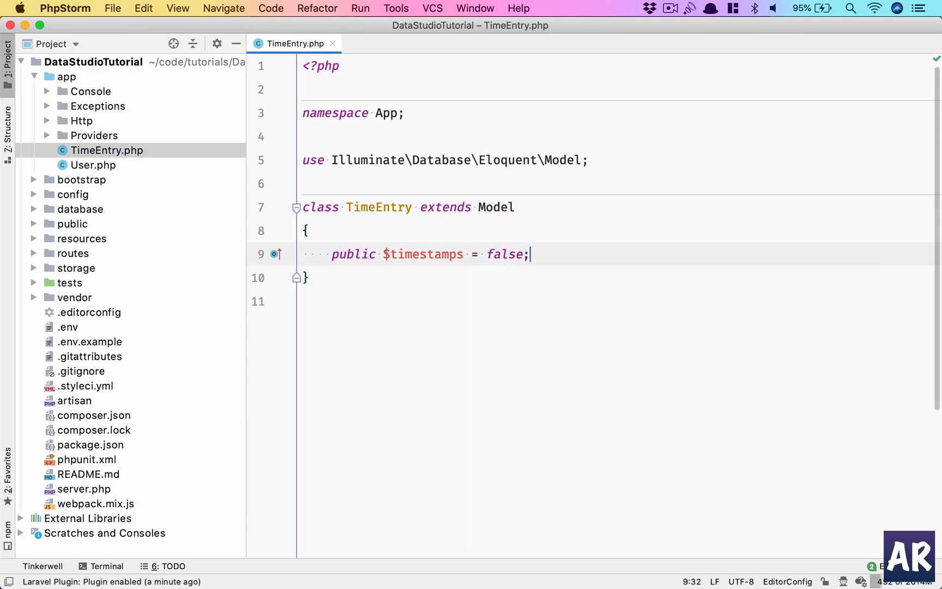
pyautogui.click(307, 230)
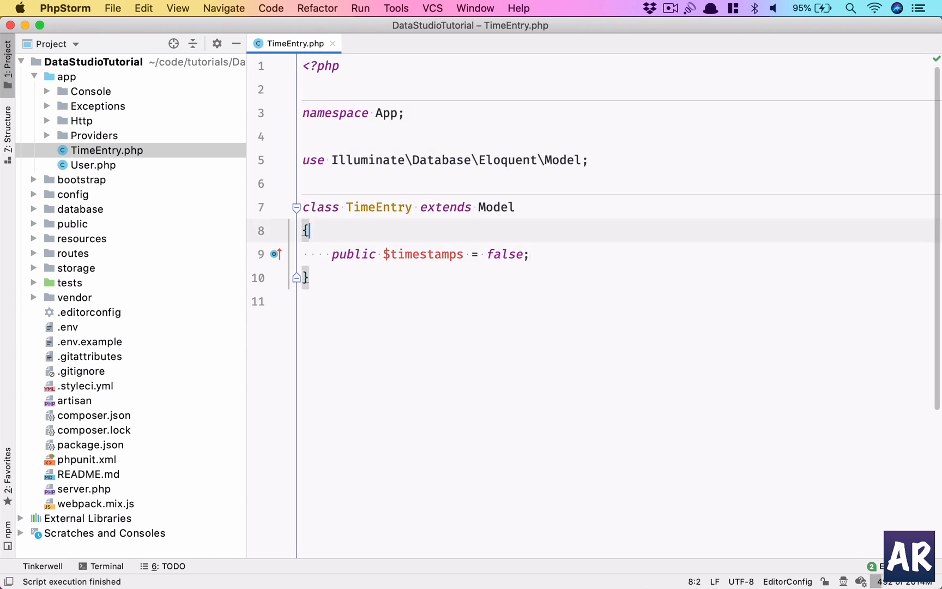
pyautogui.press('Return')
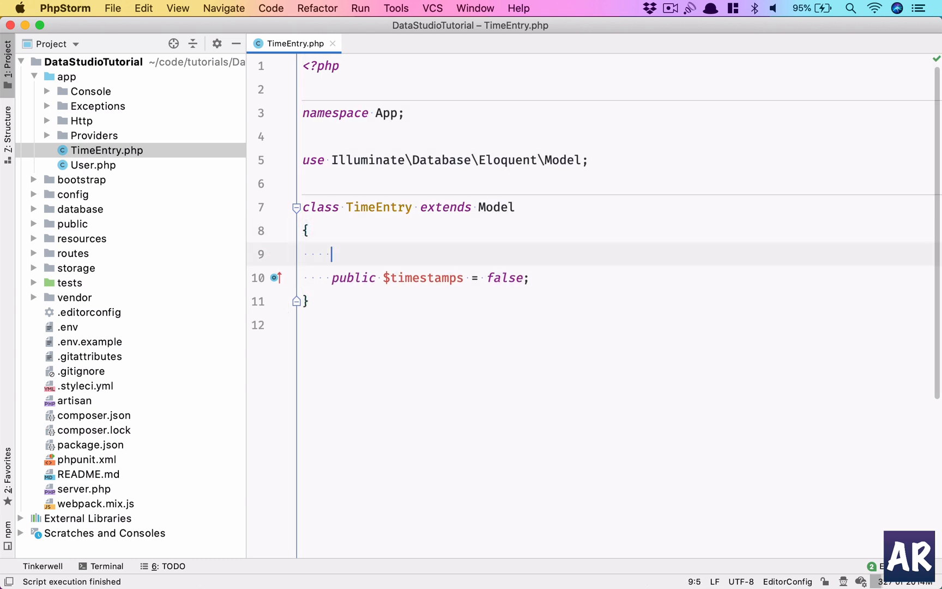
pyautogui.write('protected $guarded = [];')
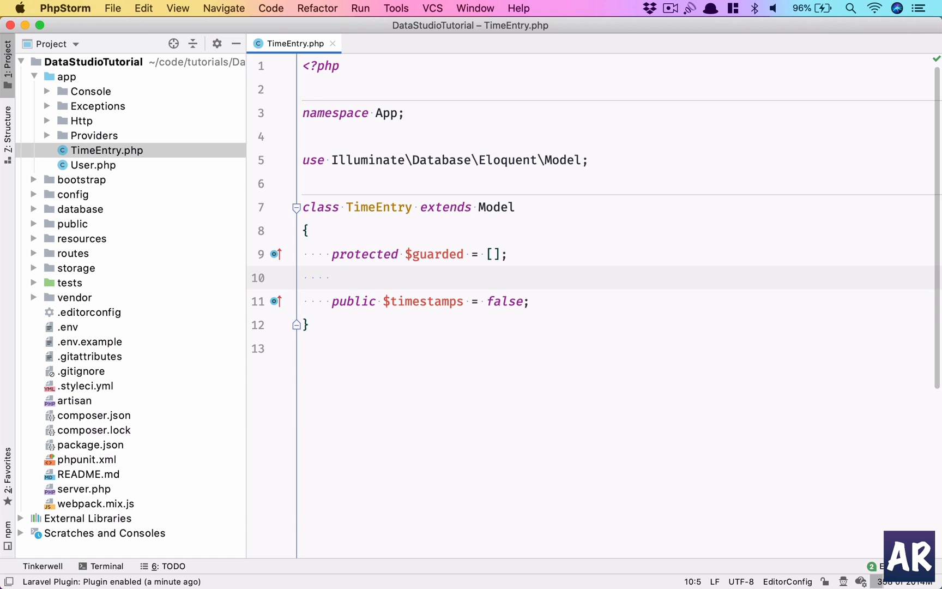
pyautogui.moveTo(99, 276)
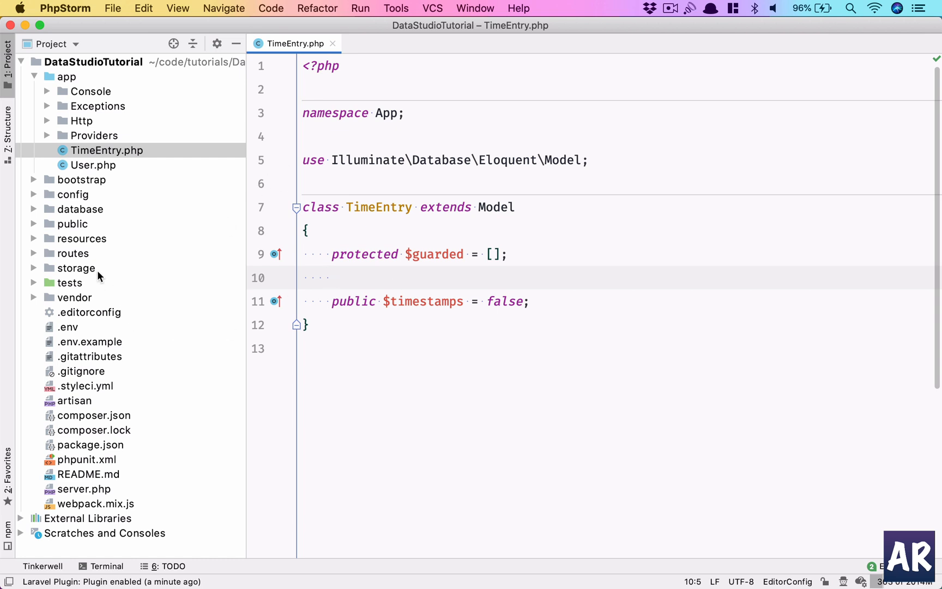
# Open the create_time_entries_table migration and unfold its up() method.
pyautogui.click(34, 208)
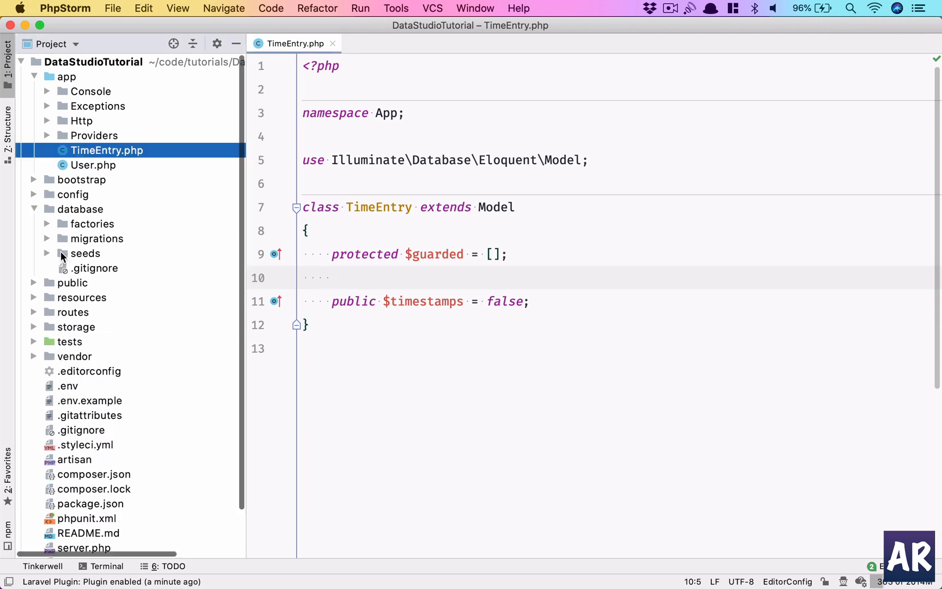
pyautogui.click(46, 238)
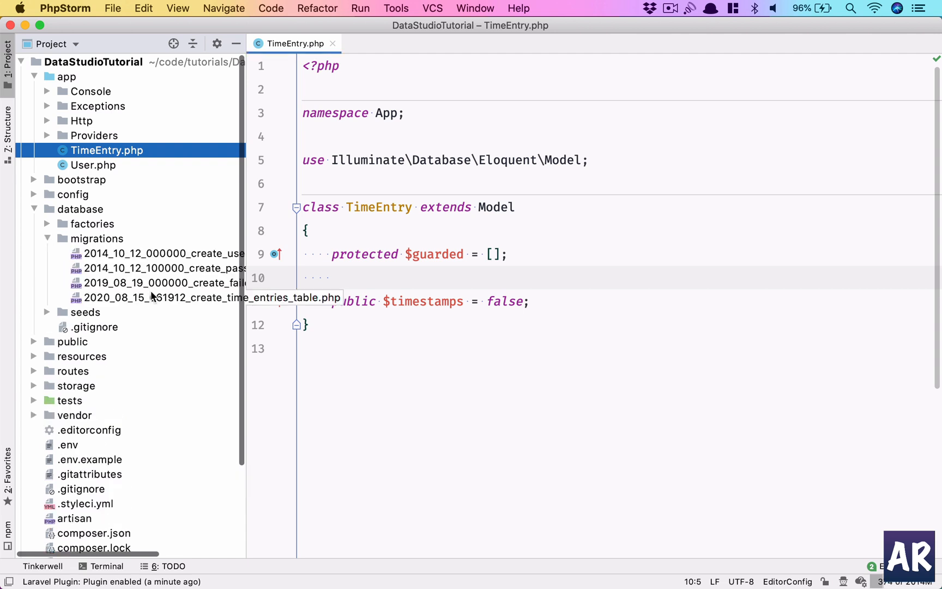
pyautogui.doubleClick(163, 297)
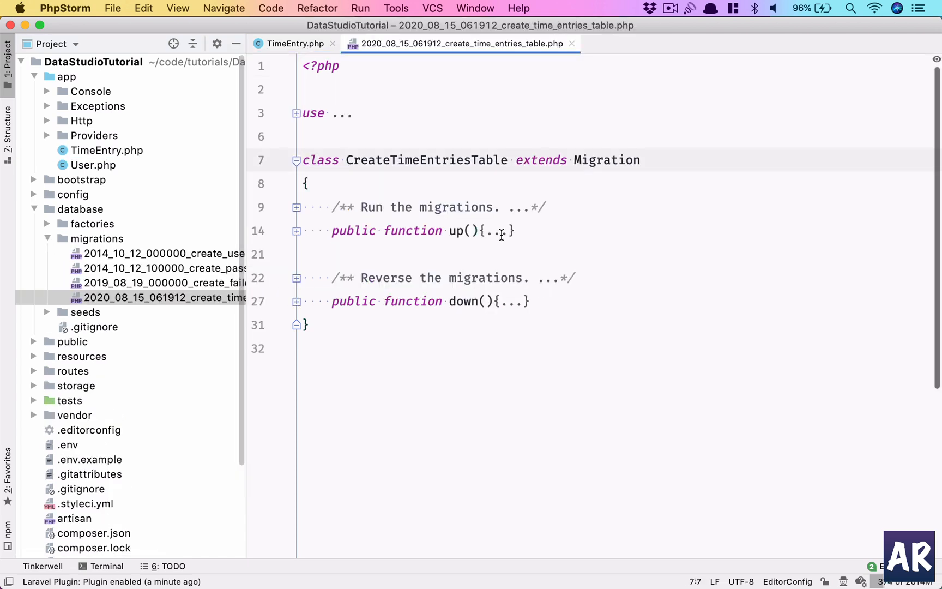
pyautogui.click(296, 230)
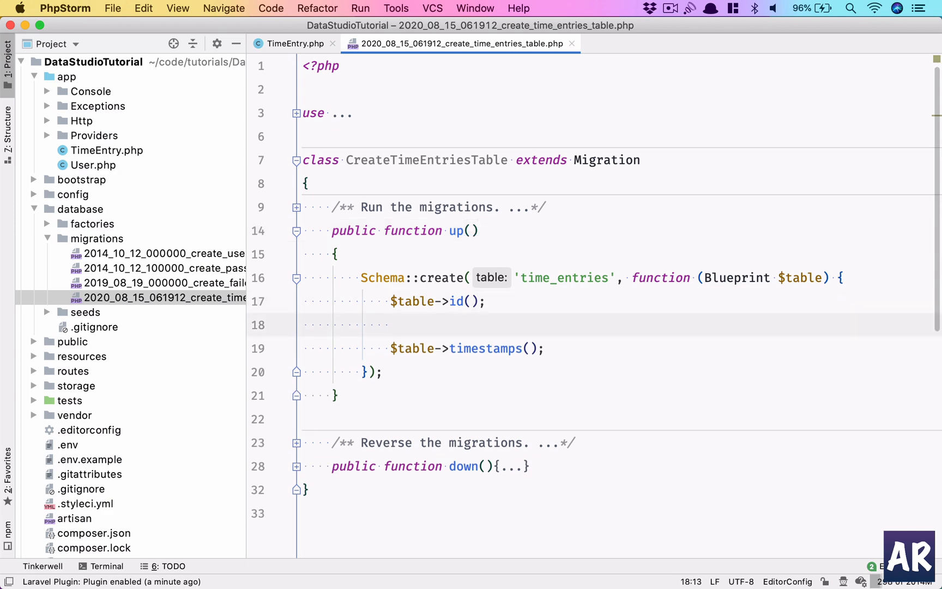
# Add username, project, date and unsigned integer time columns, removing timestamps().
pyautogui.write('$table')
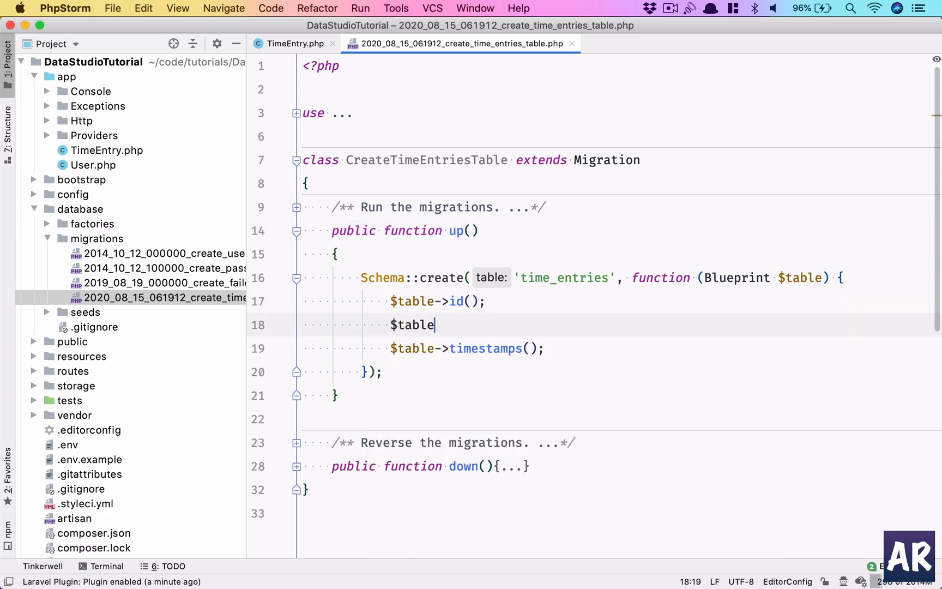
pyautogui.write("->string('username');")
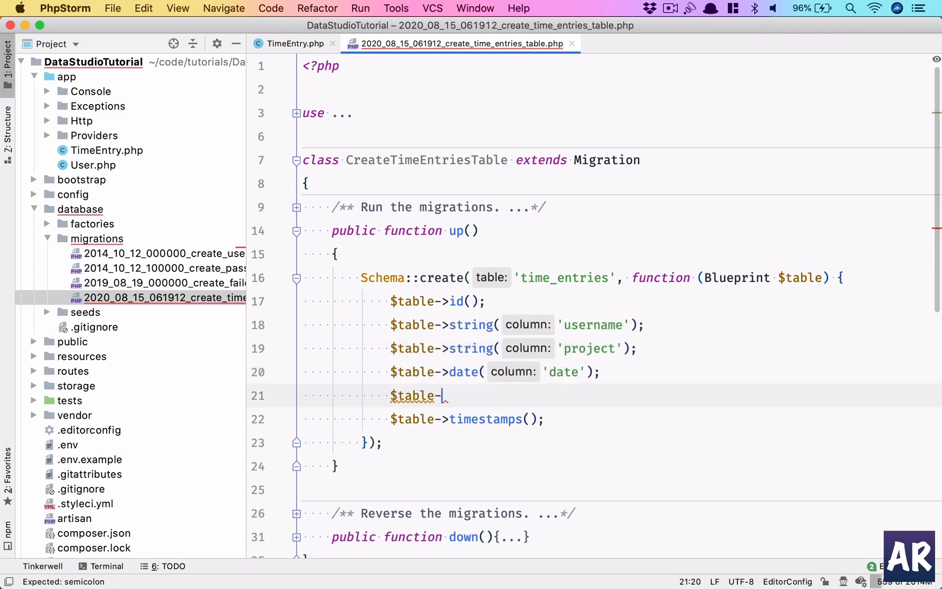
pyautogui.write('unsi')
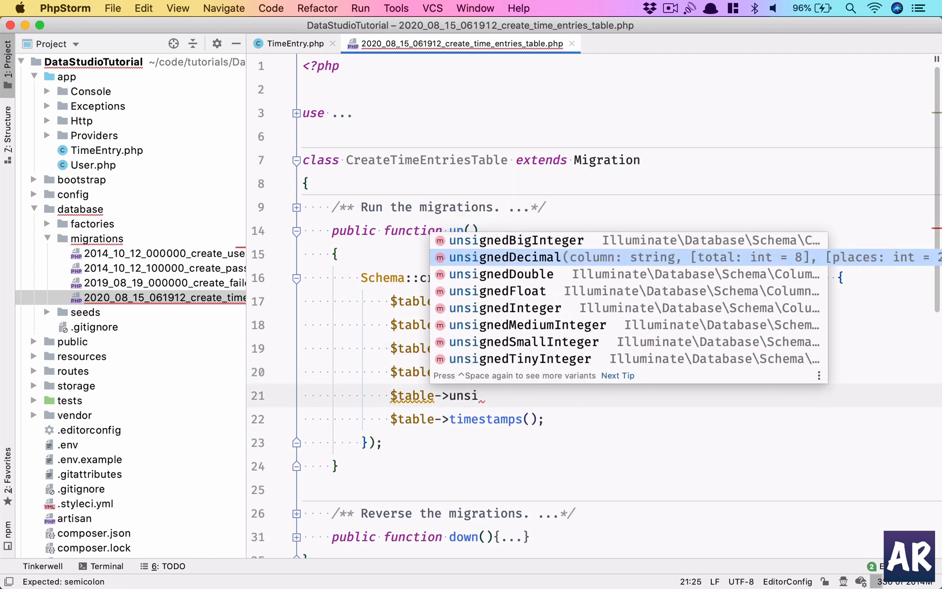
pyautogui.click(505, 308)
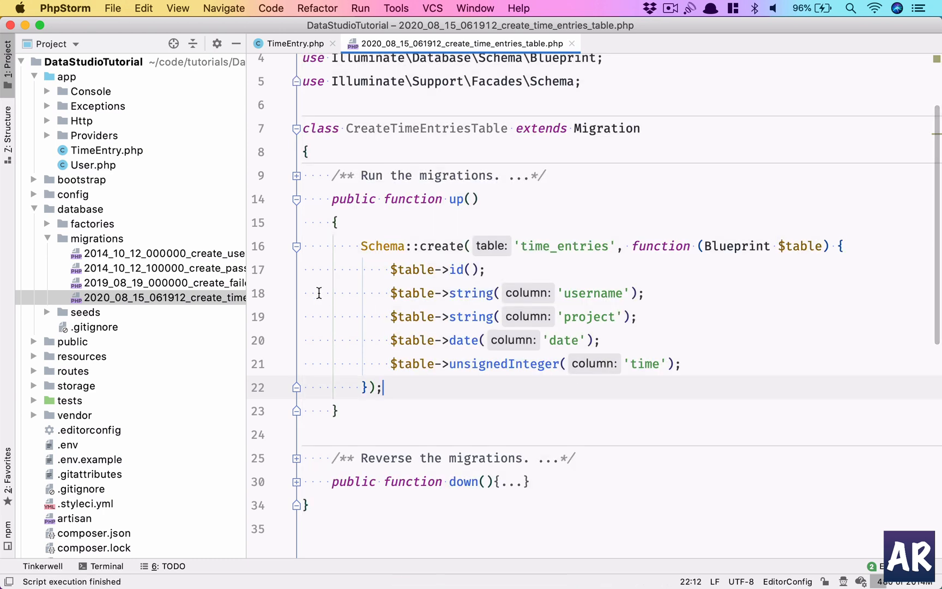
pyautogui.scroll(3)
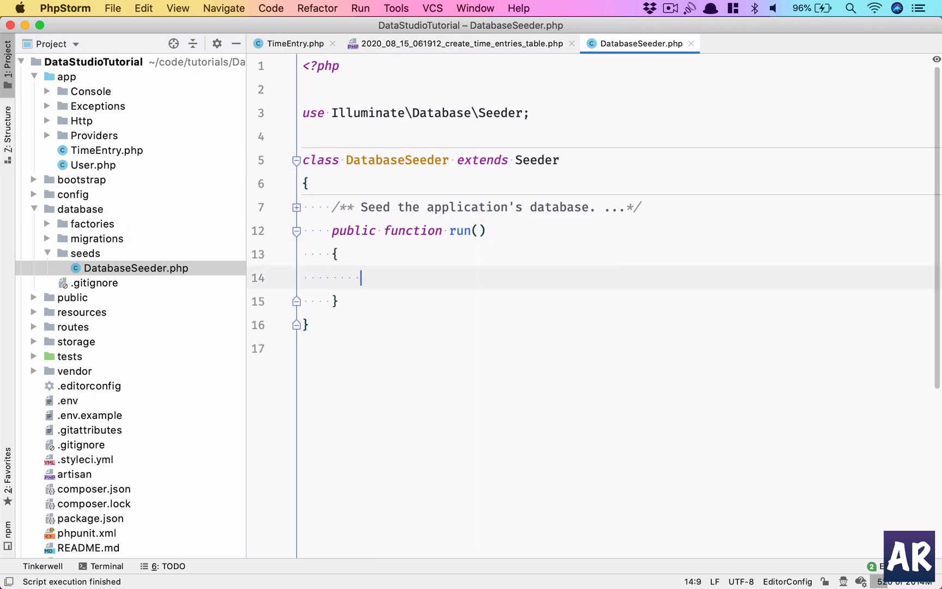
pyautogui.click(47, 223)
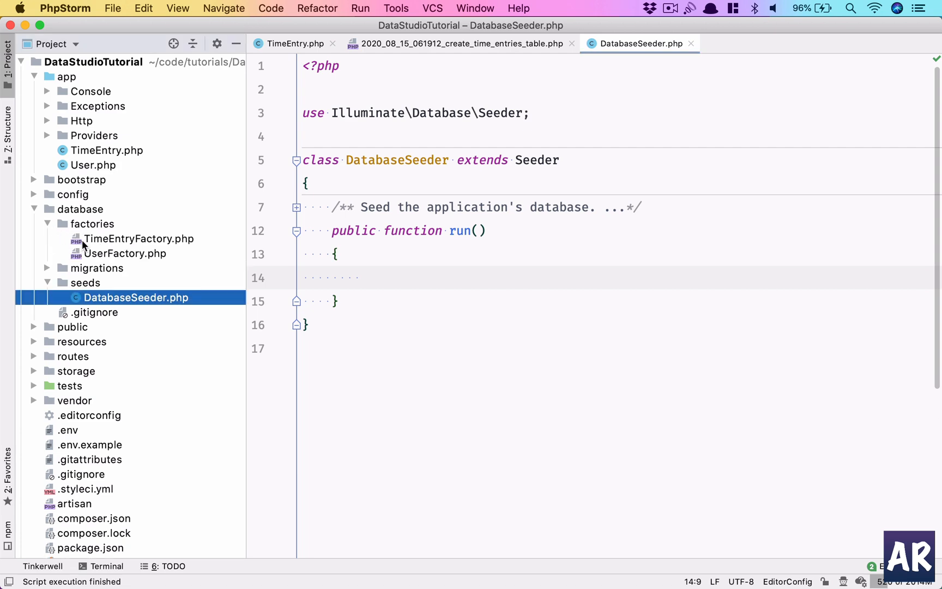
pyautogui.click(137, 239)
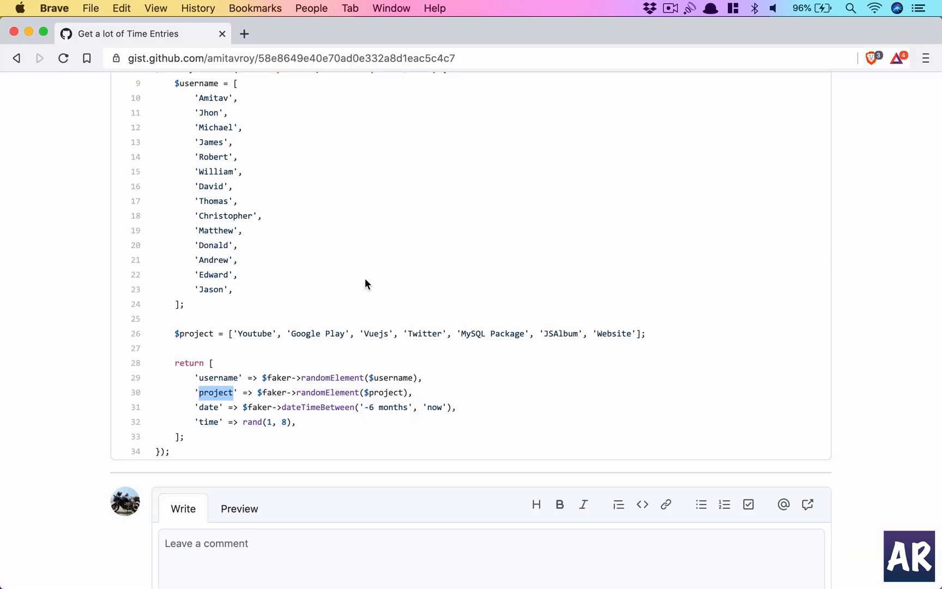
# Scroll through the TimeEntrySeeder.php gist page to copy its code.
pyautogui.scroll(3)
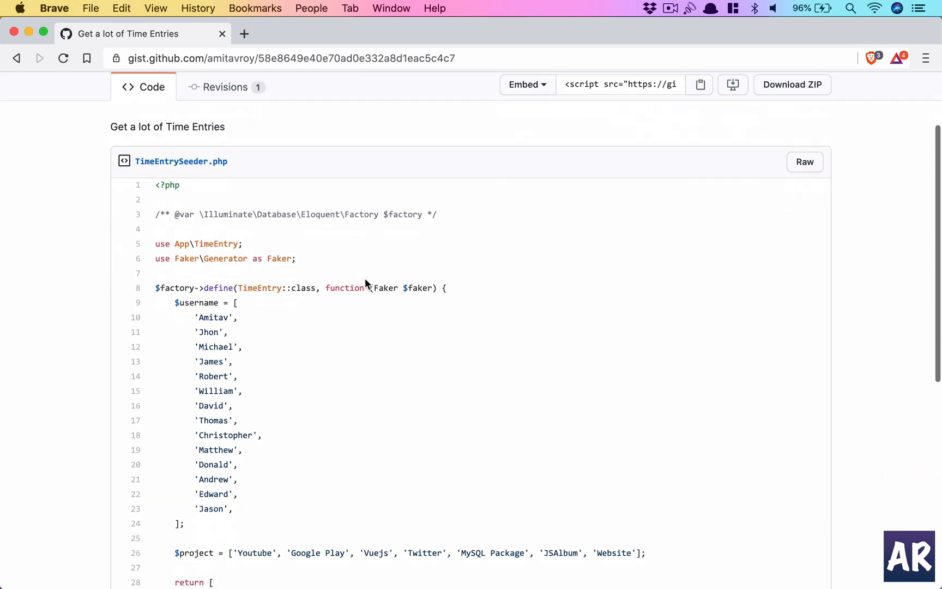
pyautogui.moveTo(243, 241)
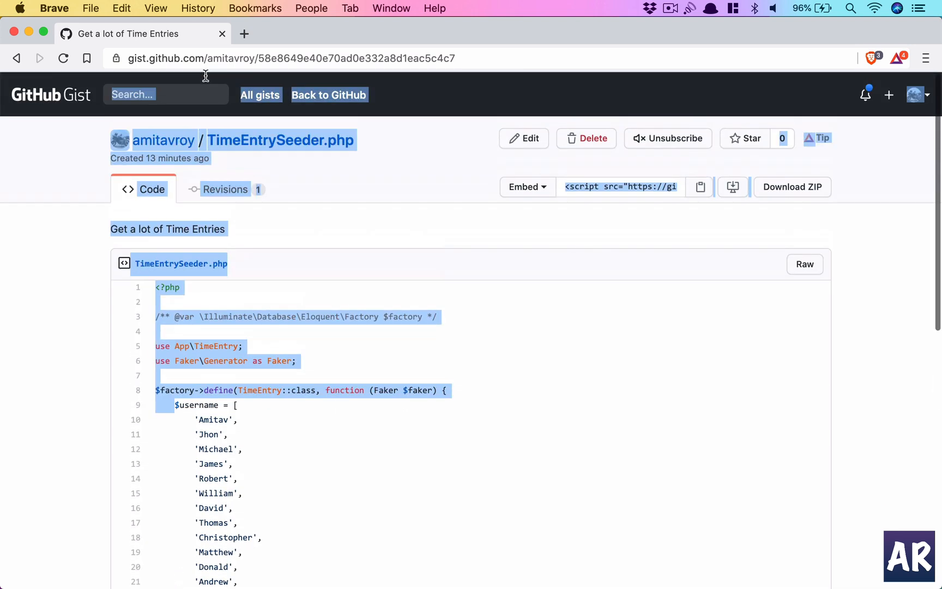
pyautogui.scroll(-3)
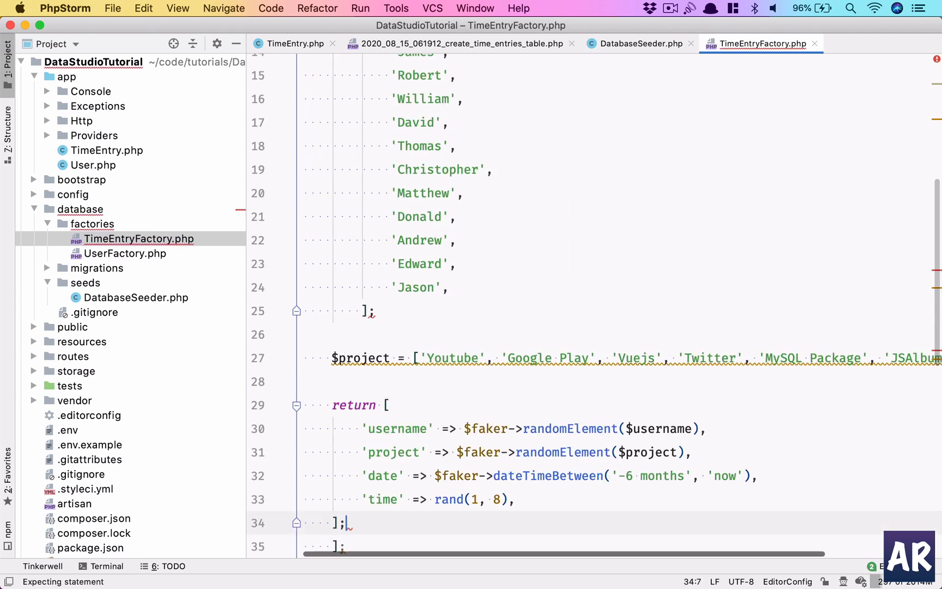
# Paste the gist code into TimeEntryFactory.php, drop the extra closing bracket, and review it.
pyautogui.scroll(-3)
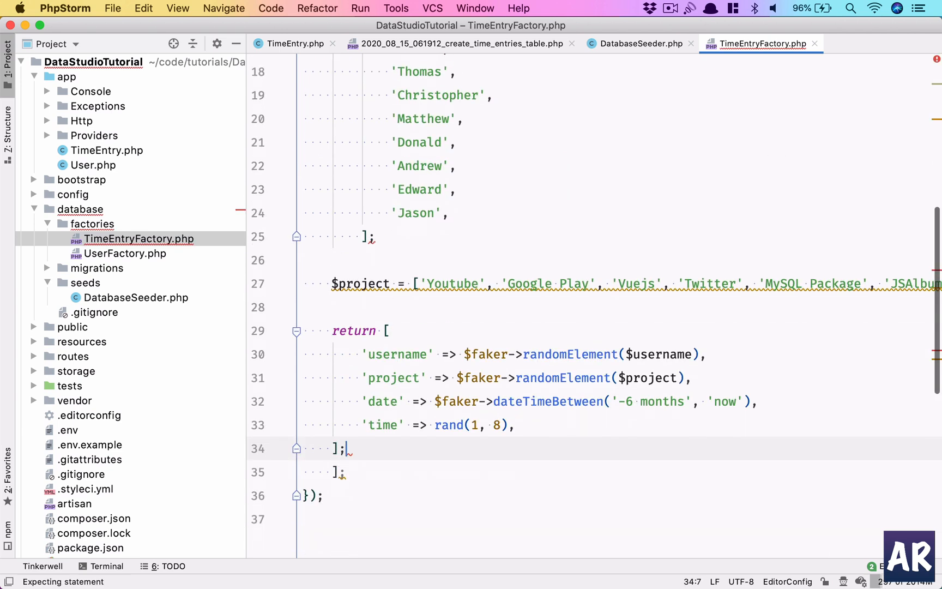
pyautogui.moveTo(387, 321)
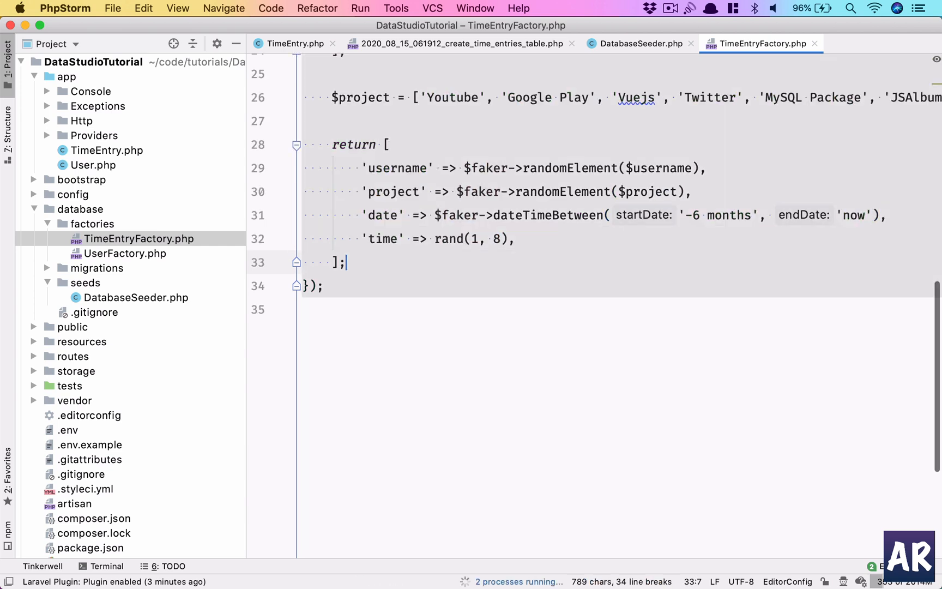
pyautogui.scroll(3)
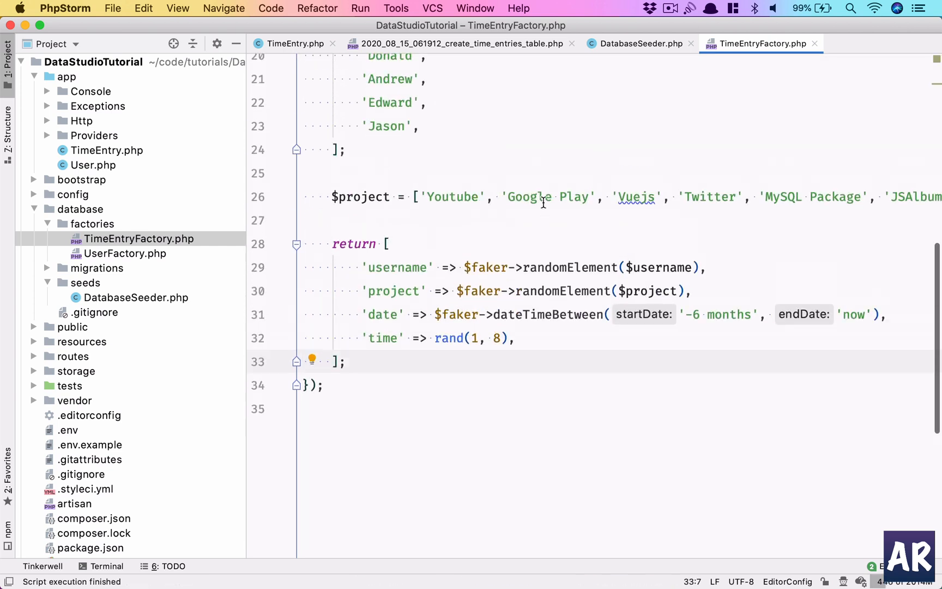
pyautogui.scroll(3)
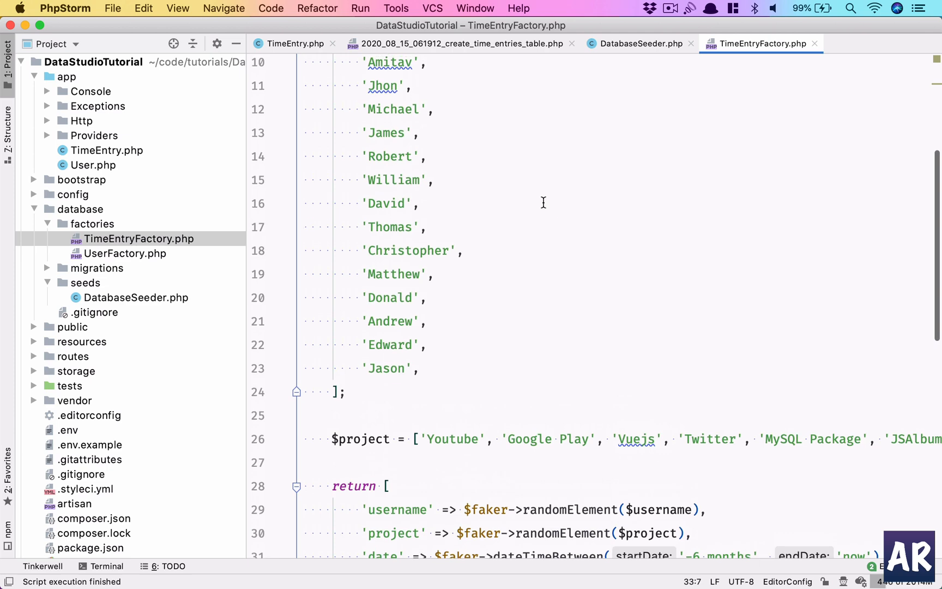
pyautogui.scroll(3)
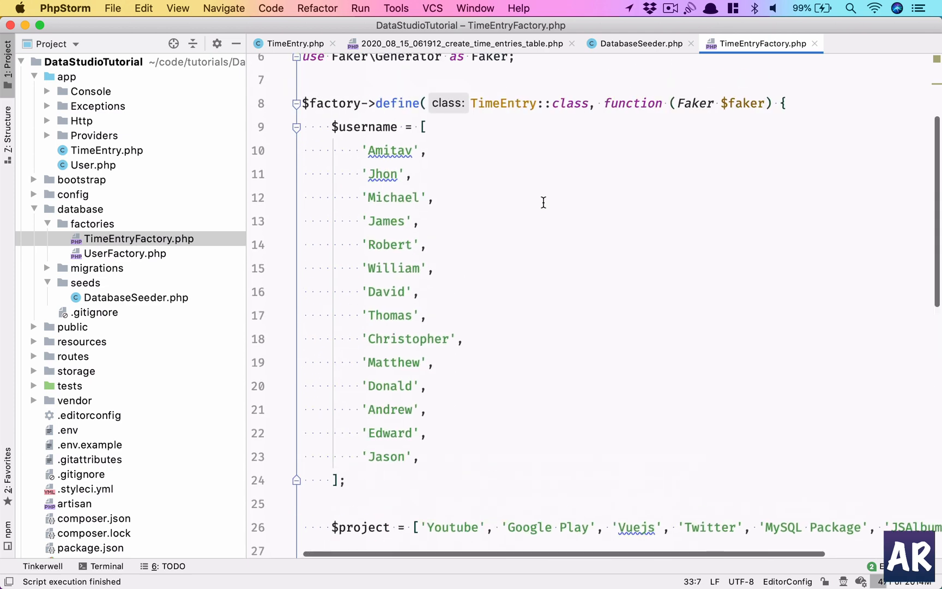
pyautogui.scroll(-3)
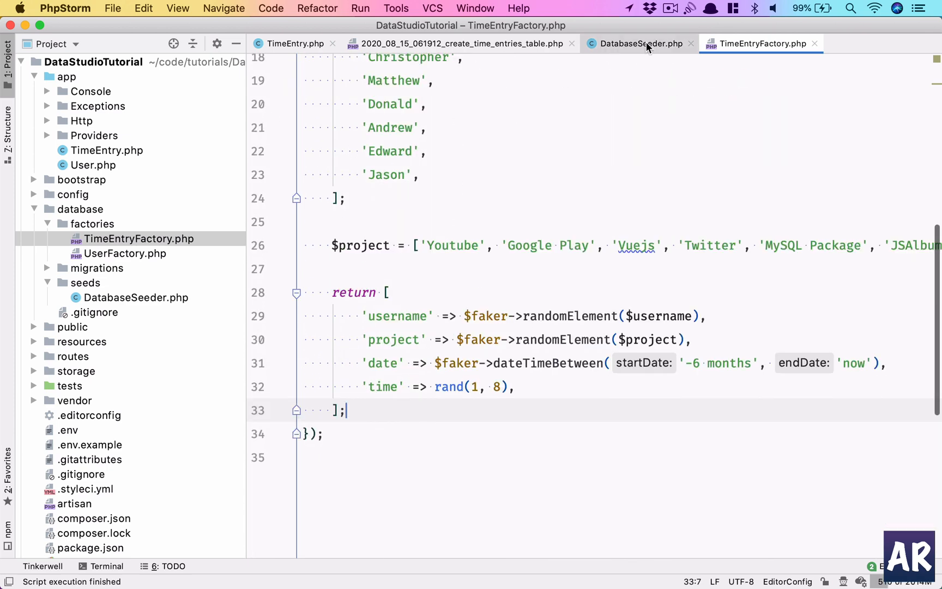
# Call factory(TimeEntry::class, 10)->create(); inside DatabaseSeeder's run method.
pyautogui.click(640, 43)
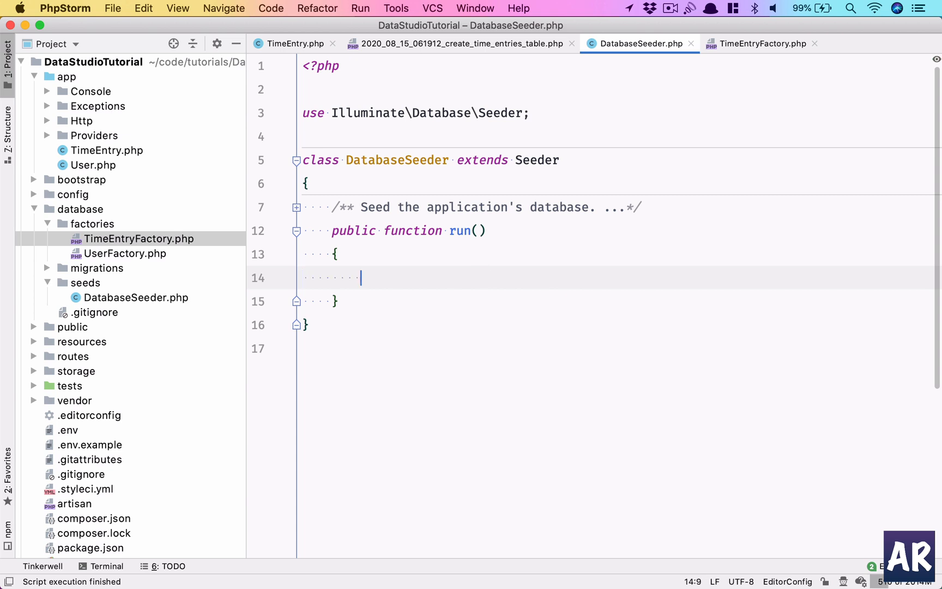
pyautogui.write('factory(Time')
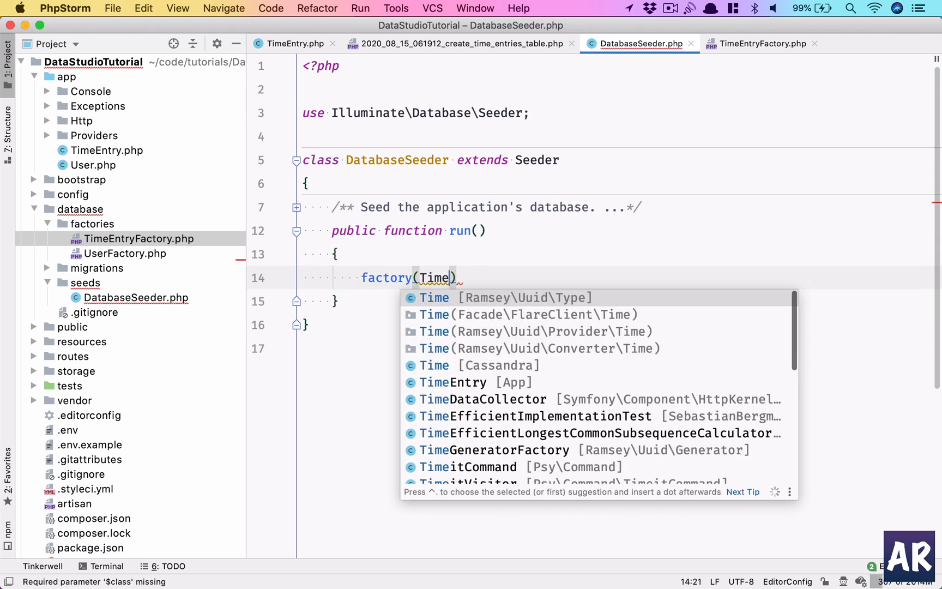
pyautogui.click(454, 383)
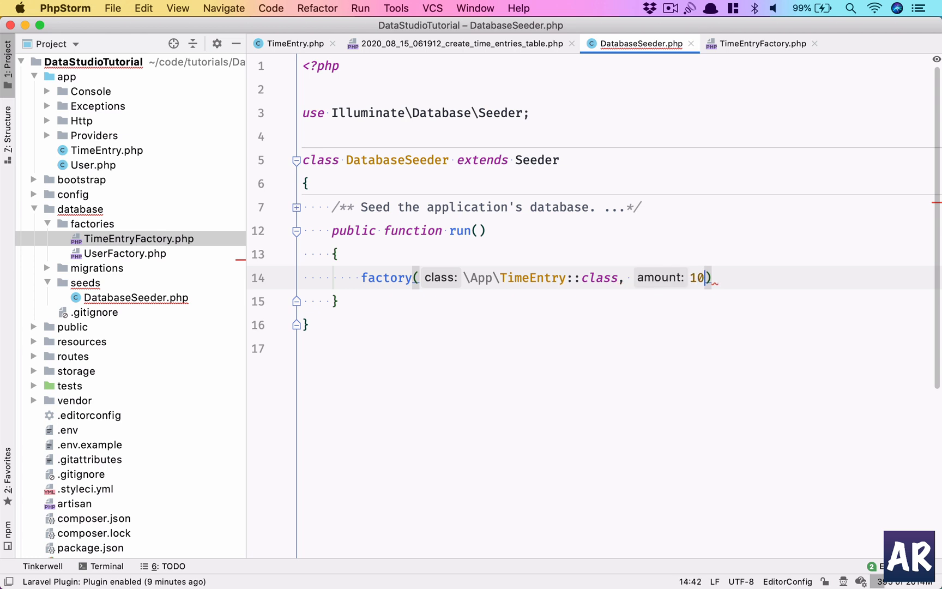
pyautogui.write('->create()')
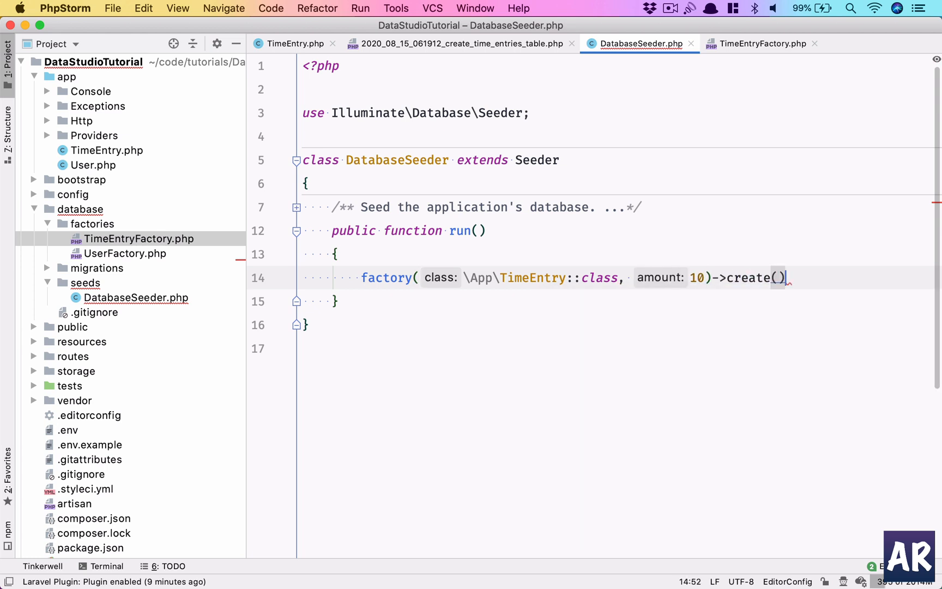
pyautogui.write(';')
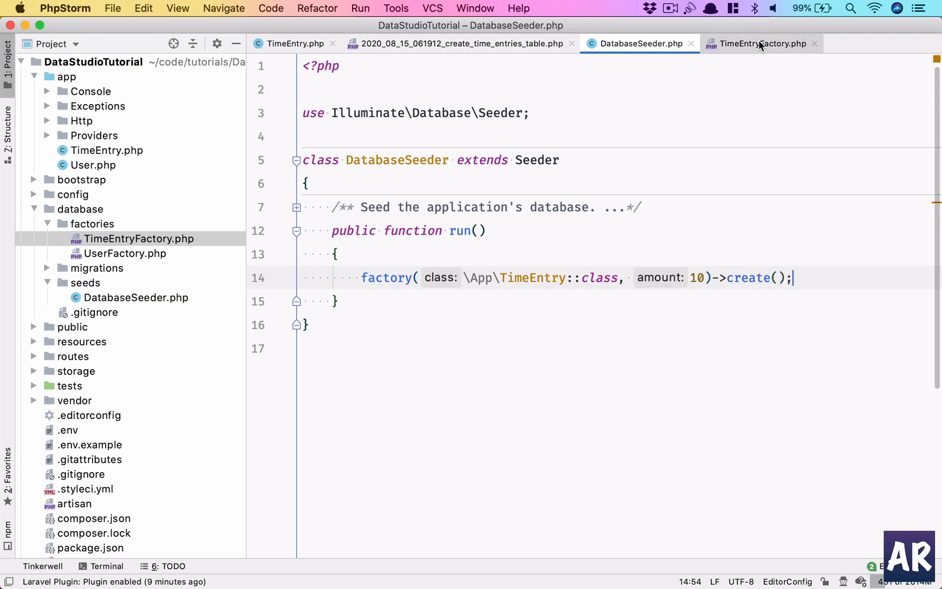
# Import App\TimeEntry and cross-check the TimeEntryFactory and time_entries migration files.
pyautogui.click(761, 43)
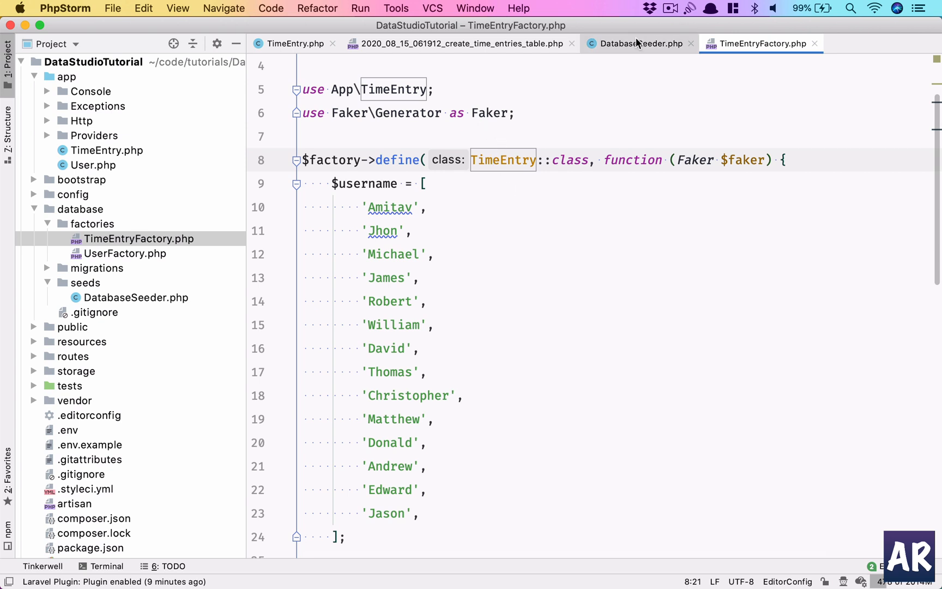
pyautogui.click(639, 43)
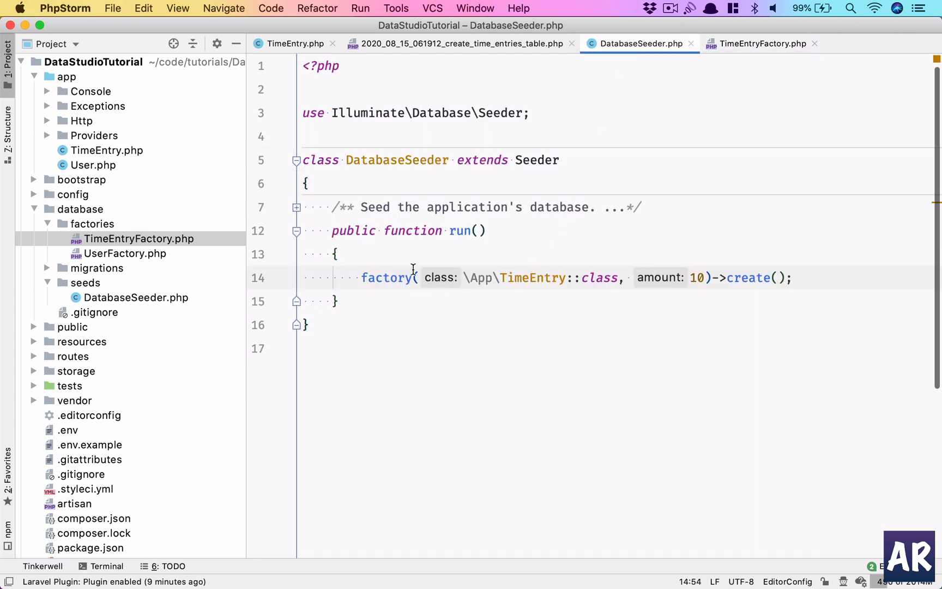
pyautogui.doubleClick(531, 277)
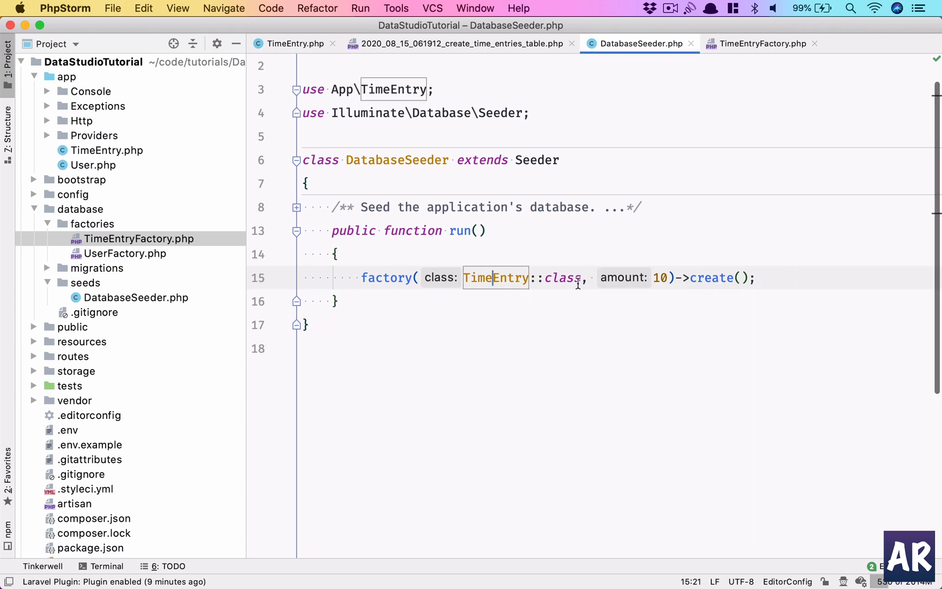
pyautogui.click(761, 43)
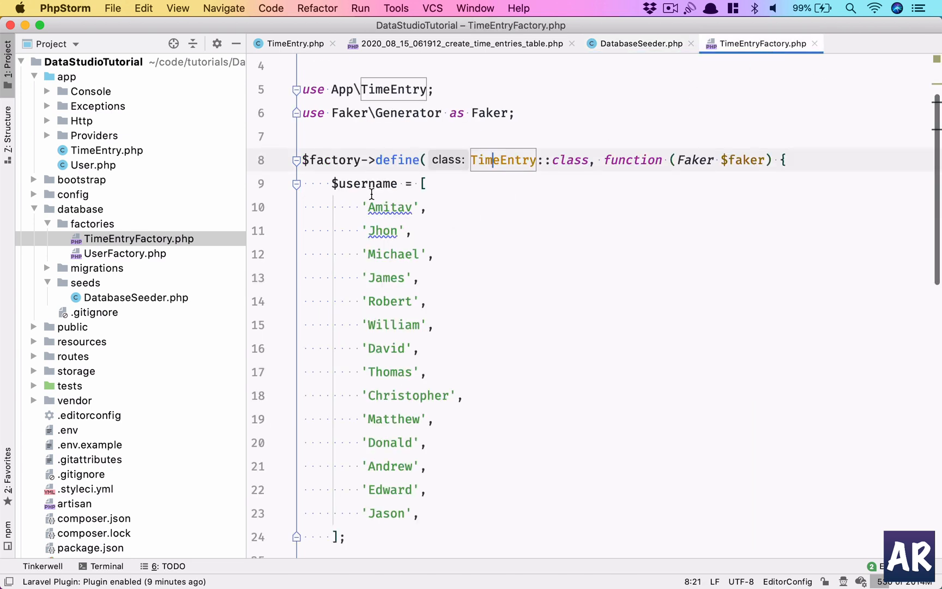
pyautogui.scroll(-3)
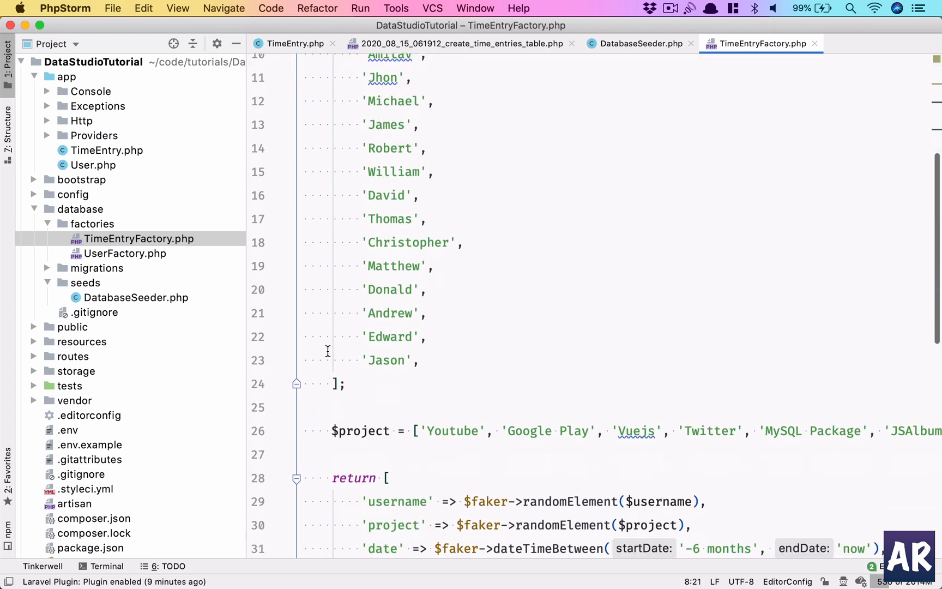
pyautogui.scroll(-3)
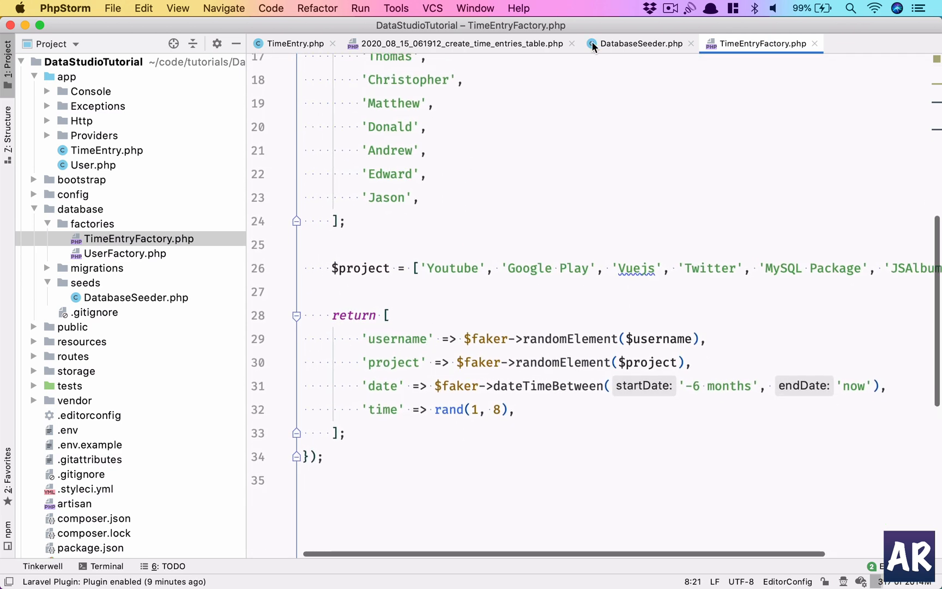
pyautogui.click(461, 43)
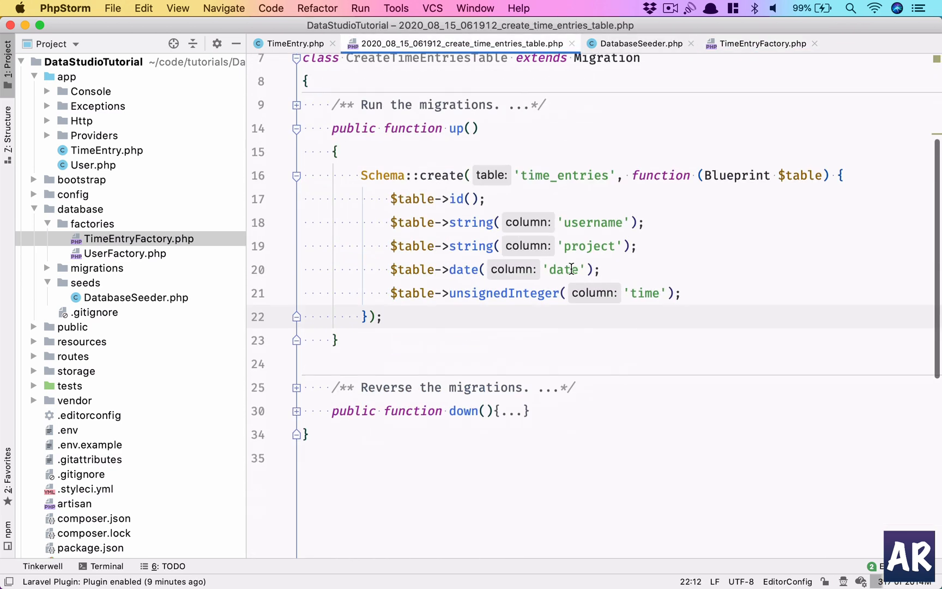
pyautogui.scroll(3)
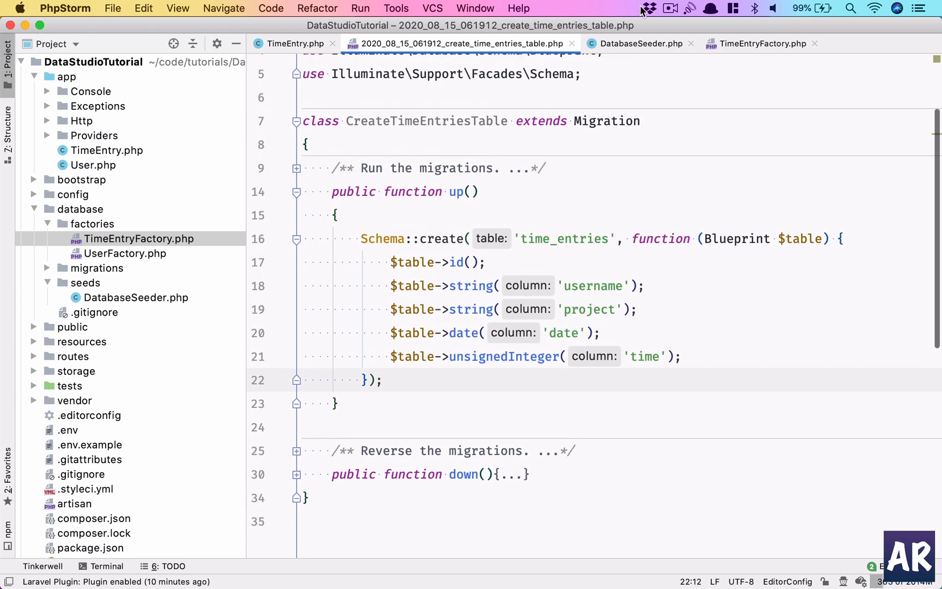
pyautogui.click(640, 43)
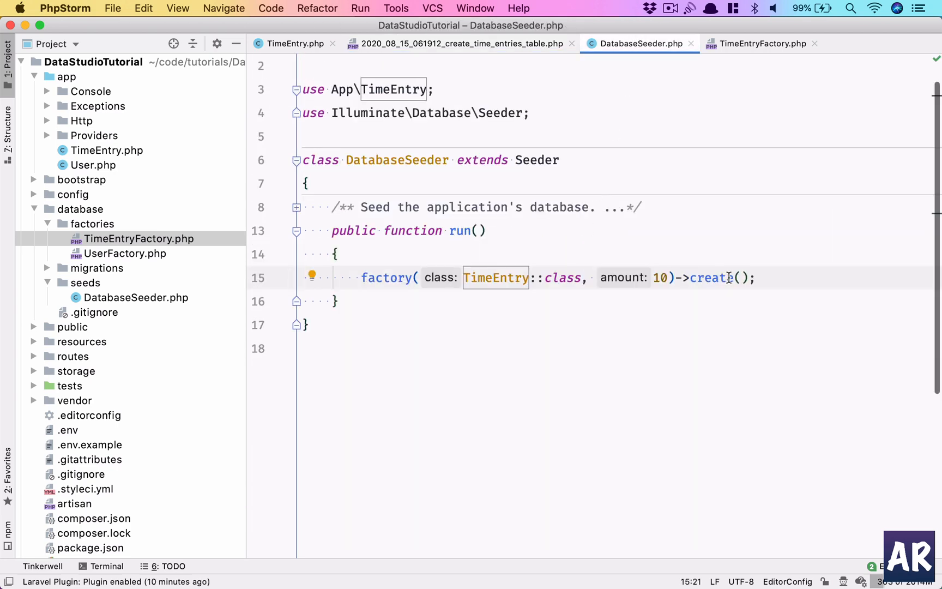
pyautogui.click(100, 565)
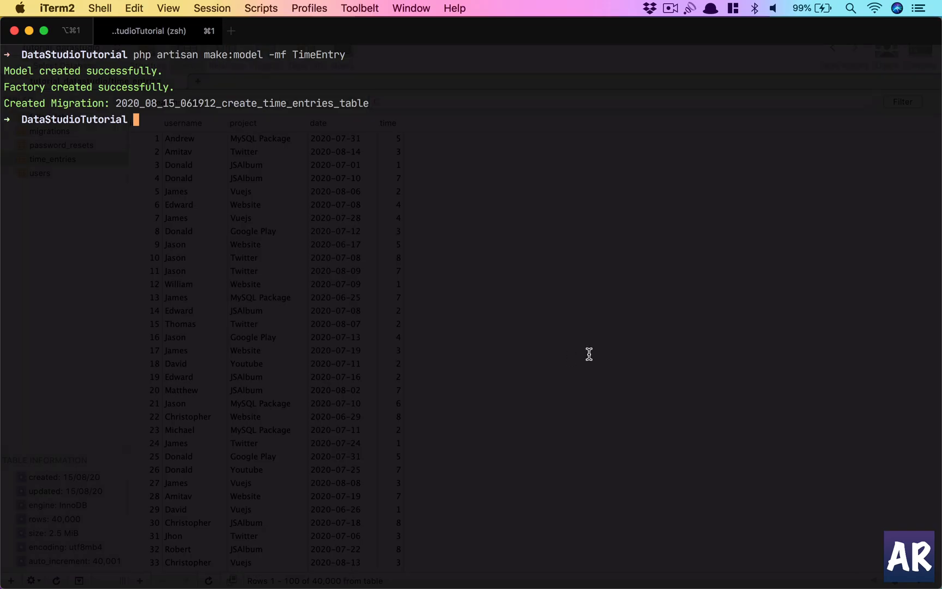
# Run php artisan db:seed in iTerm2 to seed the DataStudioTutorial database.
pyautogui.write('php artisan d')
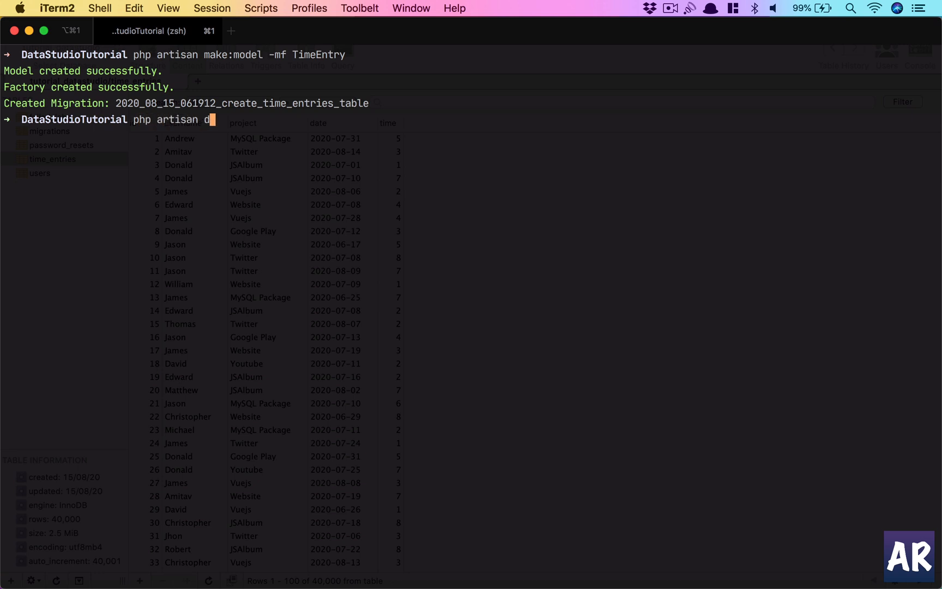
pyautogui.write('b:seed')
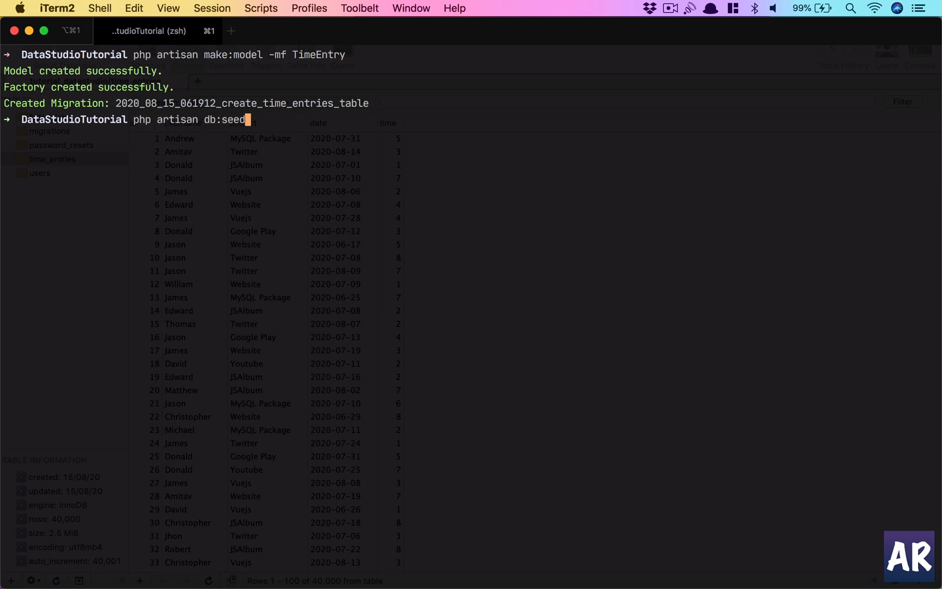
pyautogui.write('--class')
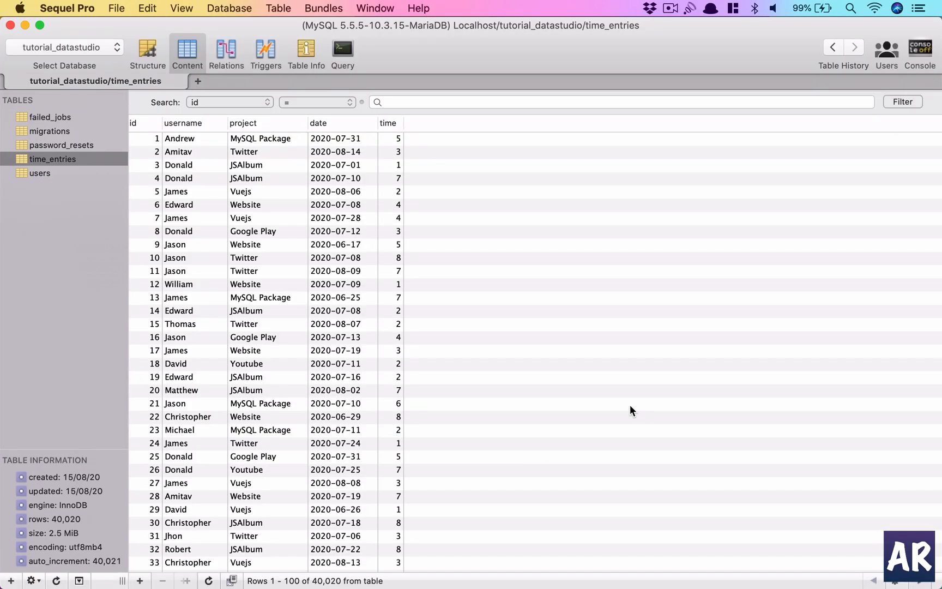
# Run SELECT * FROM time_entries ORDER BY id DESC LIMIT 20 to list ids 40020–40001.
pyautogui.scroll(-3)
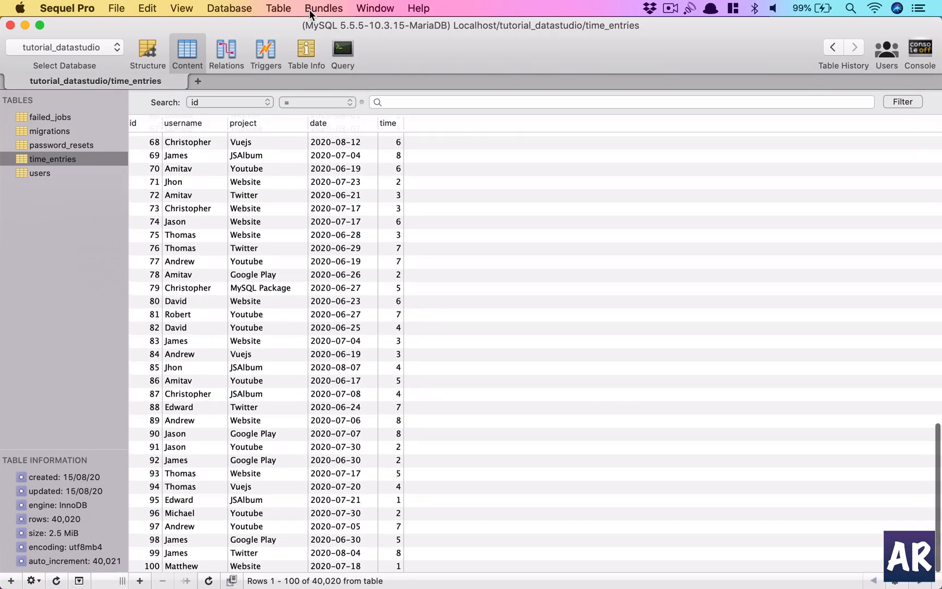
pyautogui.click(342, 53)
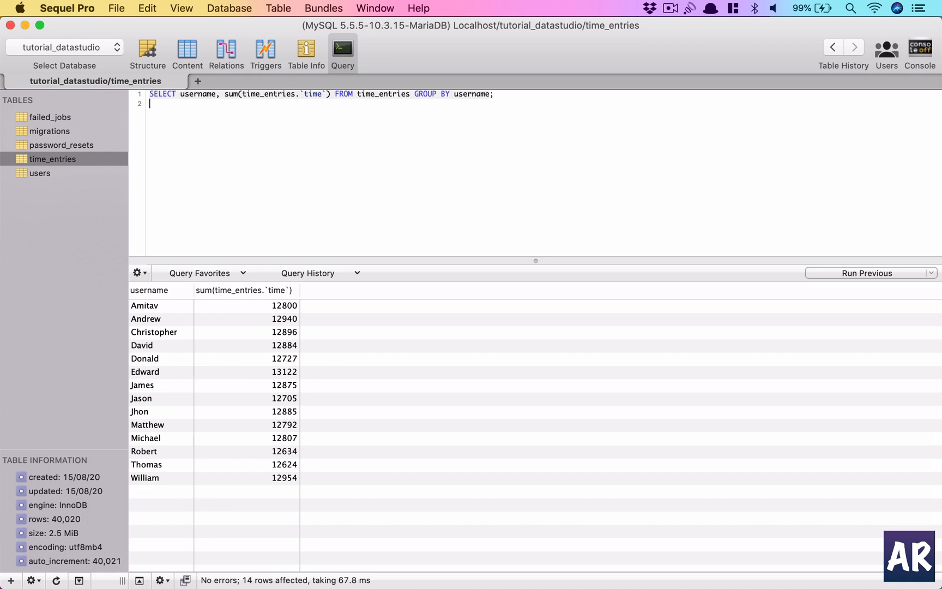
pyautogui.press('Return')
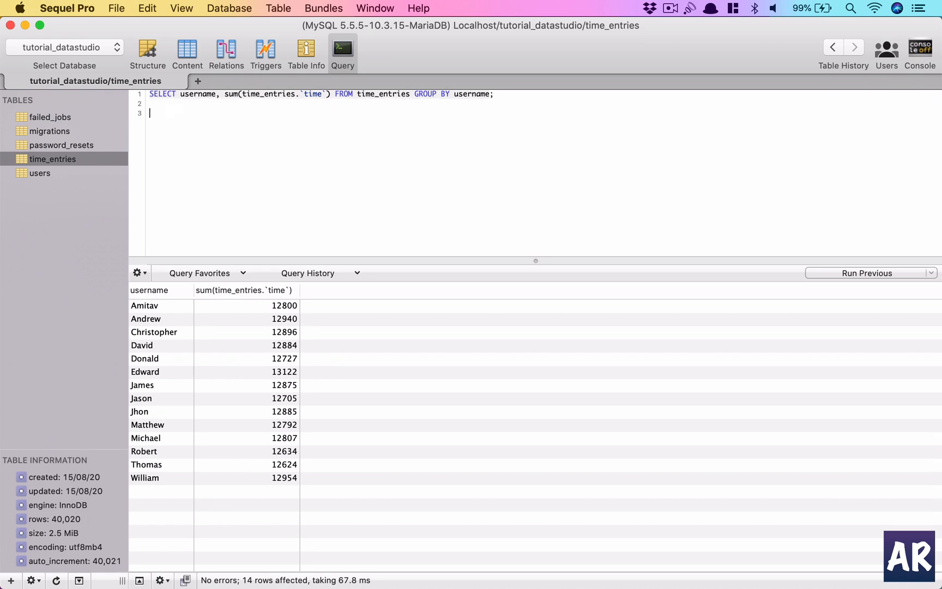
pyautogui.write('SELECT * FROM')
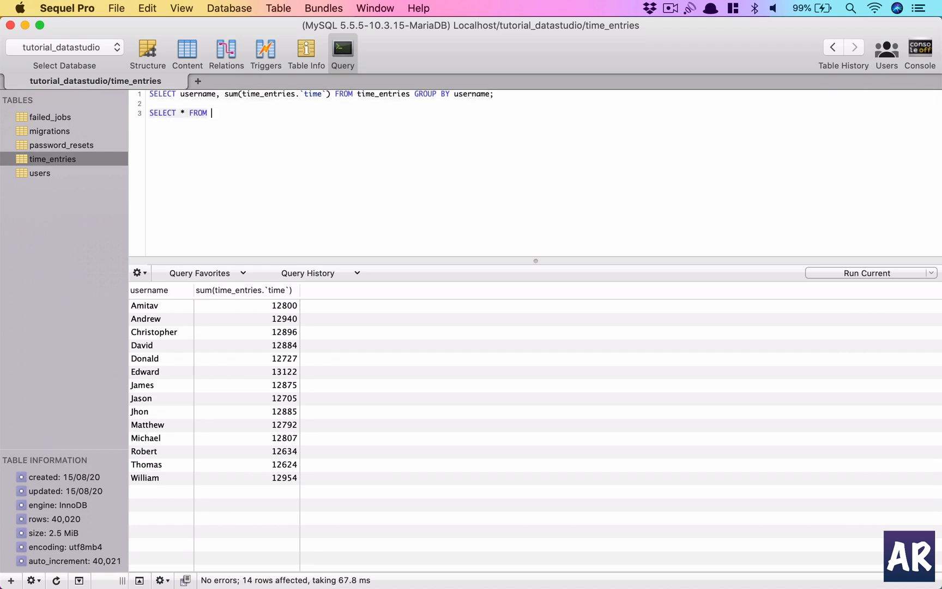
pyautogui.write('time_entries')
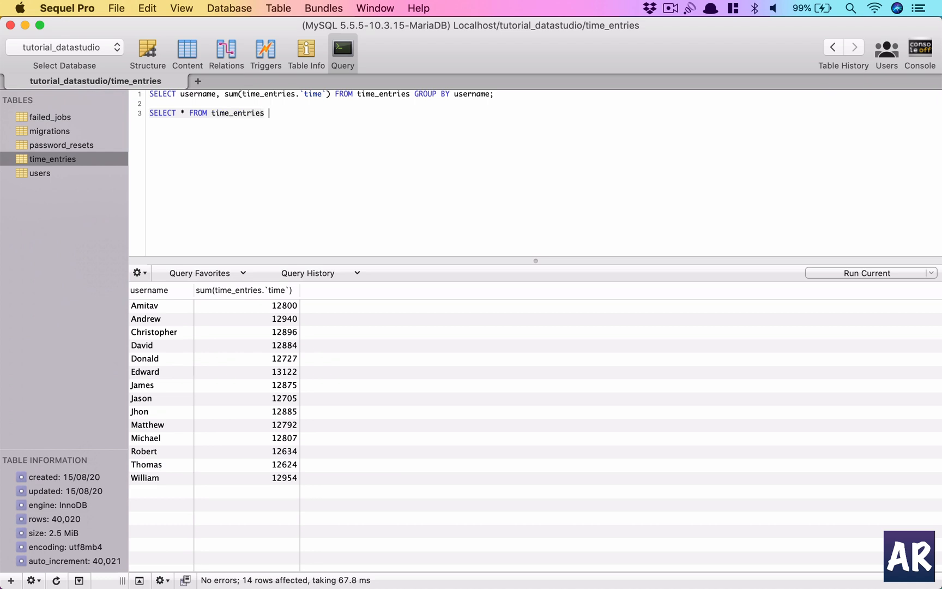
pyautogui.write('ORDER BY id')
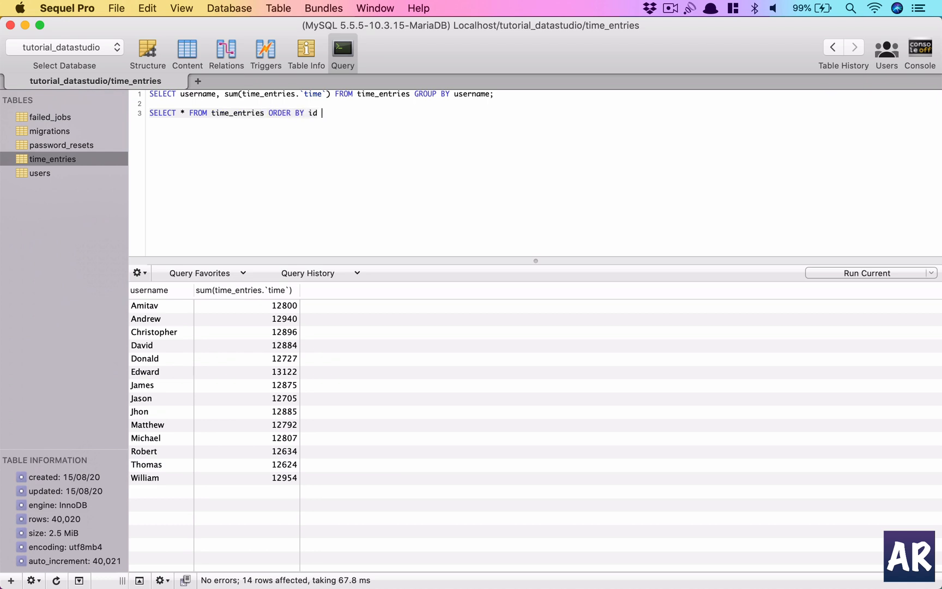
pyautogui.write('DESC LIMIT 20;')
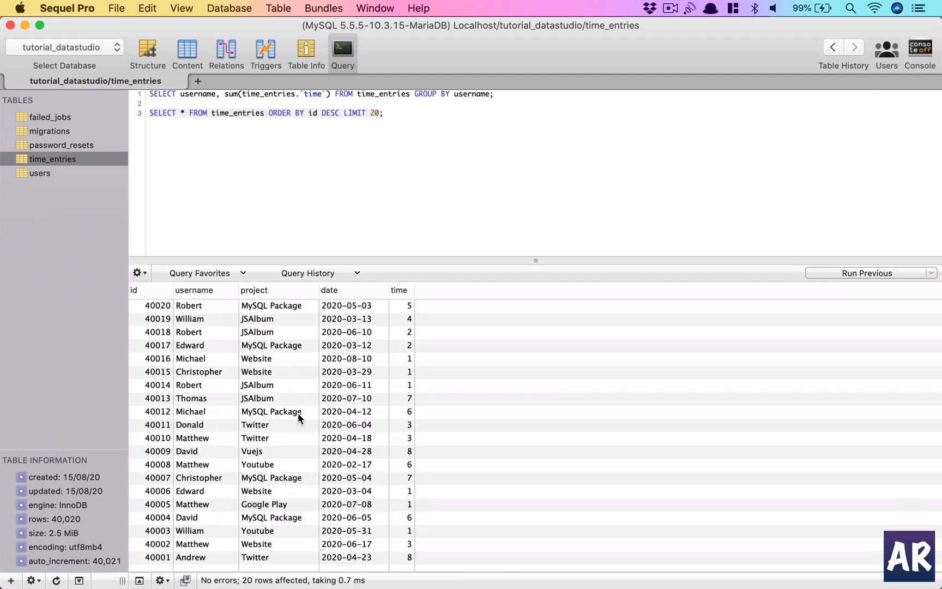
pyautogui.moveTo(424, 389)
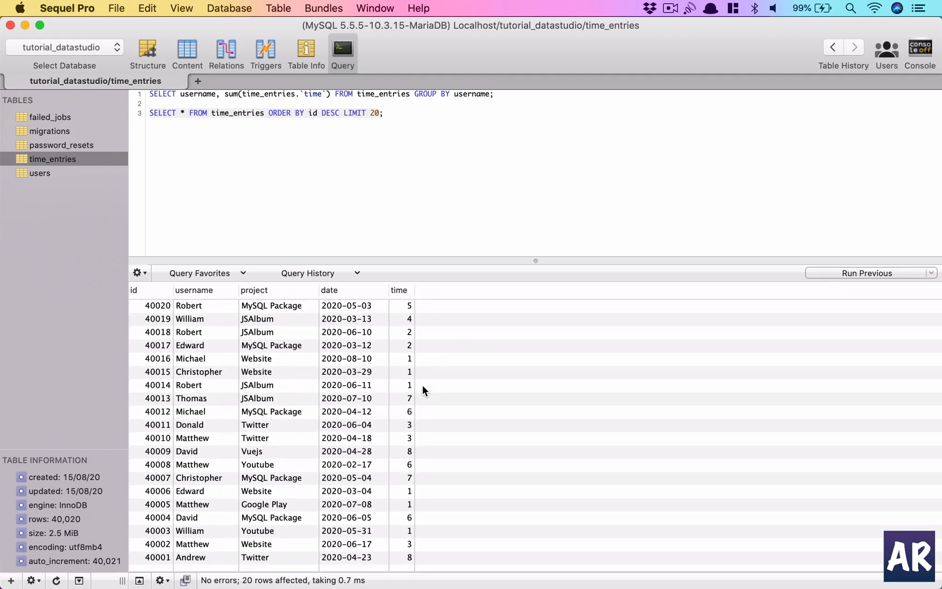
pyautogui.click(383, 113)
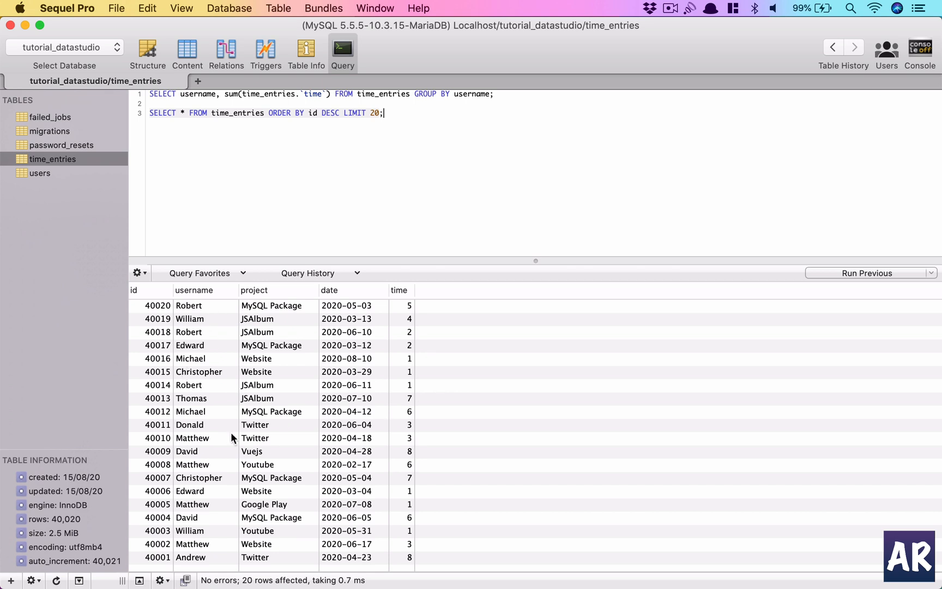
pyautogui.moveTo(217, 387)
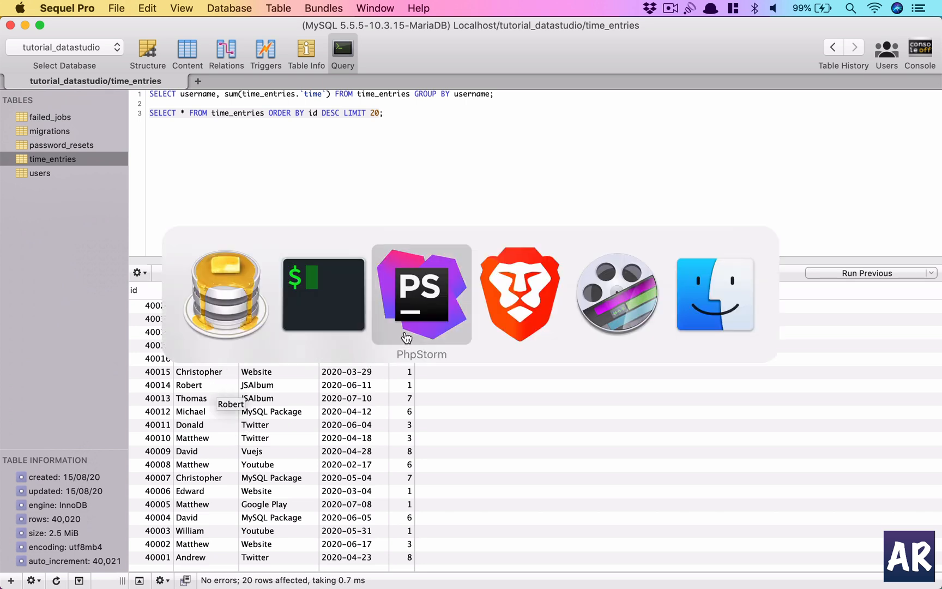
# Return to PhpStorm showing TimeEntryFactory.php with its username and project lists.
pyautogui.click(422, 294)
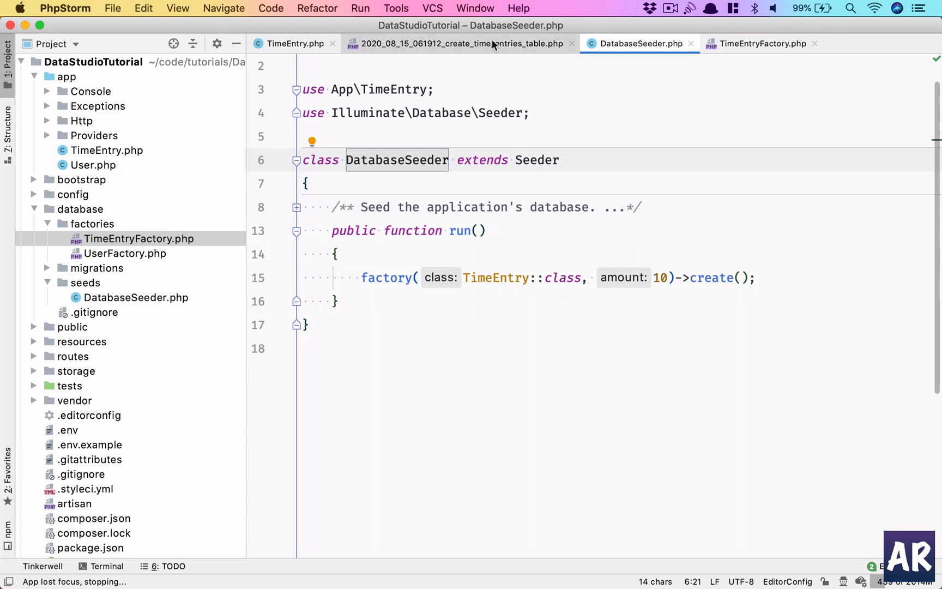
pyautogui.click(761, 43)
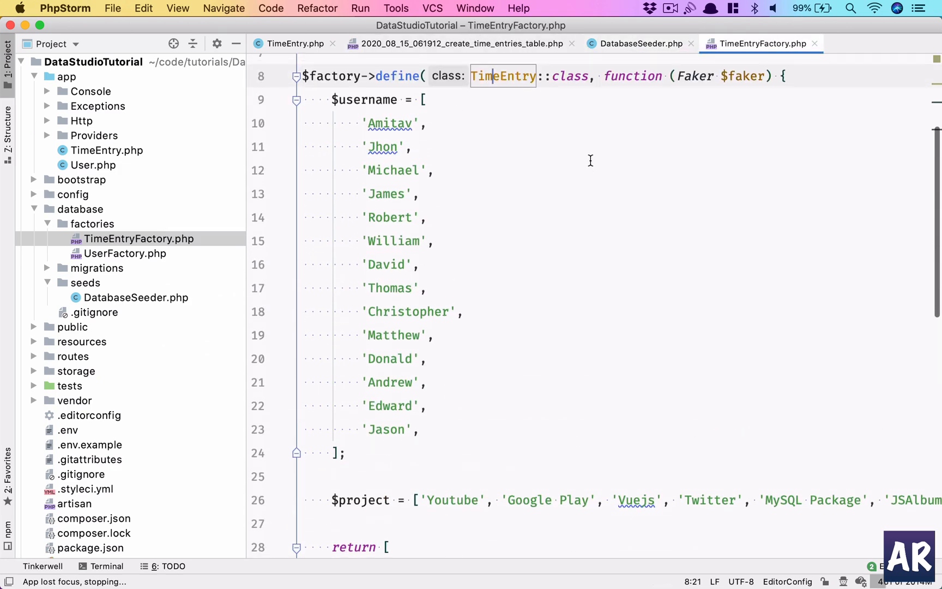
pyautogui.moveTo(589, 176)
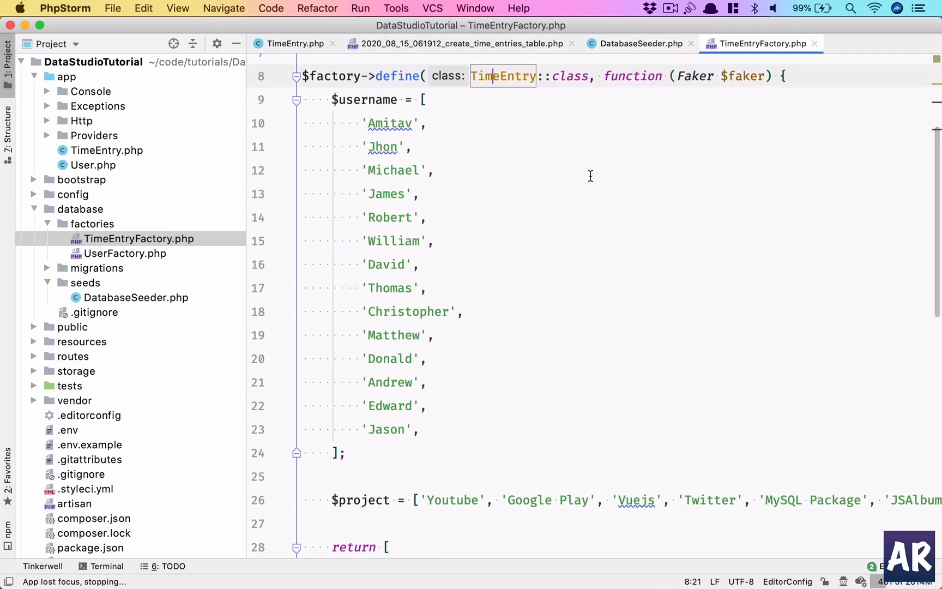